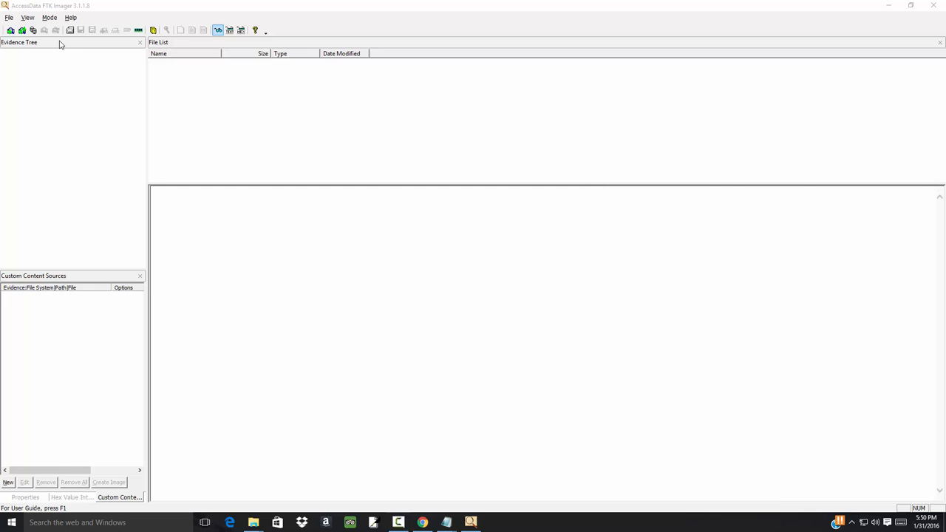
Start adding a new evidence item of type Image File from the File menu
left_click(9, 17)
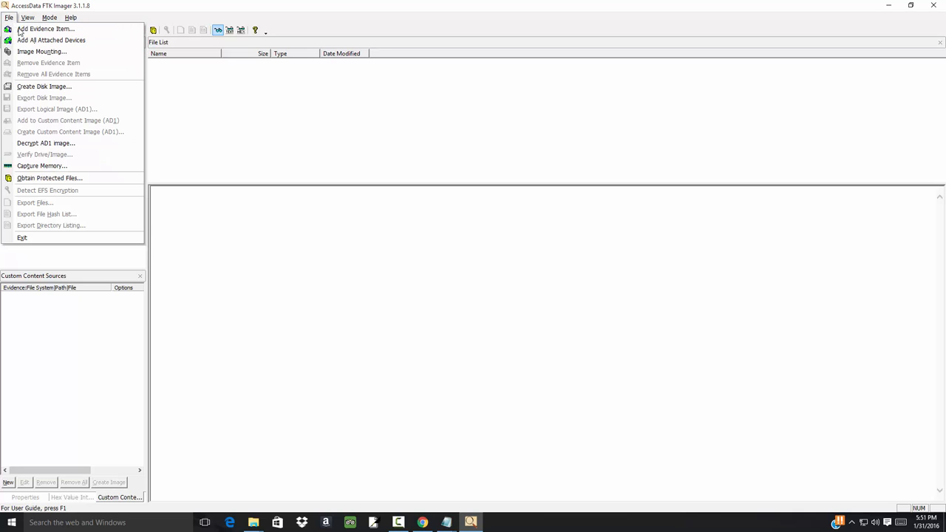
mouse_move(45, 29)
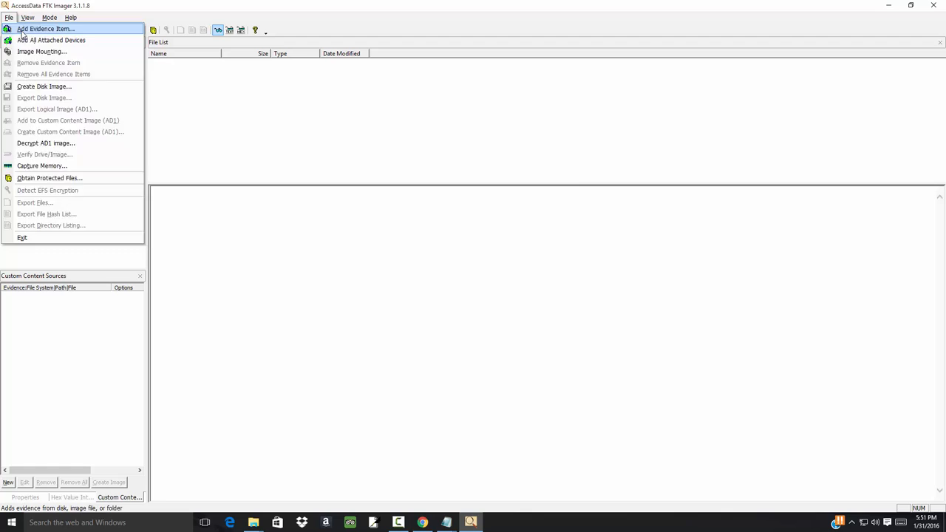
left_click(45, 29)
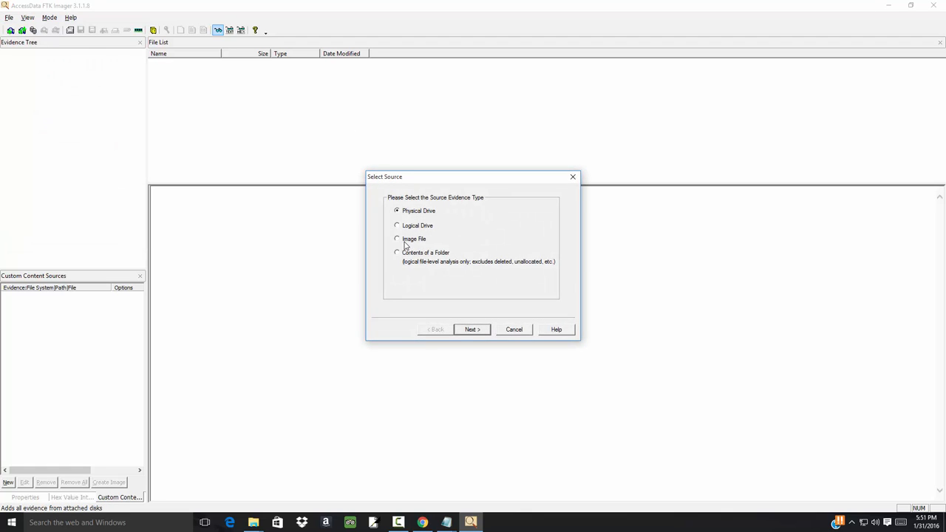
left_click(397, 239)
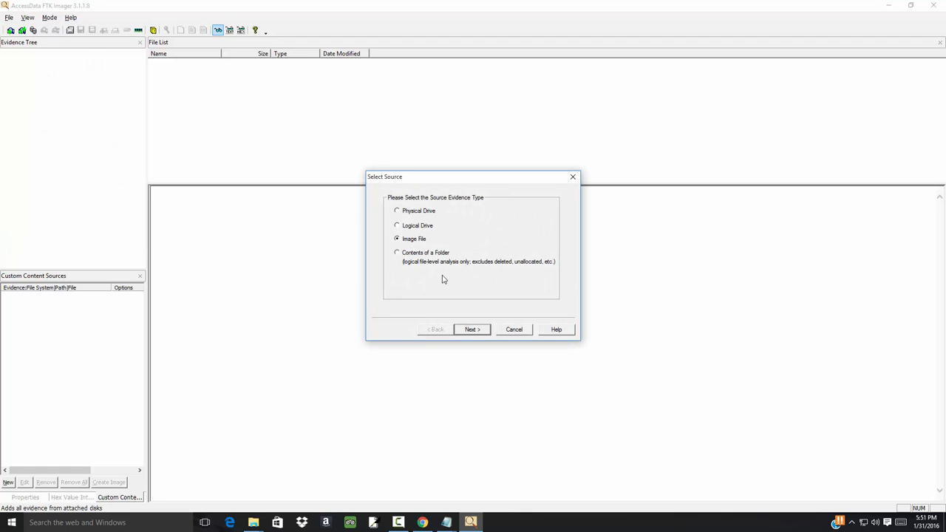
mouse_move(472, 323)
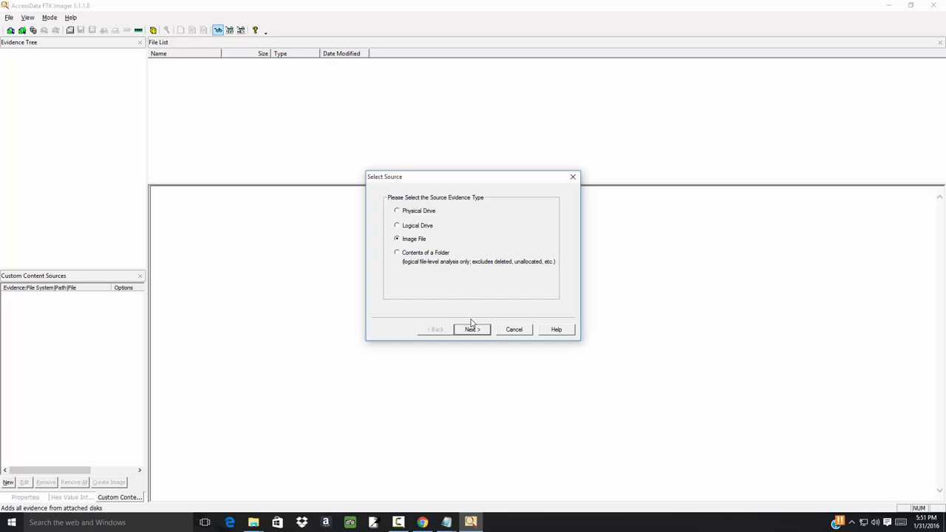
mouse_move(474, 336)
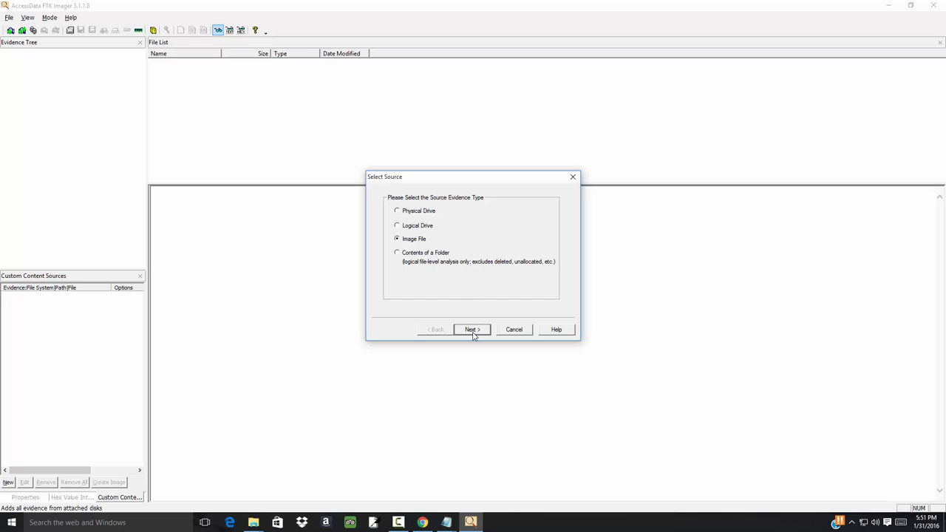
left_click(472, 329)
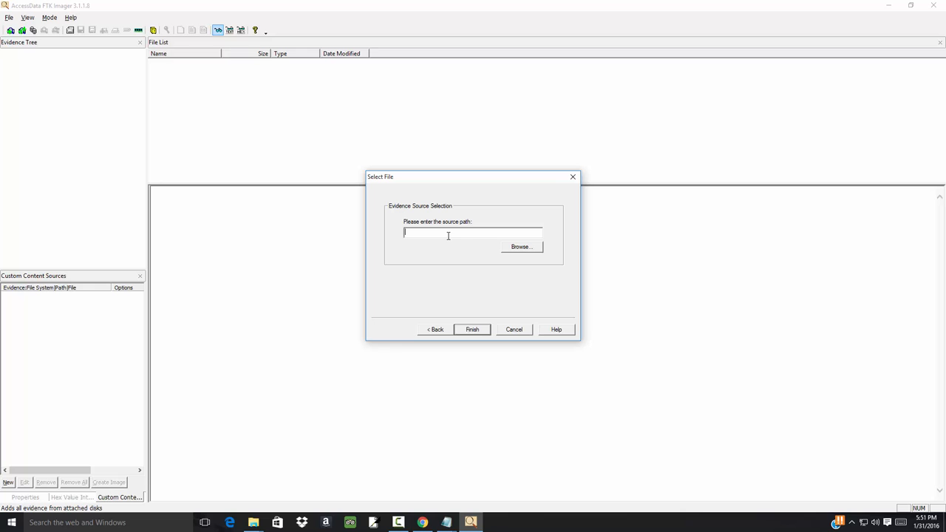
Browse to C:\Temp and choose testingjan31.ad1 as the image source path
left_click(521, 246)
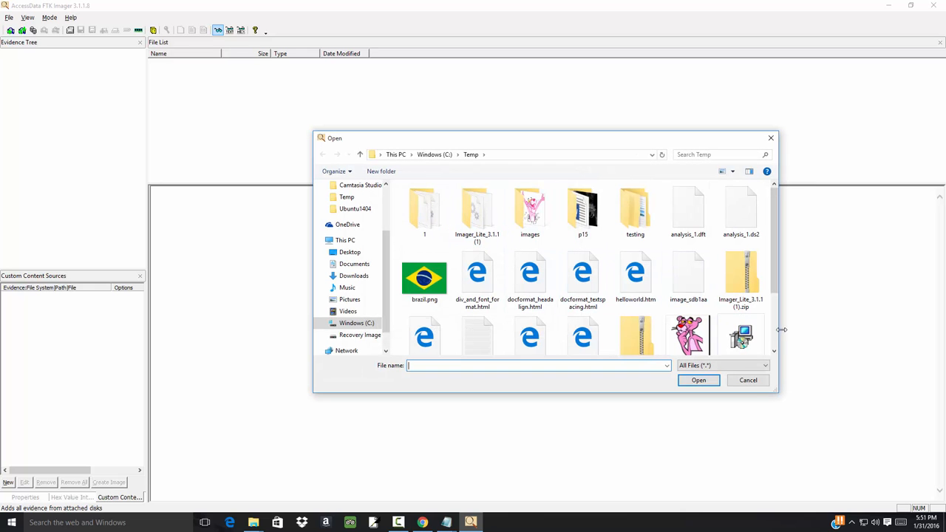
scroll("down", 3)
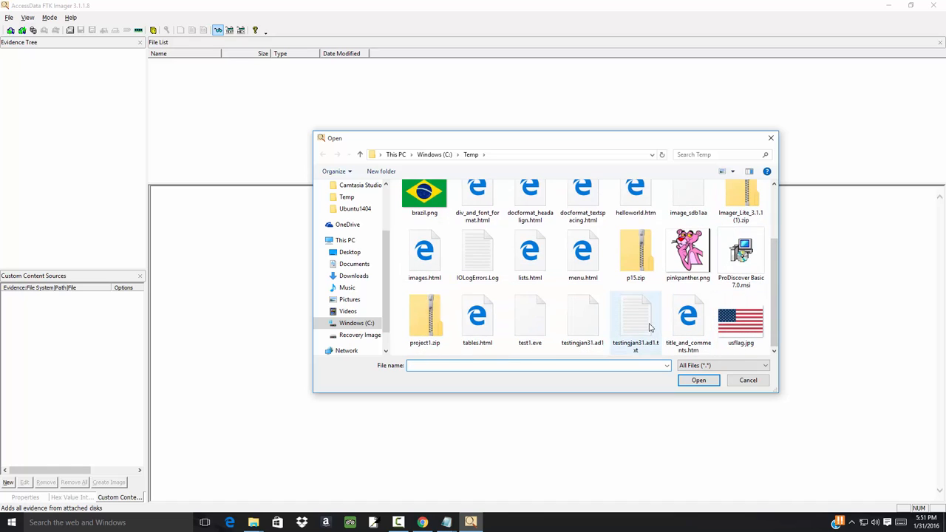
left_click(584, 314)
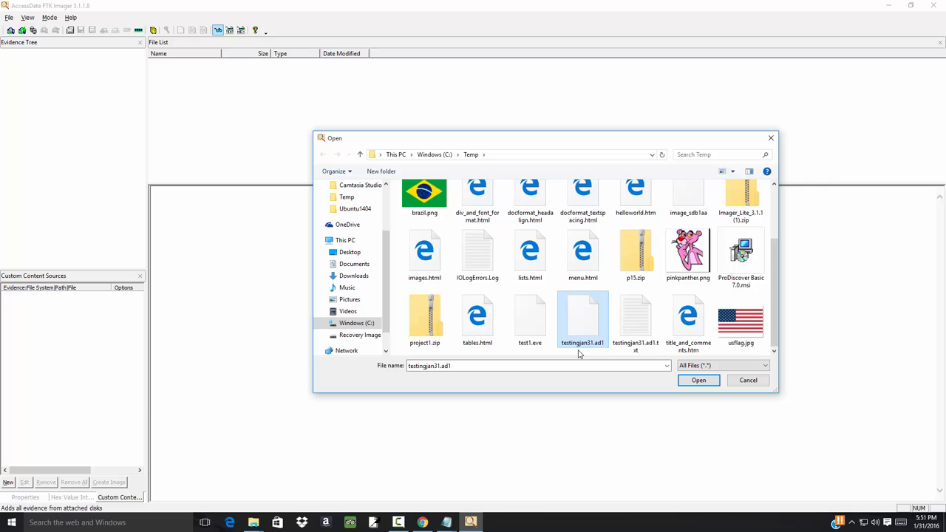
mouse_move(596, 353)
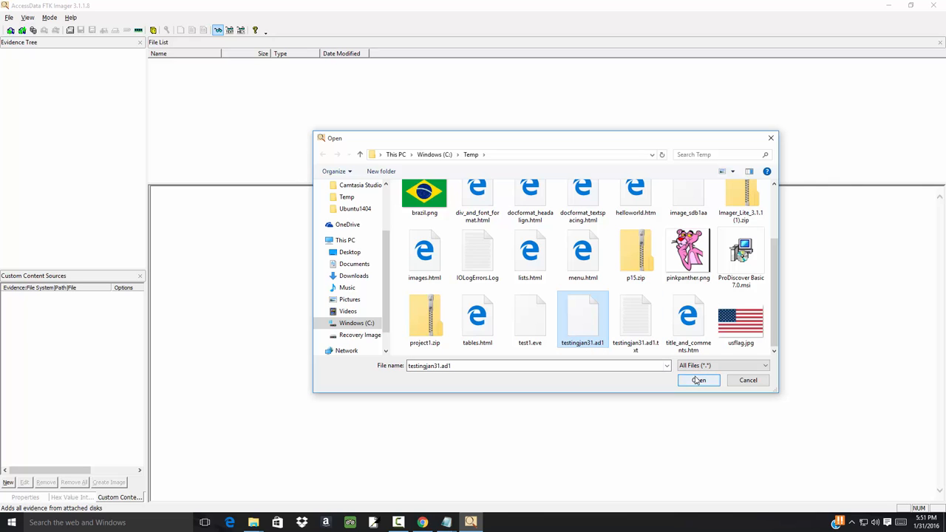
left_click(698, 380)
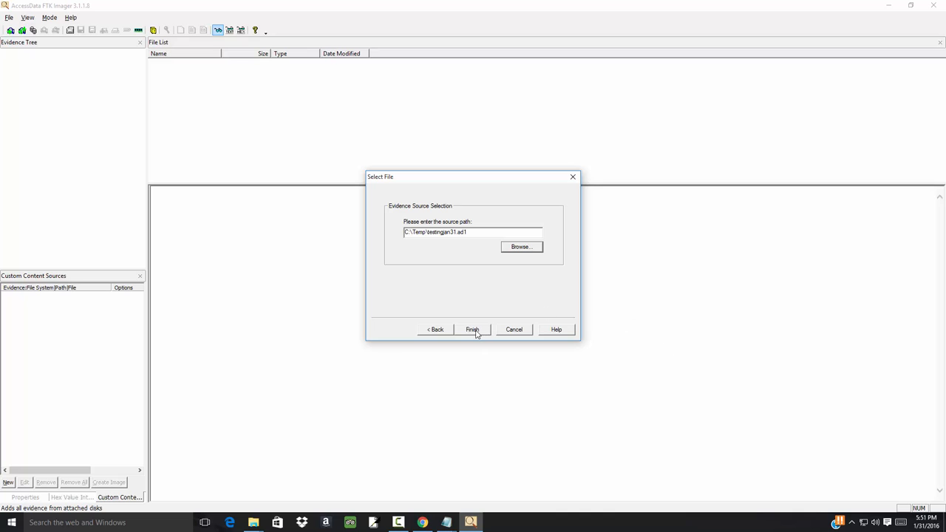
Finish loading testingjan31.ad1 and list the files in its C:\Temp\images folder
left_click(472, 329)
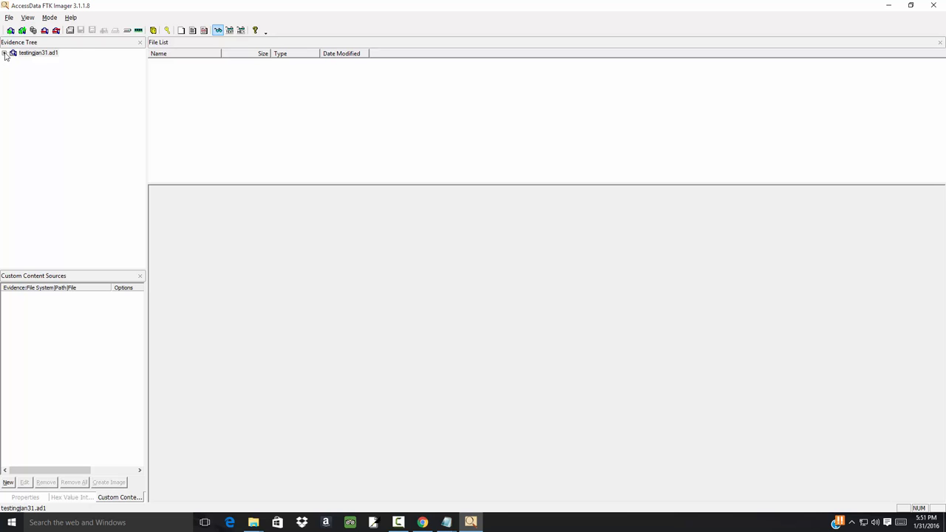
left_click(5, 52)
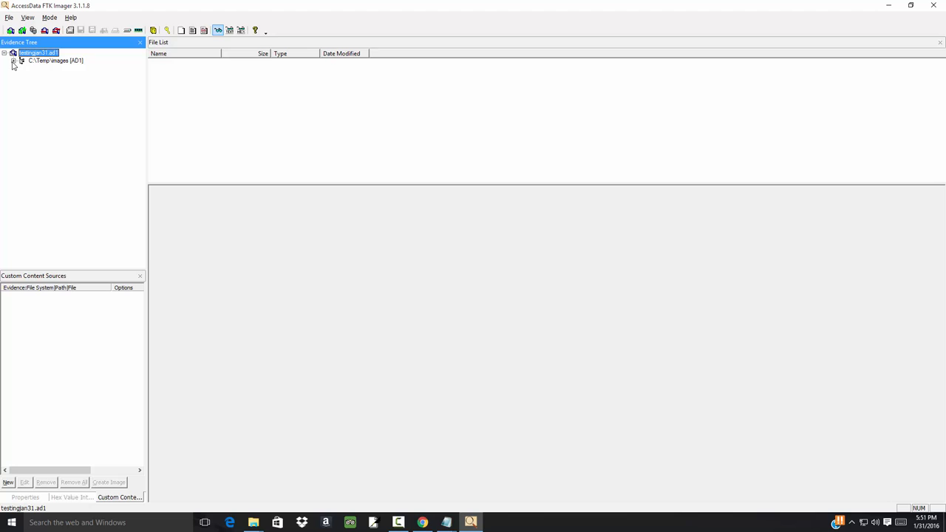
mouse_move(63, 77)
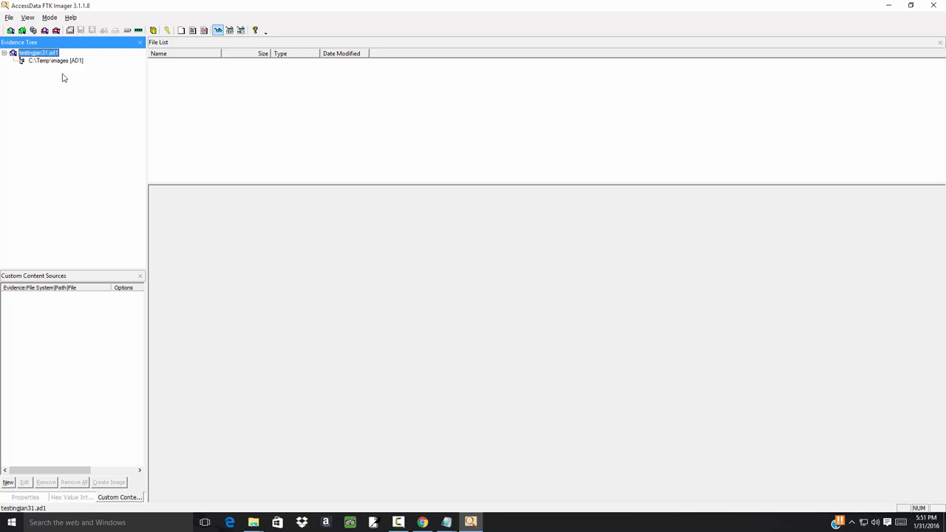
left_click(54, 61)
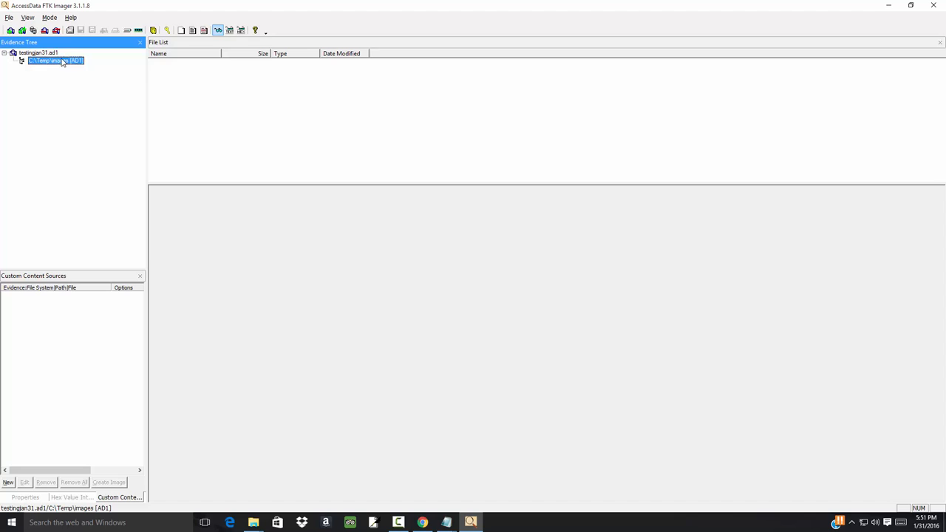
left_click(55, 60)
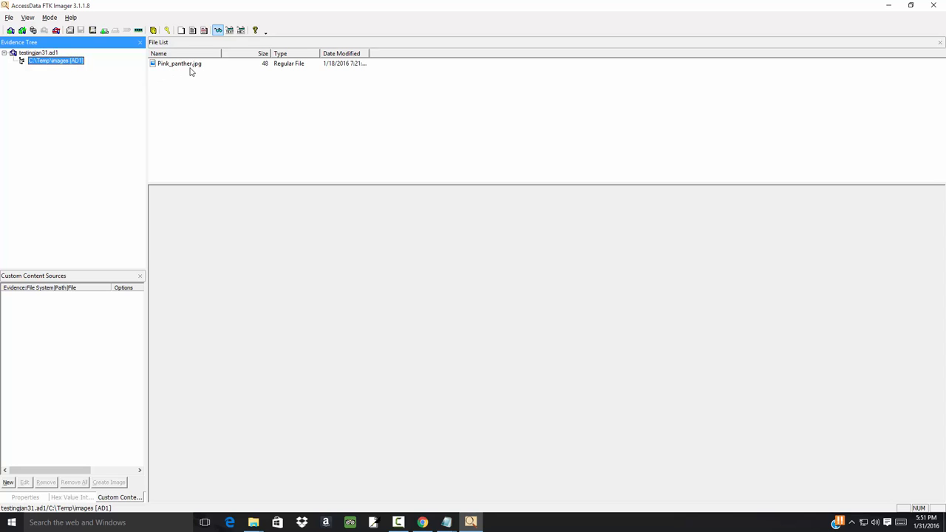
mouse_move(186, 68)
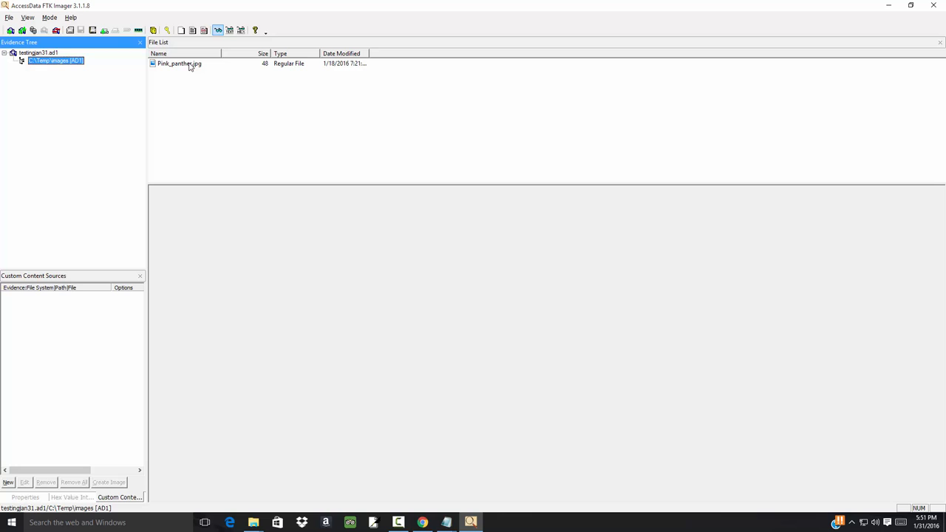
Preview the Pink_panther.jpg picture and glance at its right-click options
left_click(179, 63)
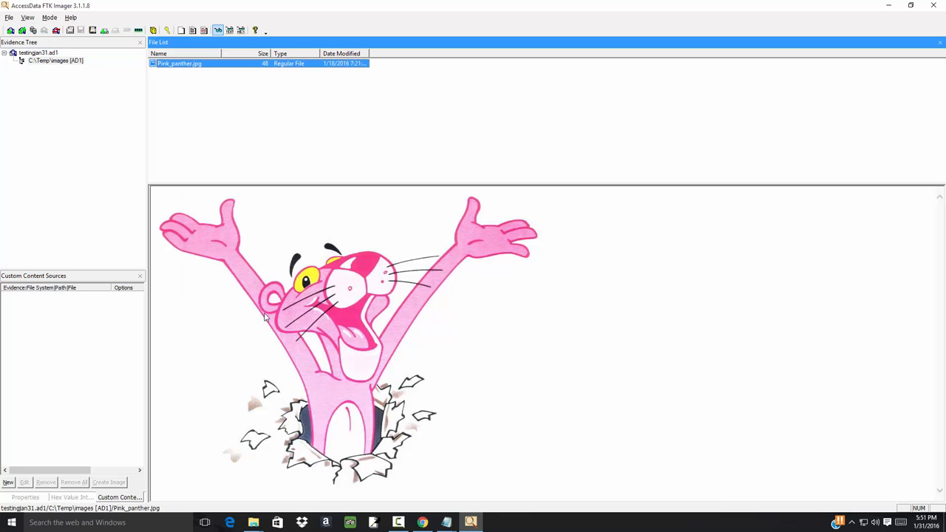
mouse_move(373, 306)
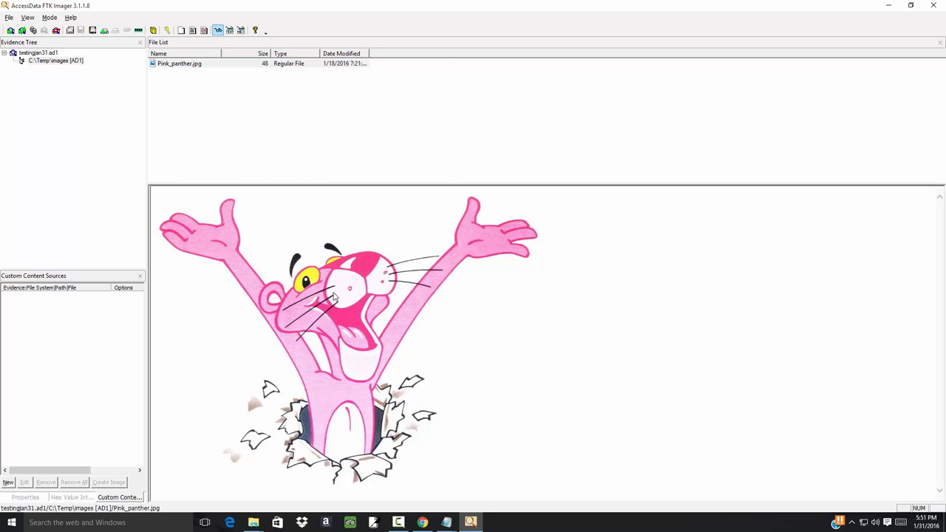
right_click(333, 299)
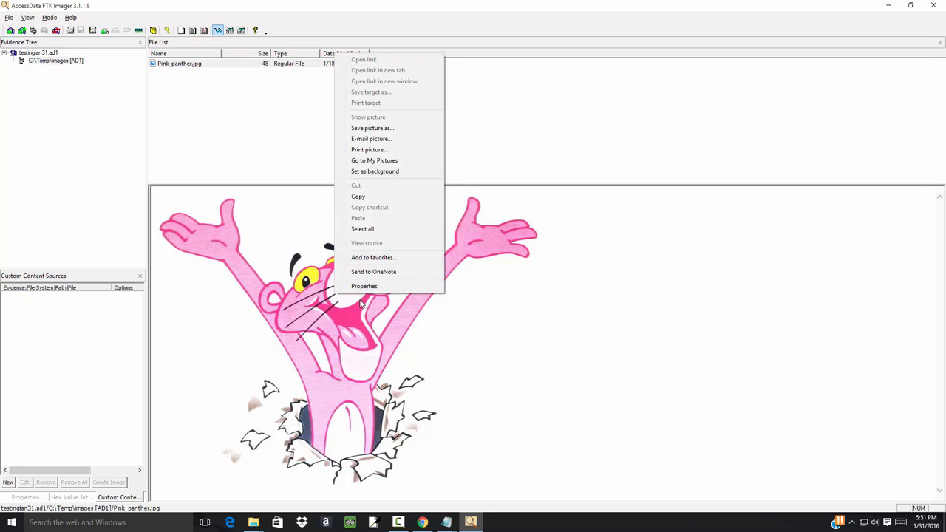
mouse_move(372, 128)
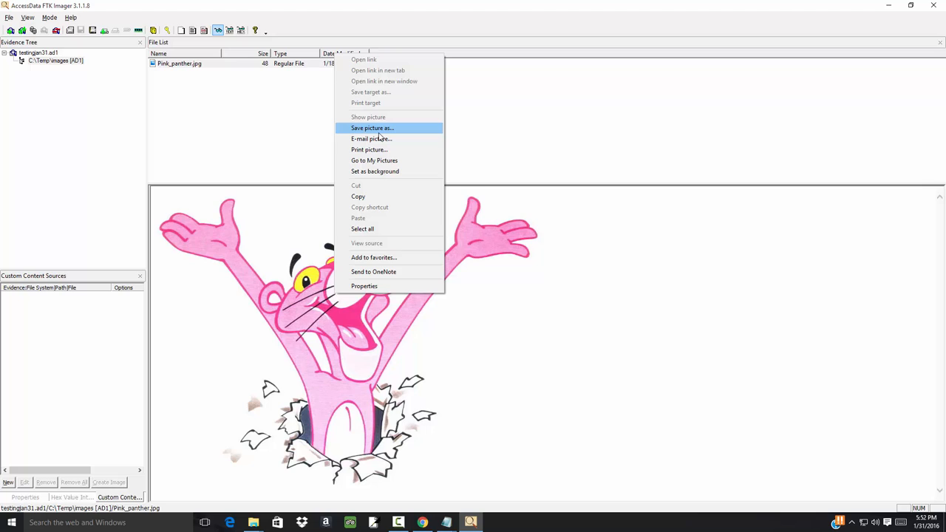
mouse_move(369, 139)
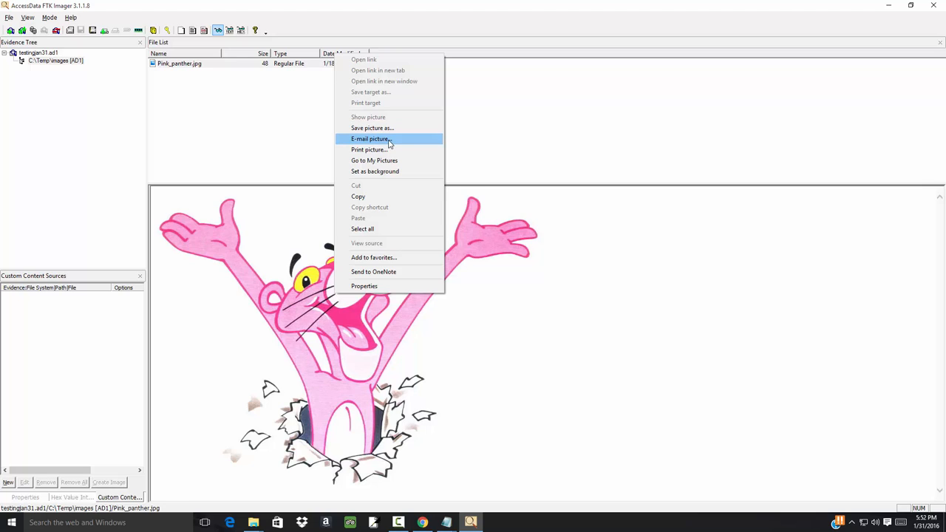
mouse_move(336, 188)
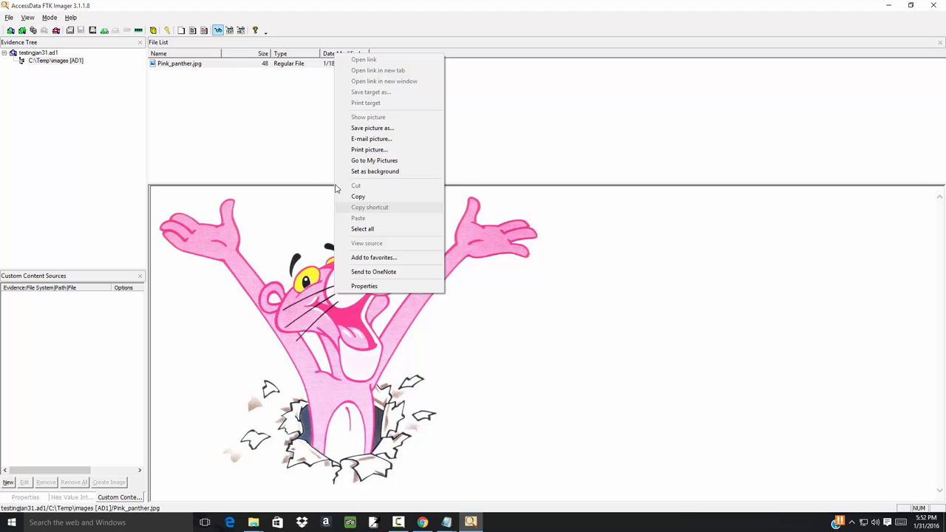
left_click(56, 60)
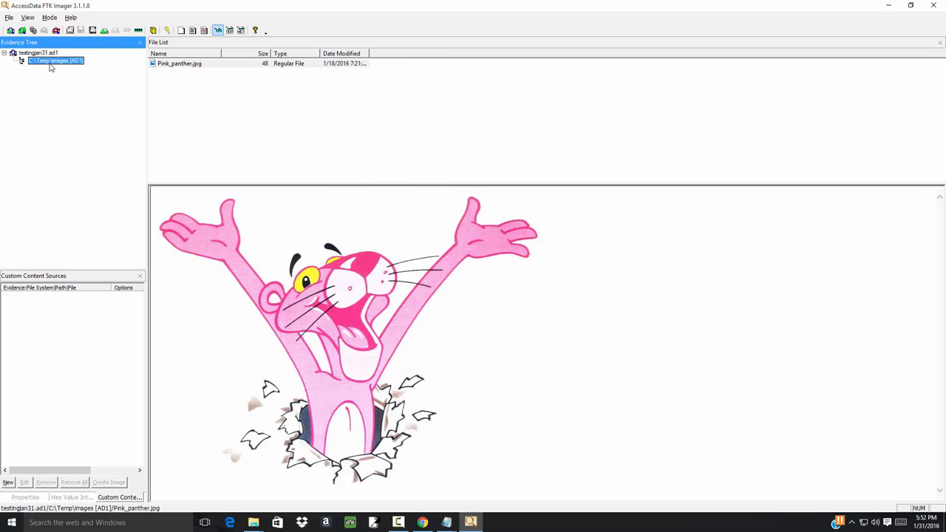
mouse_move(432, 413)
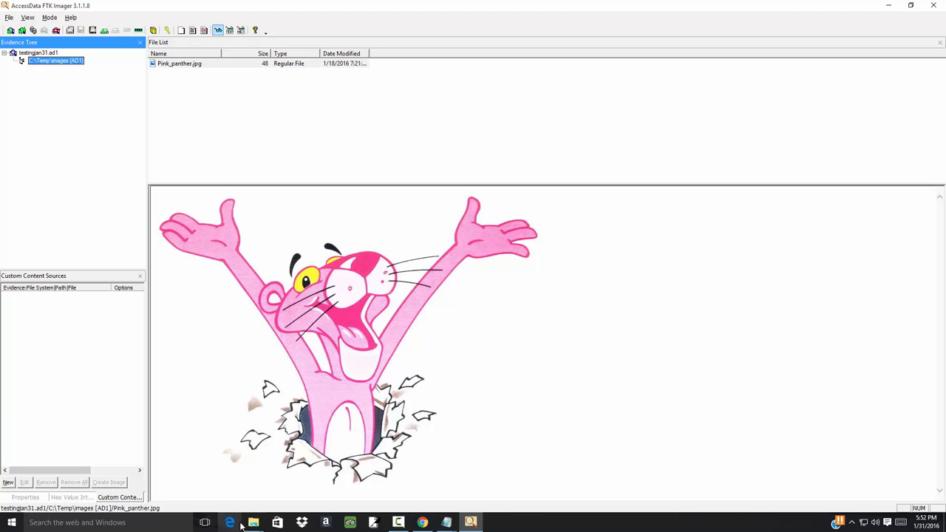
mouse_move(254, 523)
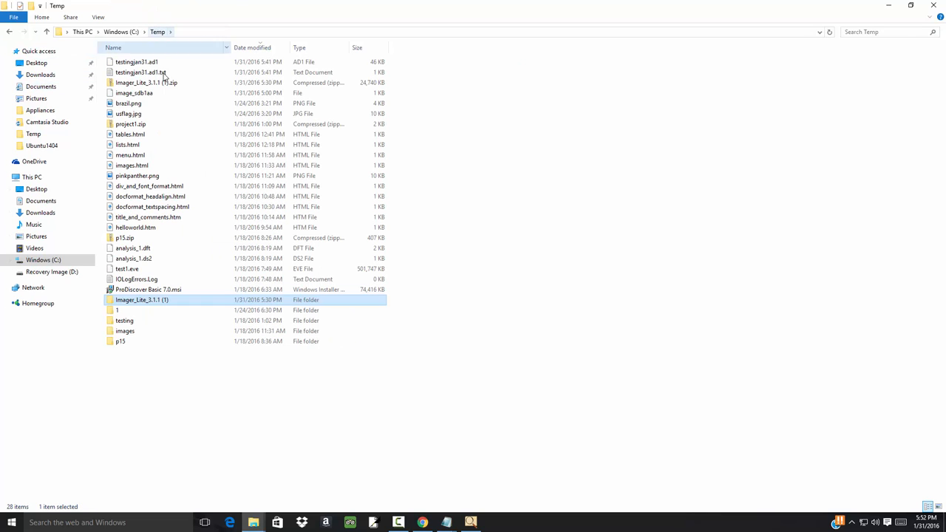
Check the images folder in File Explorer, then return to FTK Imager
double_click(125, 331)
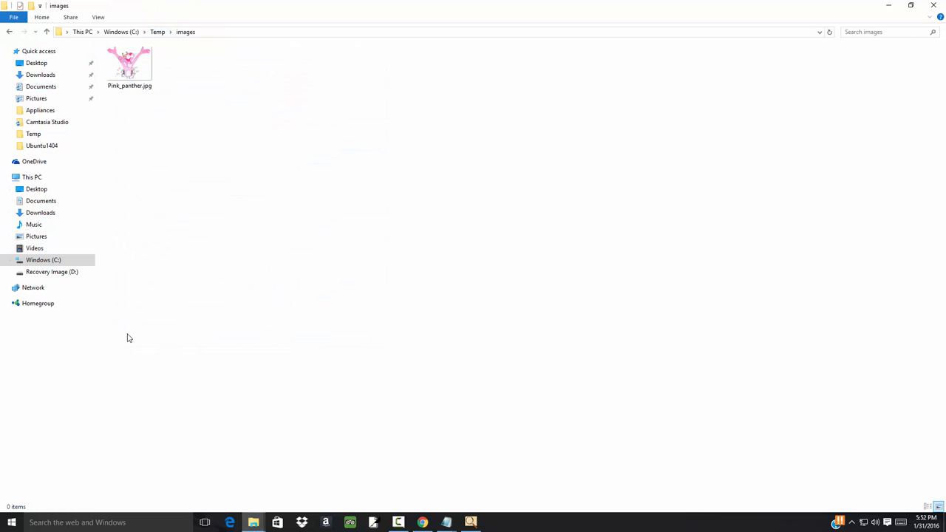
left_click(129, 66)
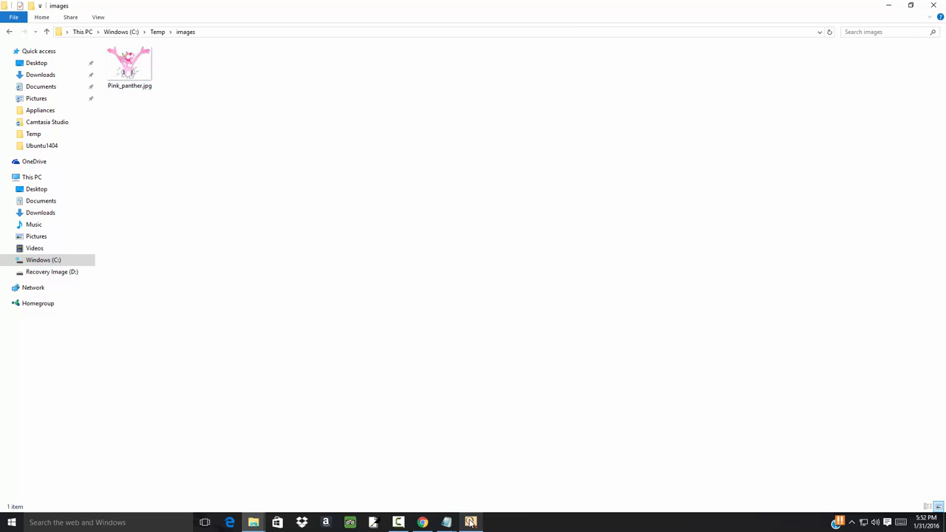
left_click(471, 523)
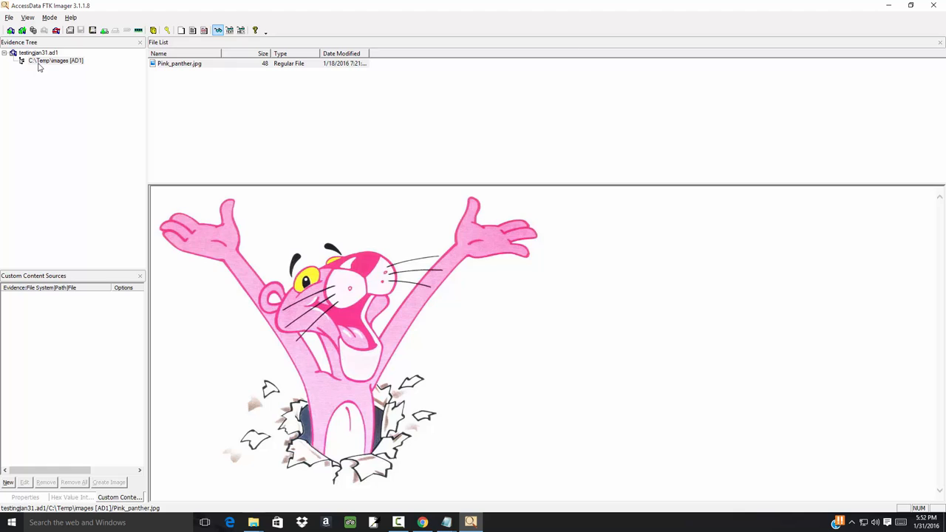
Start adding a new evidence item of type Contents of a Folder
left_click(37, 53)
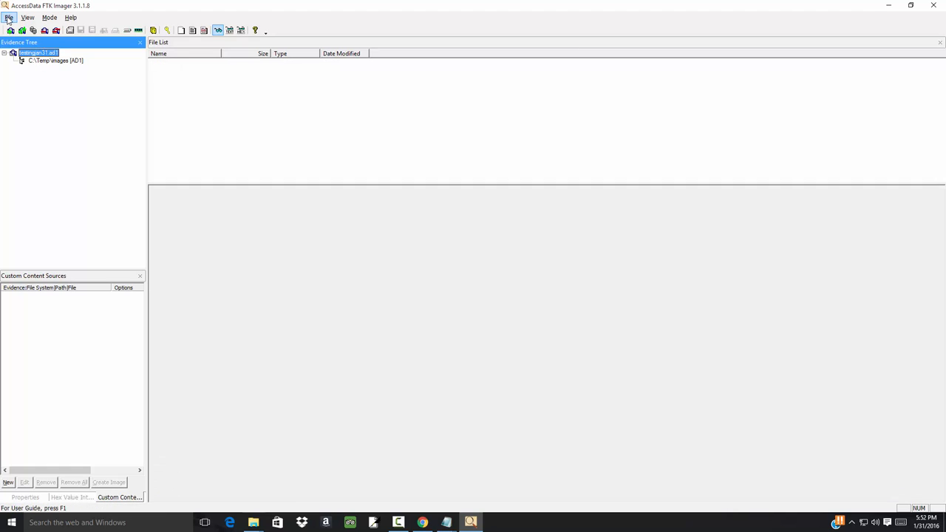
left_click(9, 17)
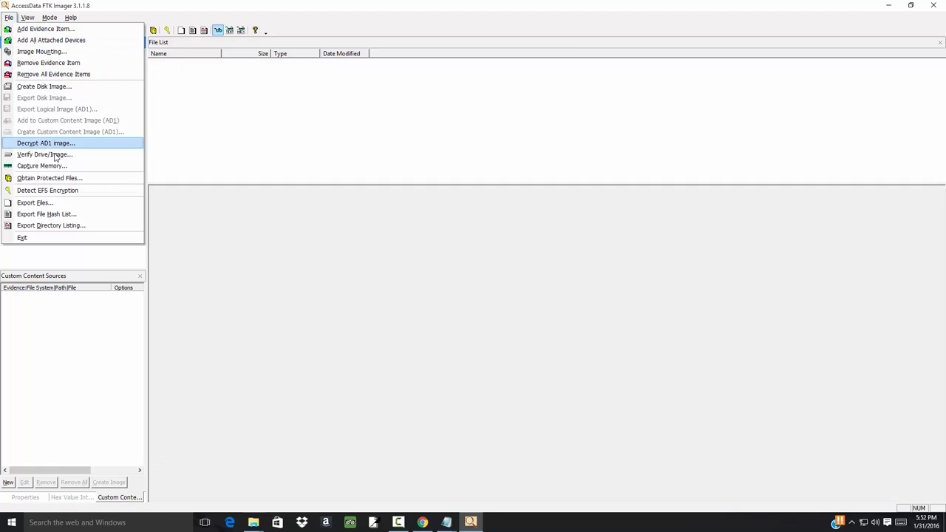
mouse_move(46, 29)
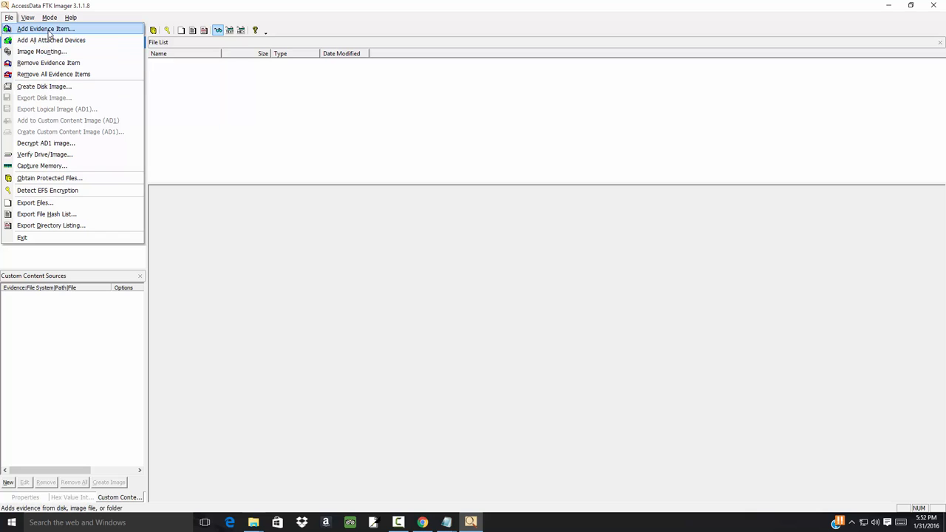
left_click(45, 29)
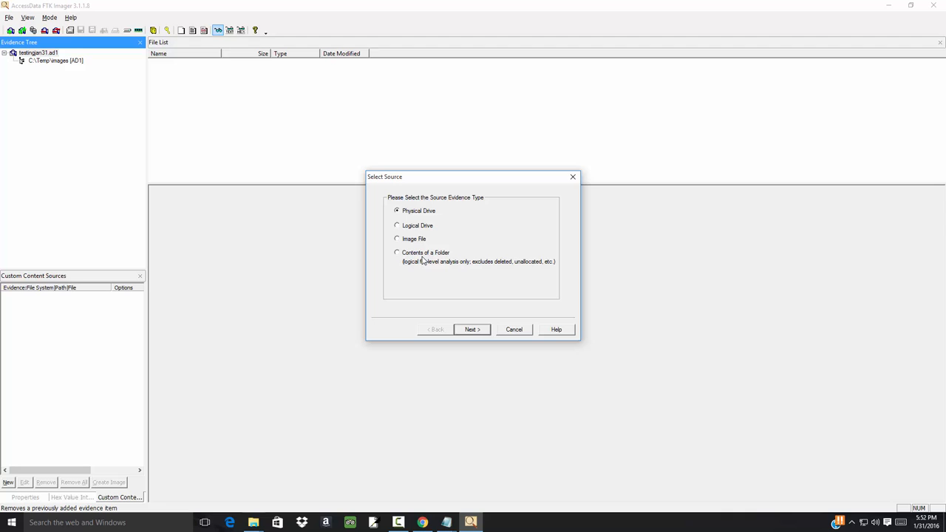
left_click(397, 253)
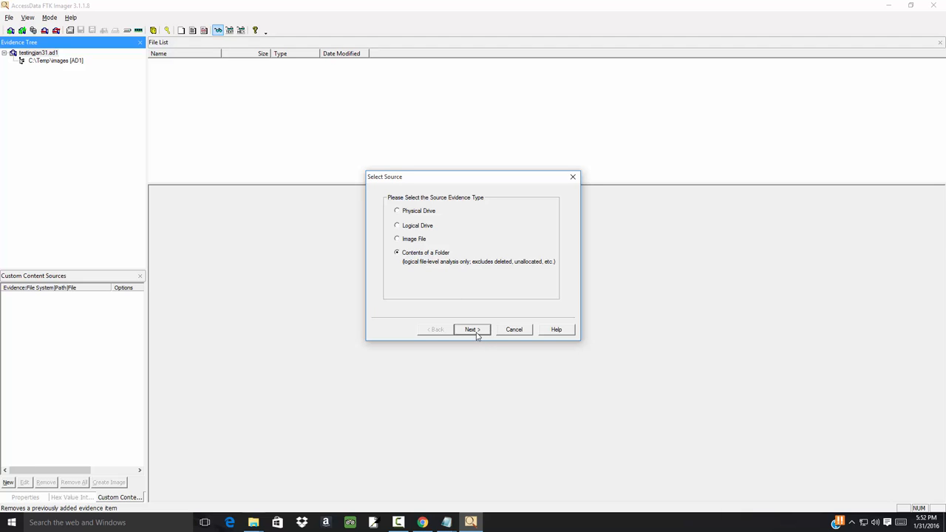
left_click(472, 329)
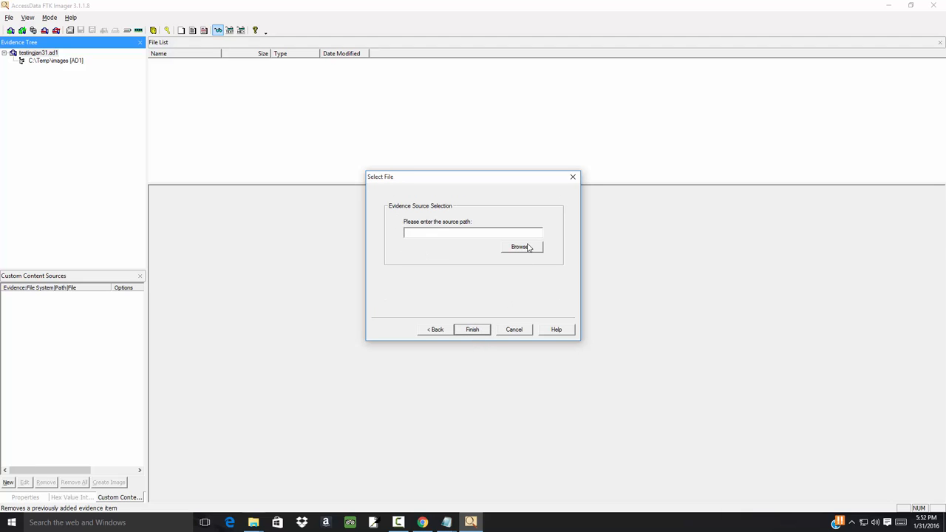
Browse to C:\Temp and finish adding it as the second evidence item
left_click(521, 246)
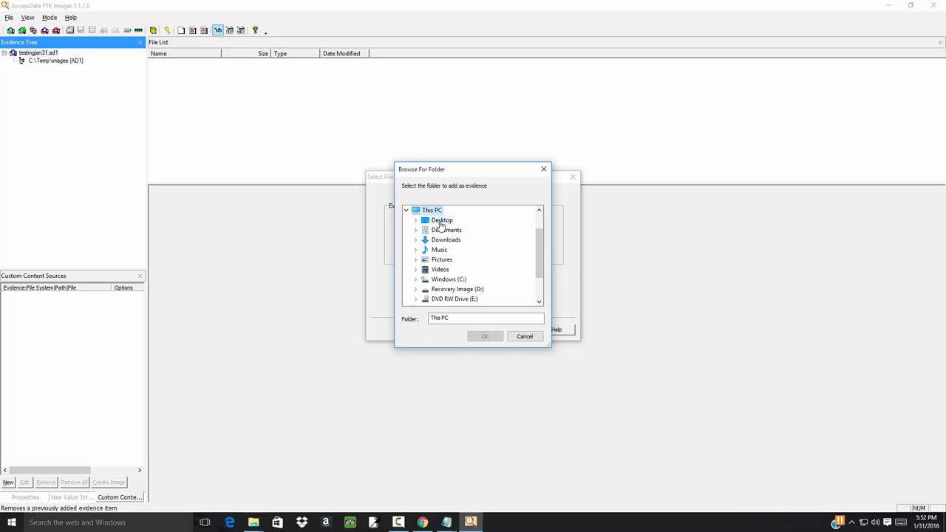
mouse_move(449, 279)
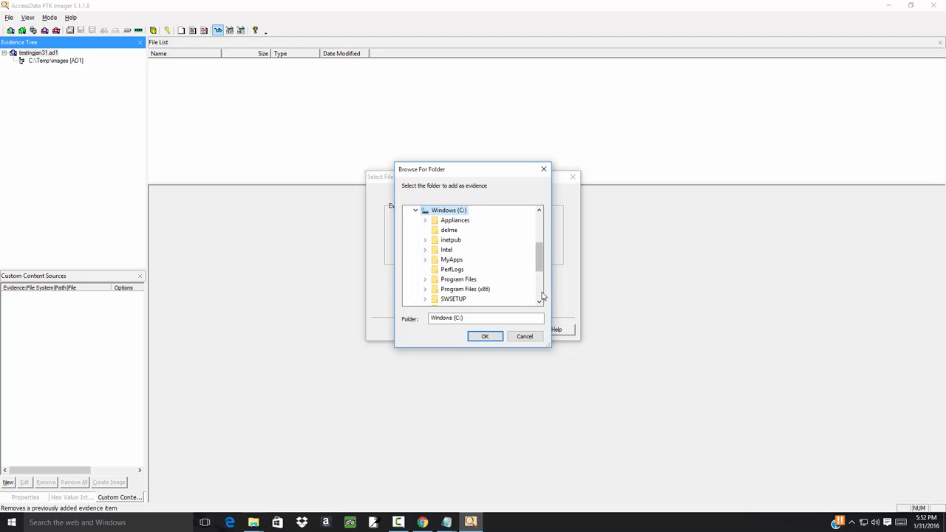
left_click(448, 220)
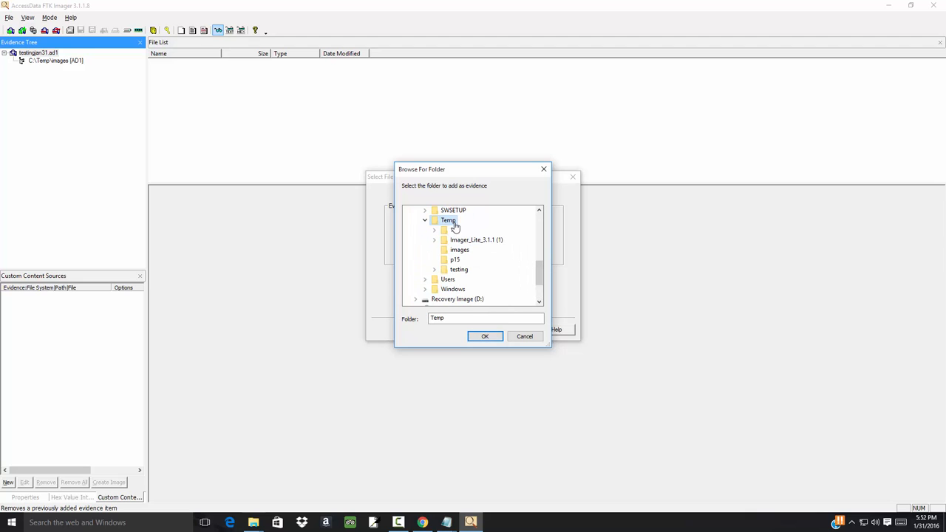
left_click(485, 337)
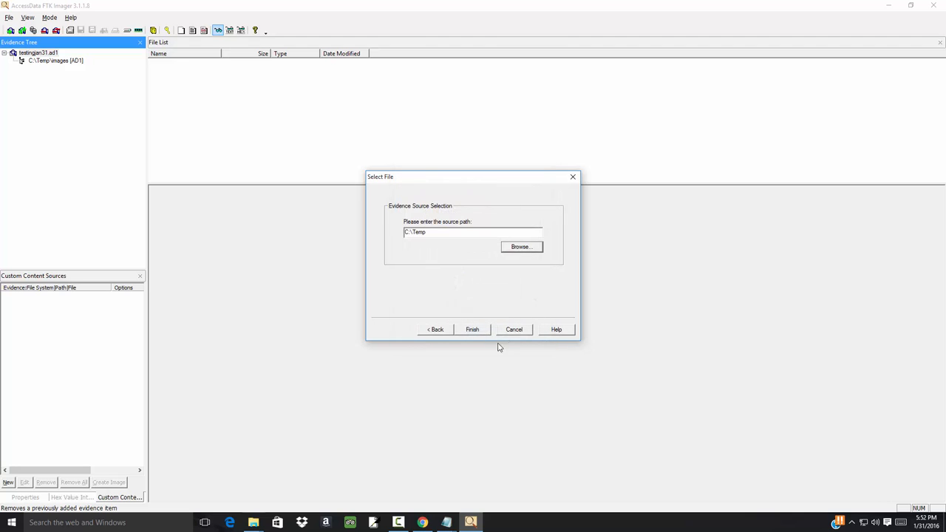
left_click(472, 329)
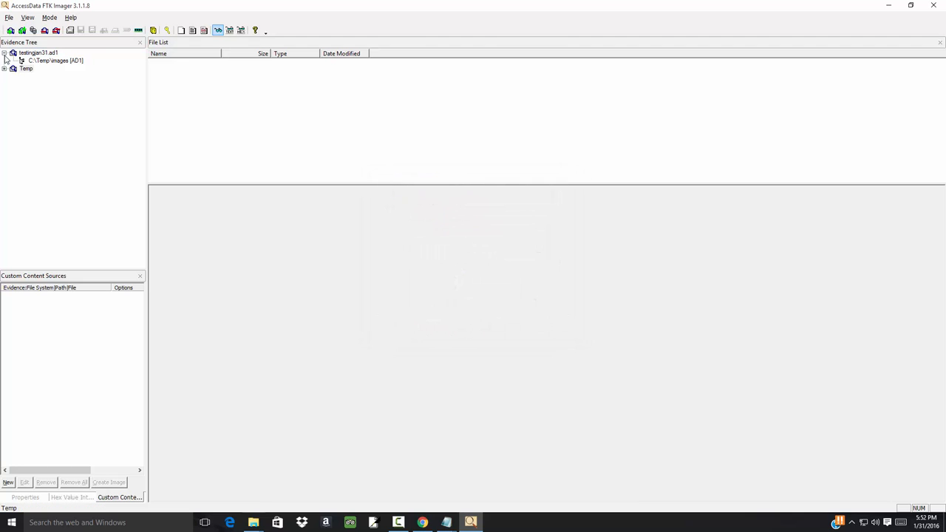
Expand the Temp evidence item and list the files inside C:\Temp
left_click(27, 68)
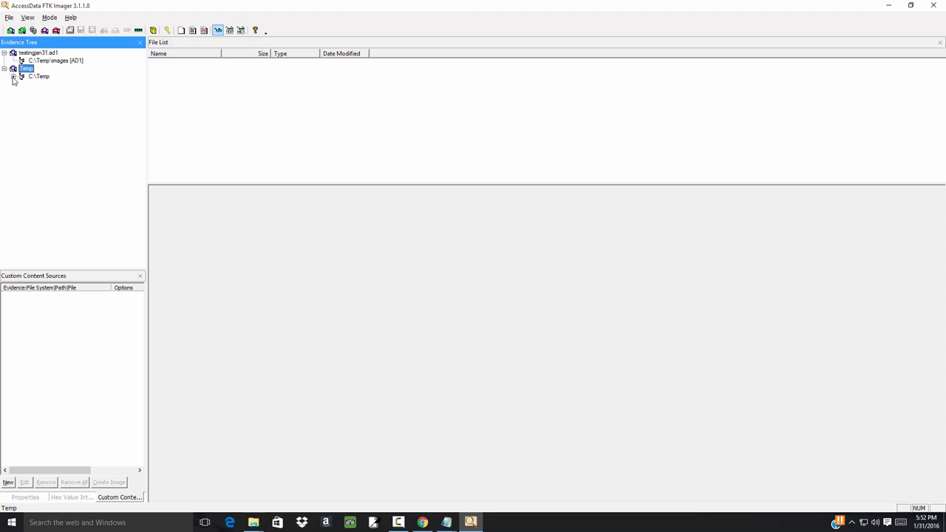
mouse_move(28, 76)
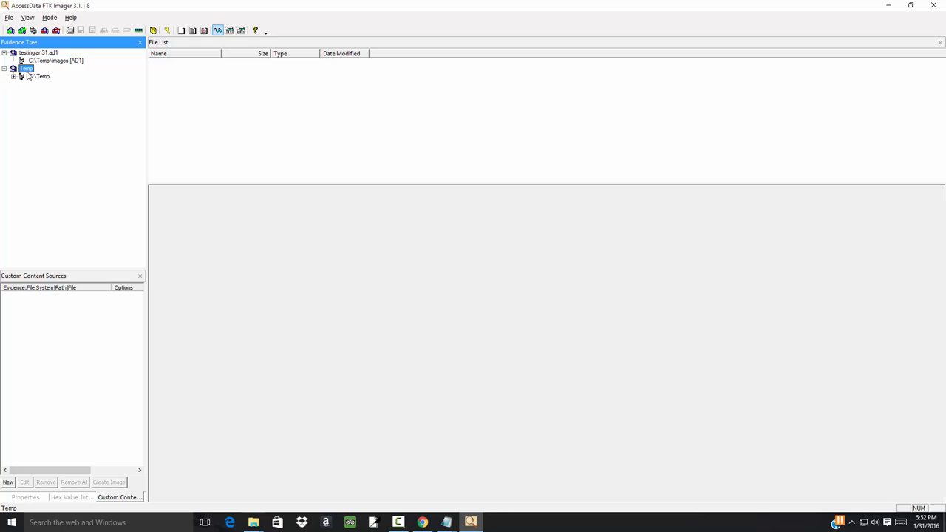
left_click(18, 68)
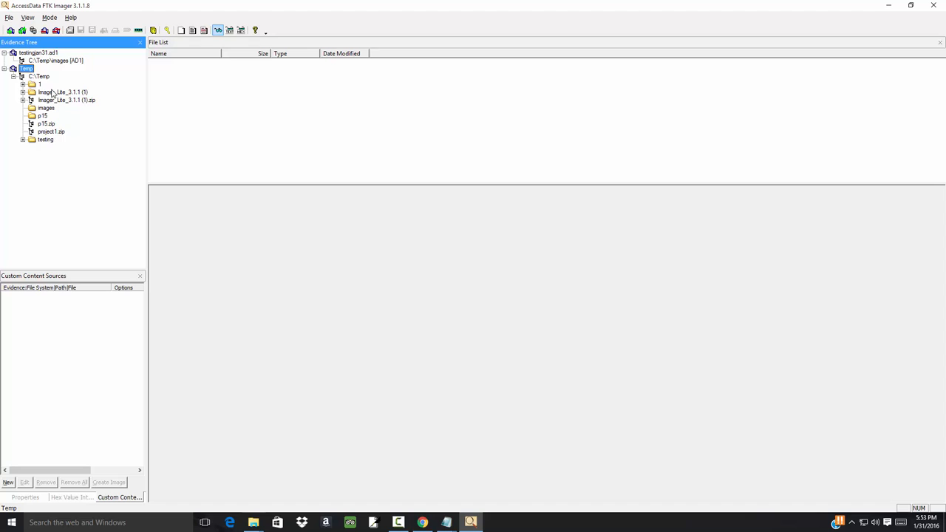
left_click(41, 76)
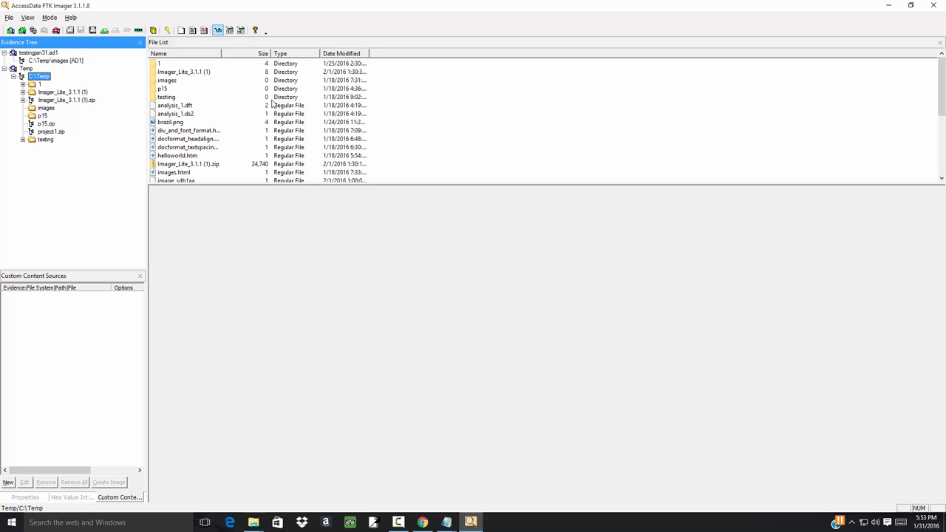
mouse_move(200, 104)
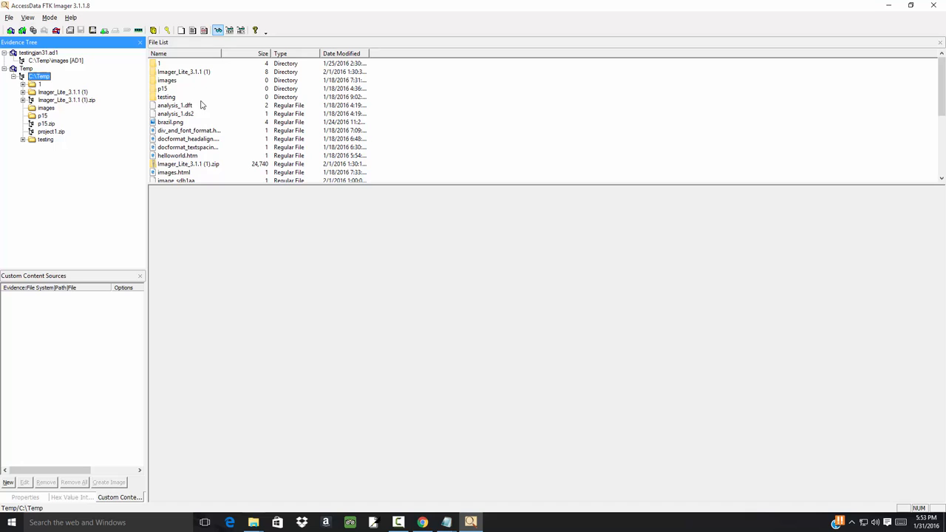
mouse_move(190, 142)
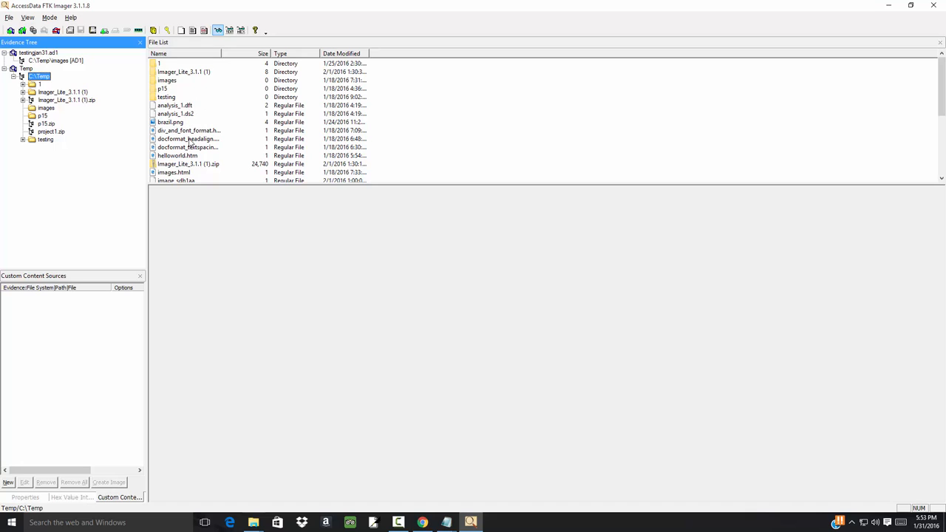
Preview div_and_font_format.html and then docformat_headalign.html in the viewer
left_click(188, 131)
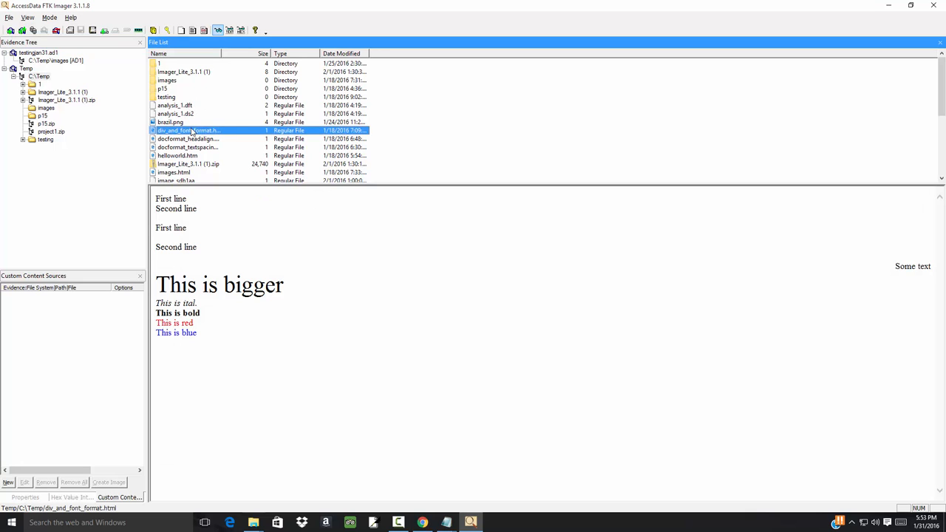
left_click(188, 138)
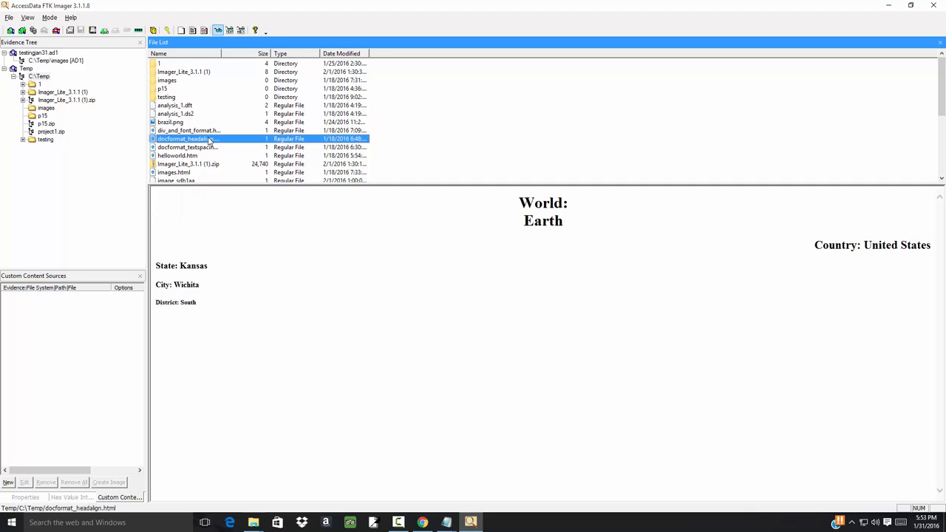
mouse_move(219, 161)
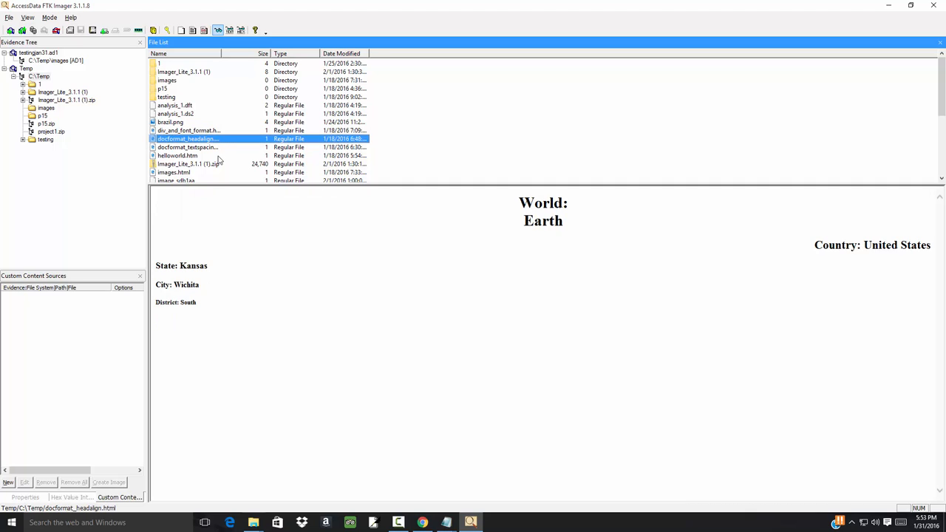
mouse_move(326, 261)
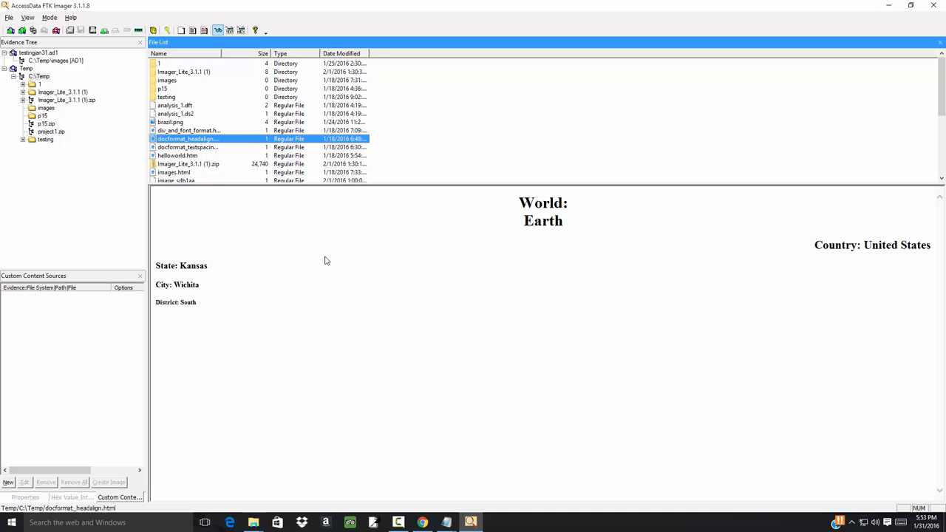
scroll("down", 3)
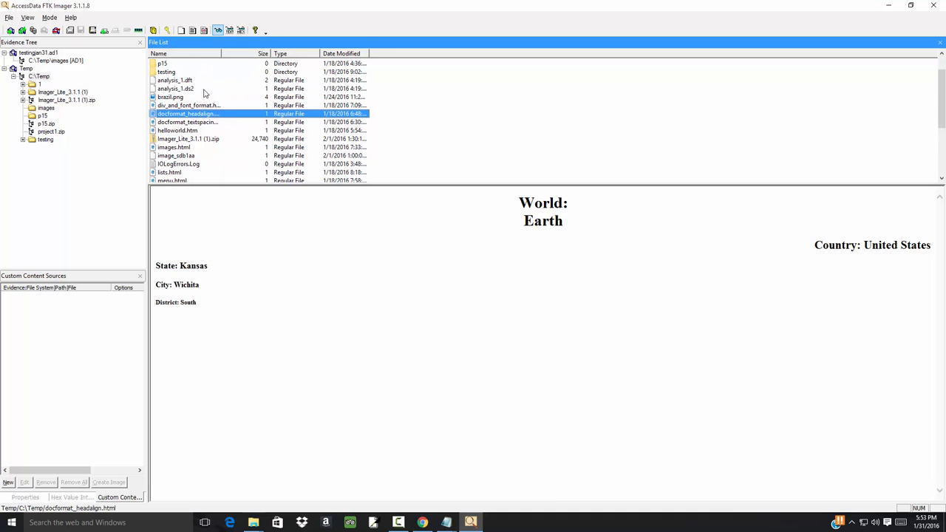
Preview the analysis_1.dft project file and scroll through its XML
left_click(175, 80)
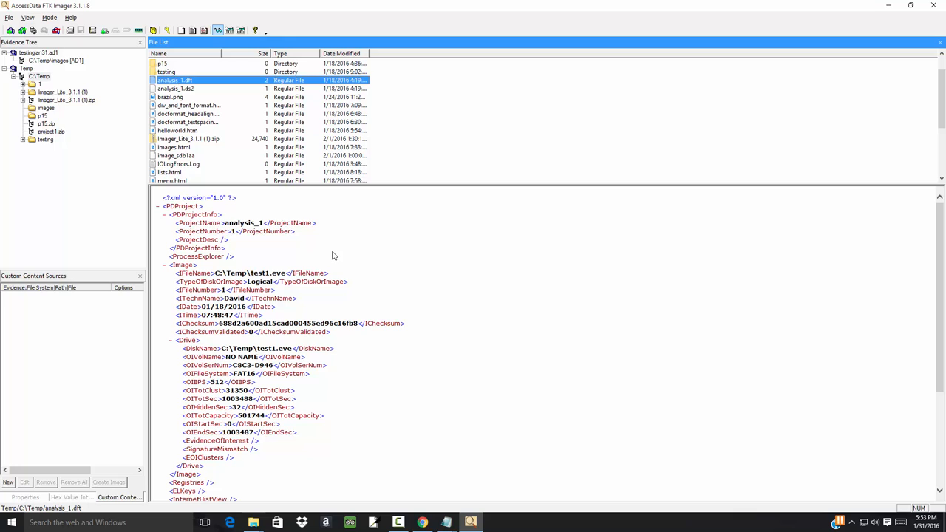
scroll("down", 3)
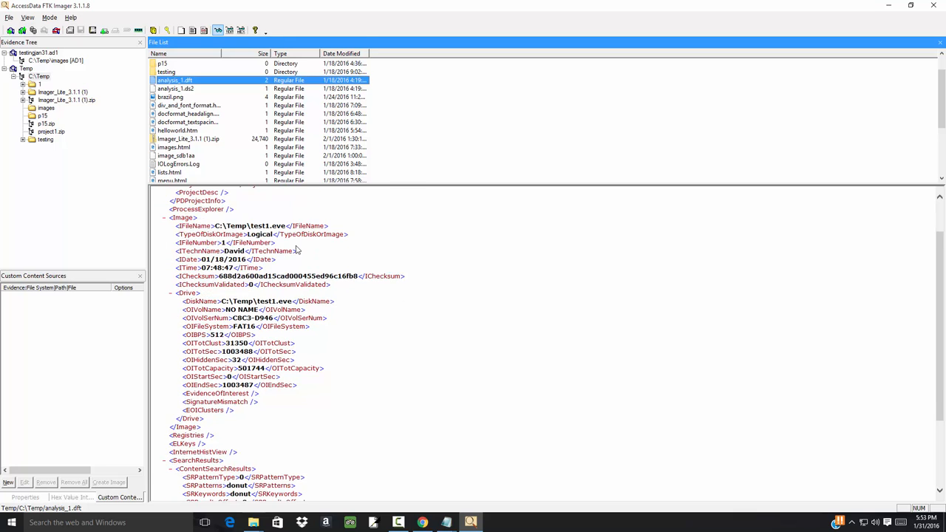
scroll("up", 3)
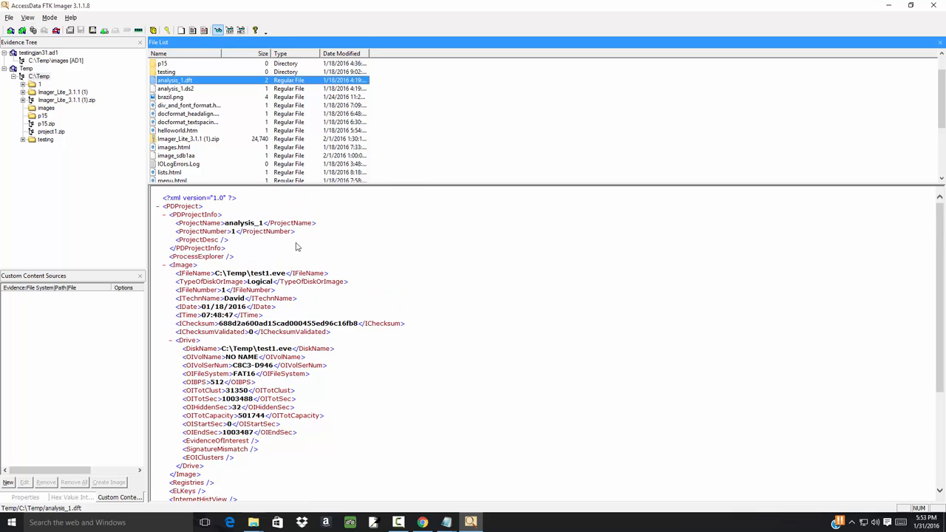
scroll("down", 3)
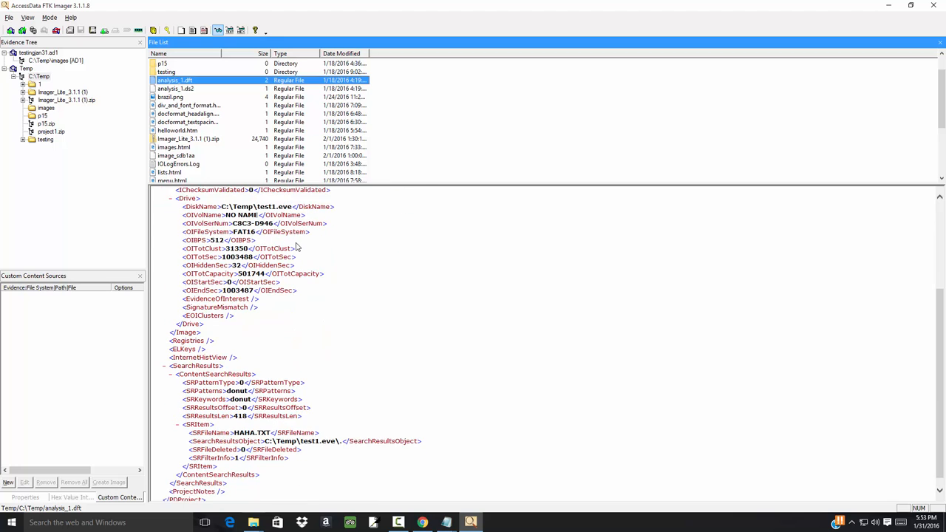
scroll("up", 3)
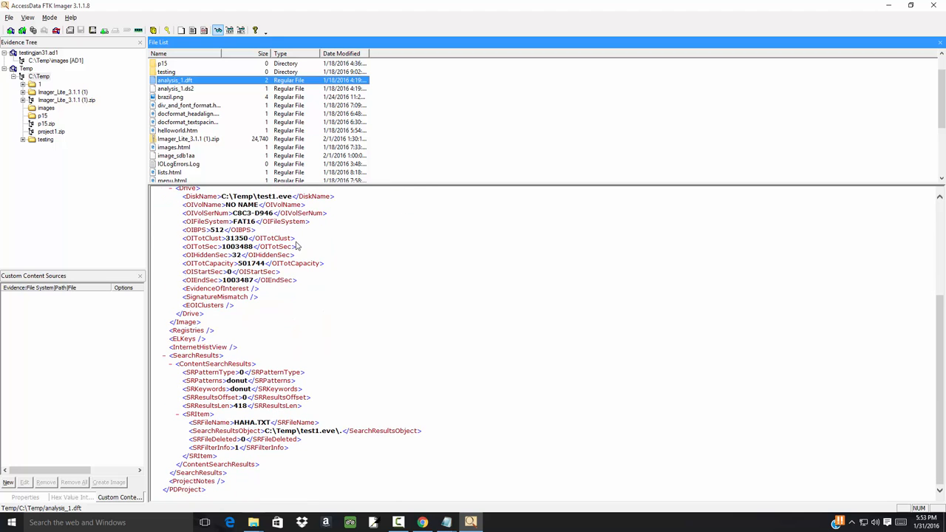
scroll("up", 3)
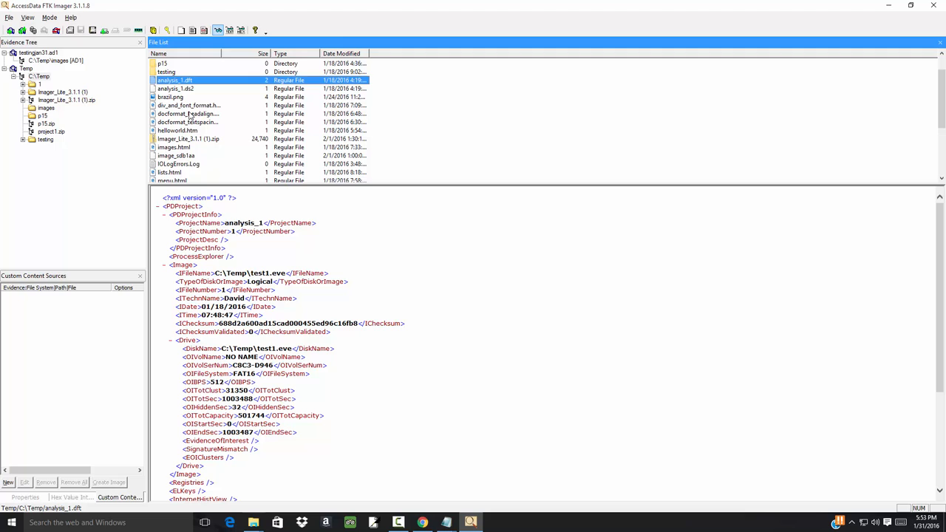
Preview the image_sdb1aa file's folder listing and then lists.html
left_click(176, 156)
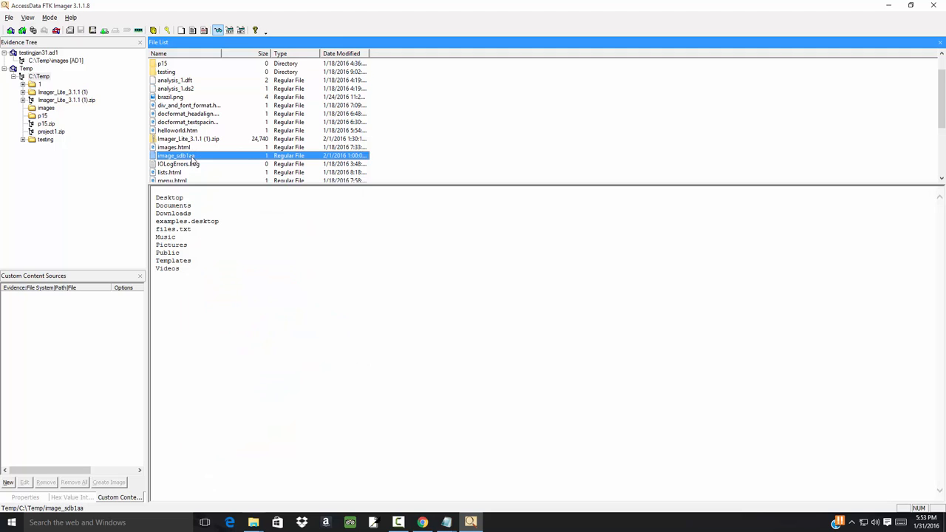
mouse_move(185, 164)
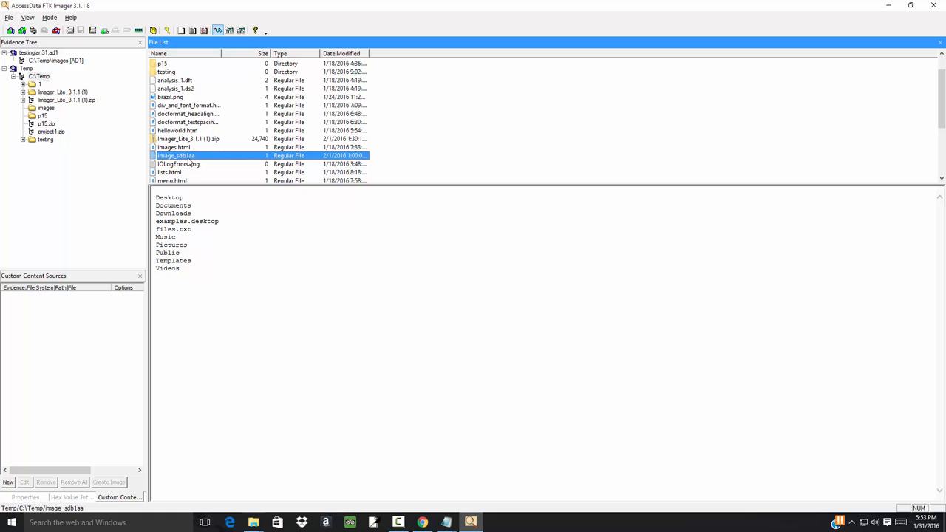
mouse_move(213, 159)
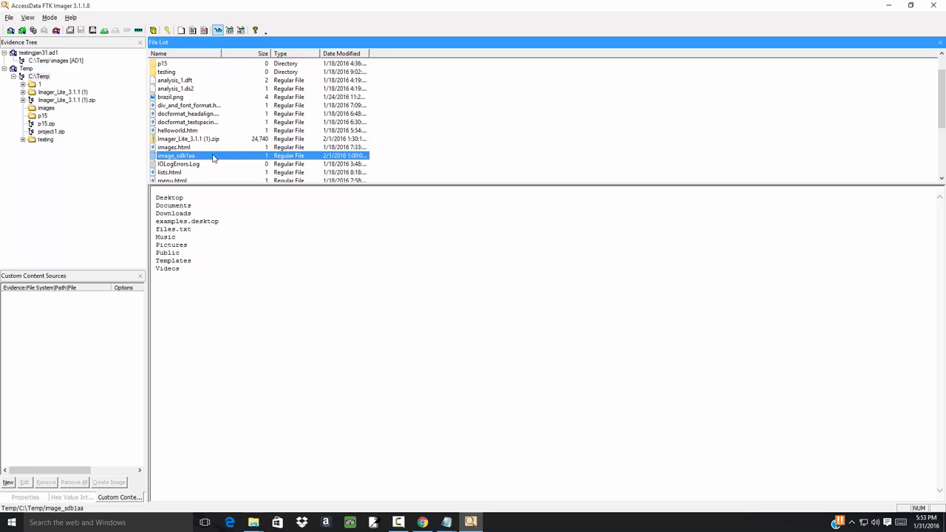
left_click(179, 163)
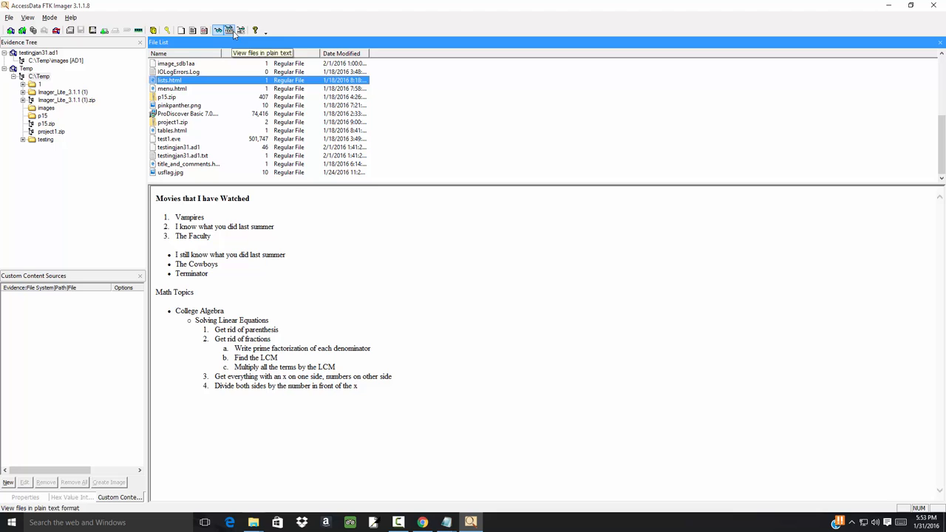
View lists.html as hex bytes, then plain source text, then back to automatic rendered preview
left_click(240, 30)
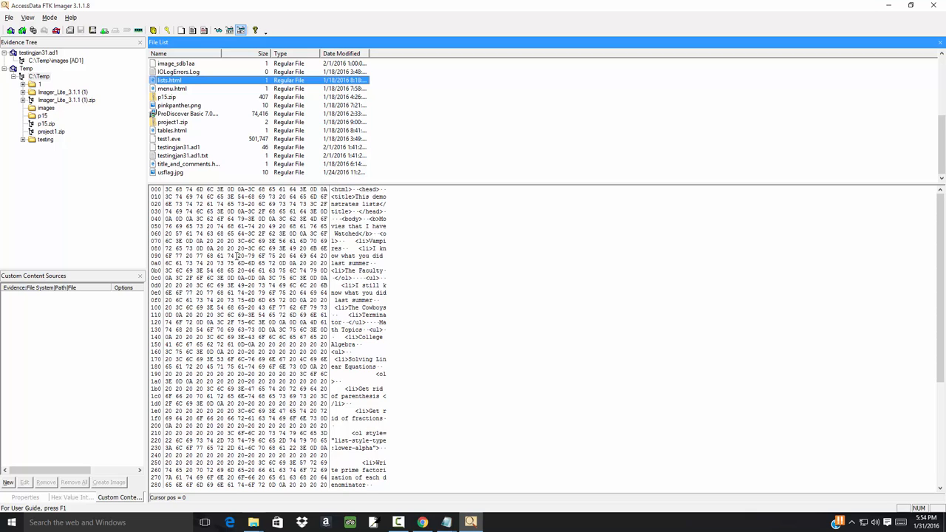
mouse_move(230, 31)
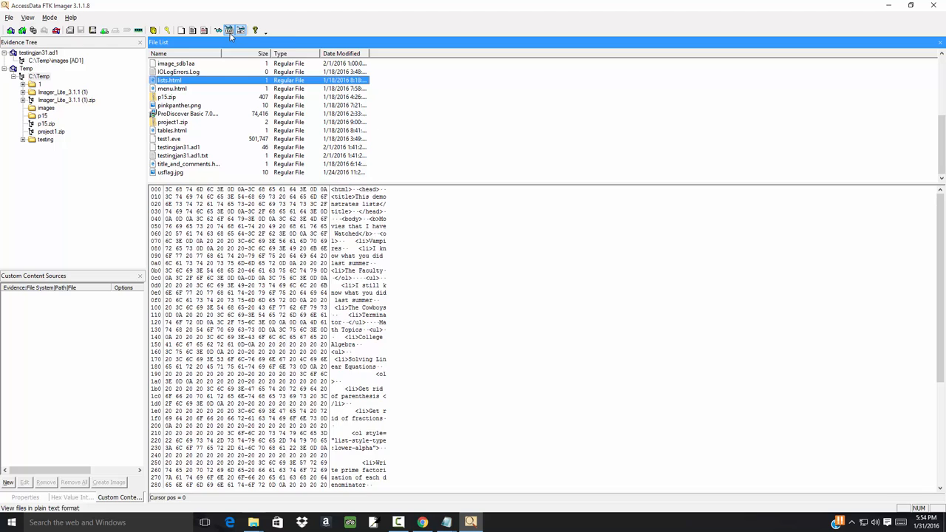
left_click(229, 30)
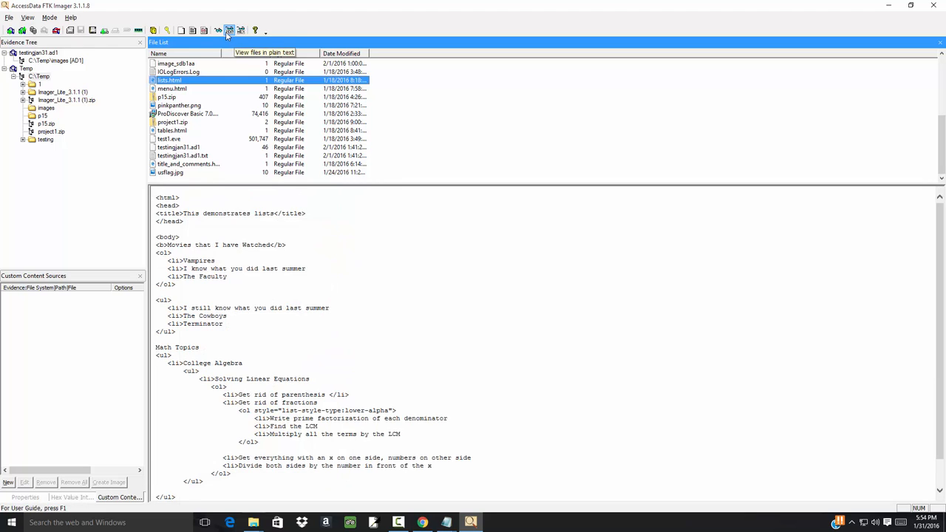
mouse_move(229, 30)
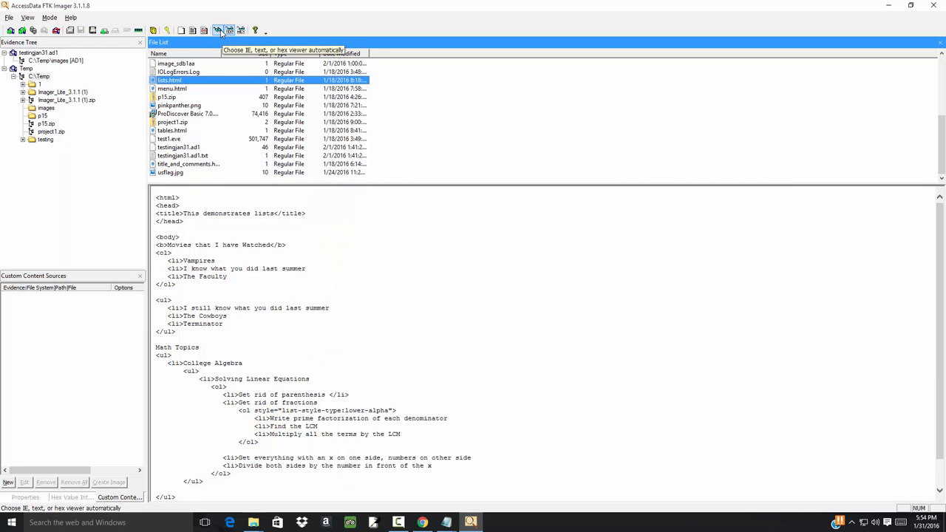
mouse_move(230, 30)
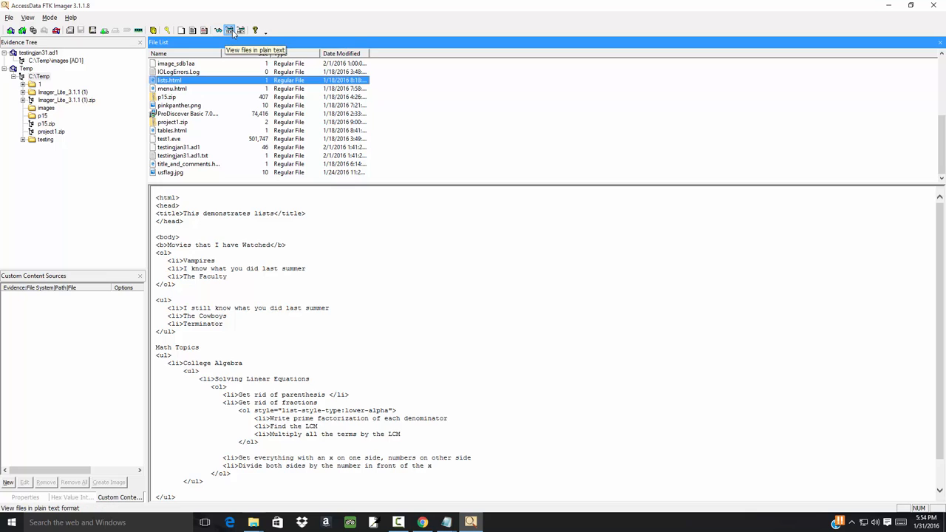
mouse_move(219, 31)
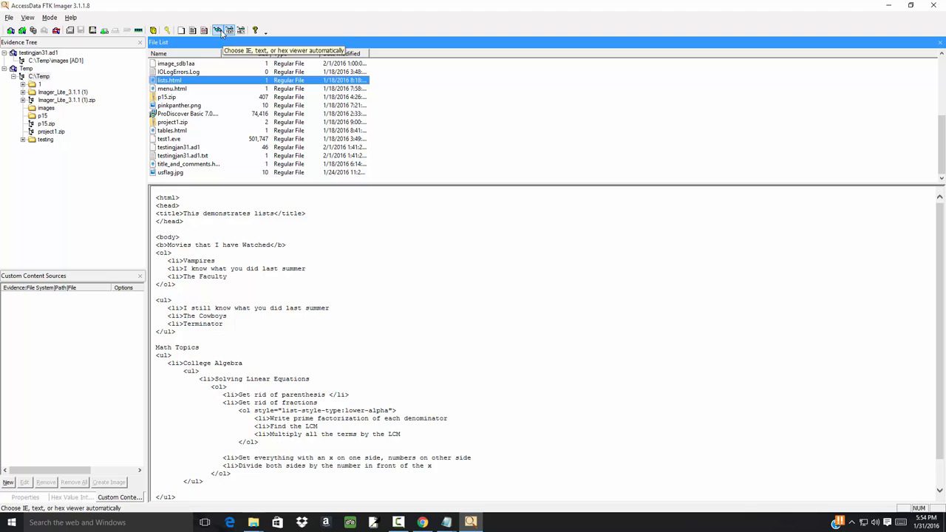
left_click(218, 30)
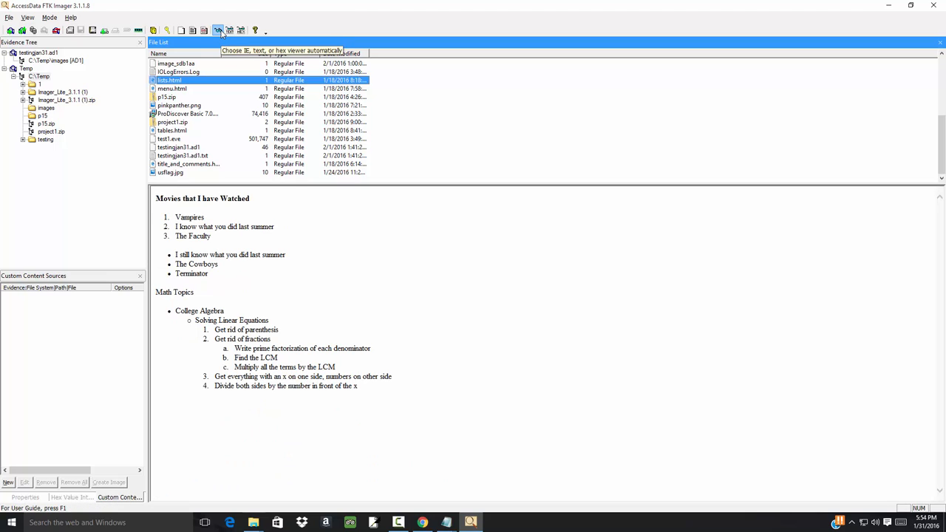
mouse_move(229, 154)
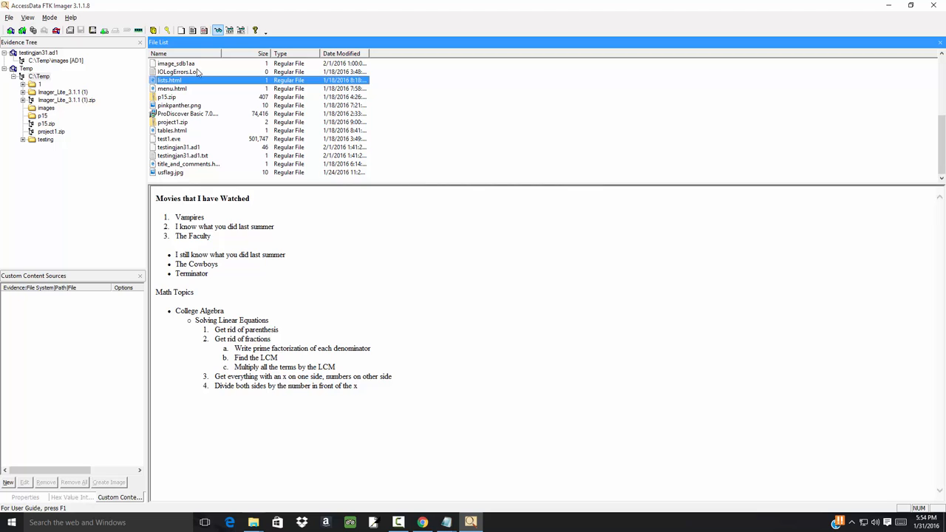
mouse_move(204, 31)
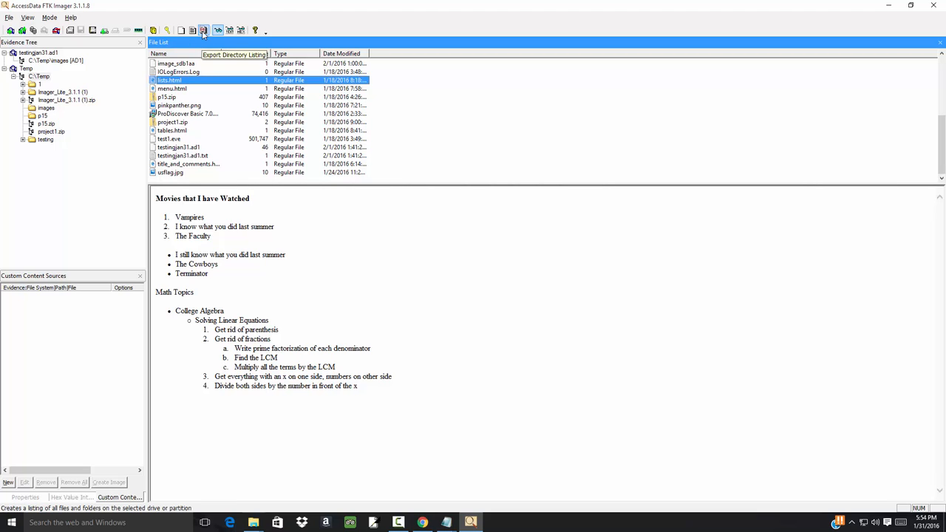
mouse_move(193, 31)
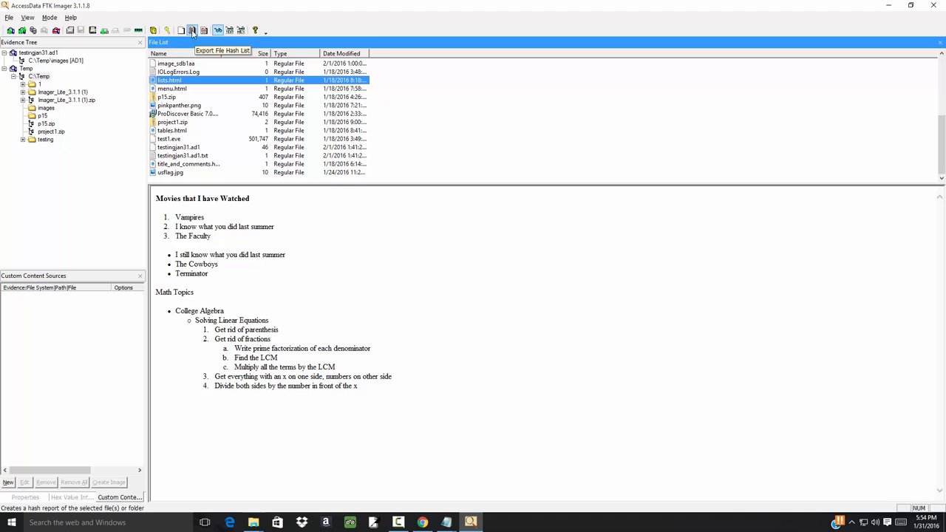
mouse_move(167, 30)
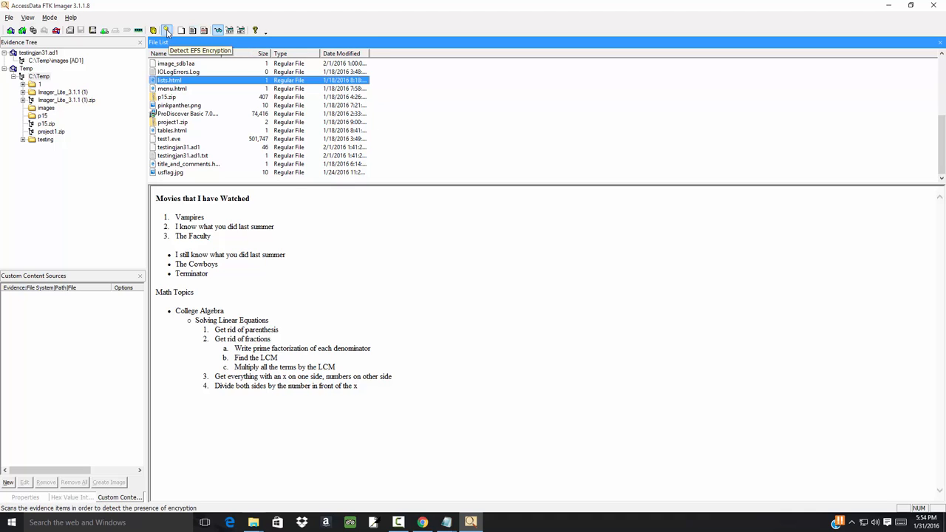
mouse_move(153, 29)
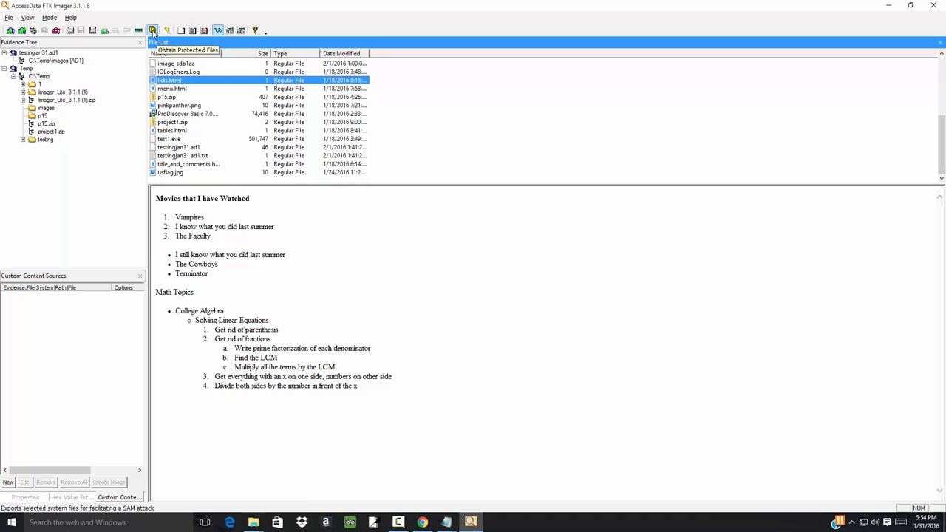
mouse_move(140, 30)
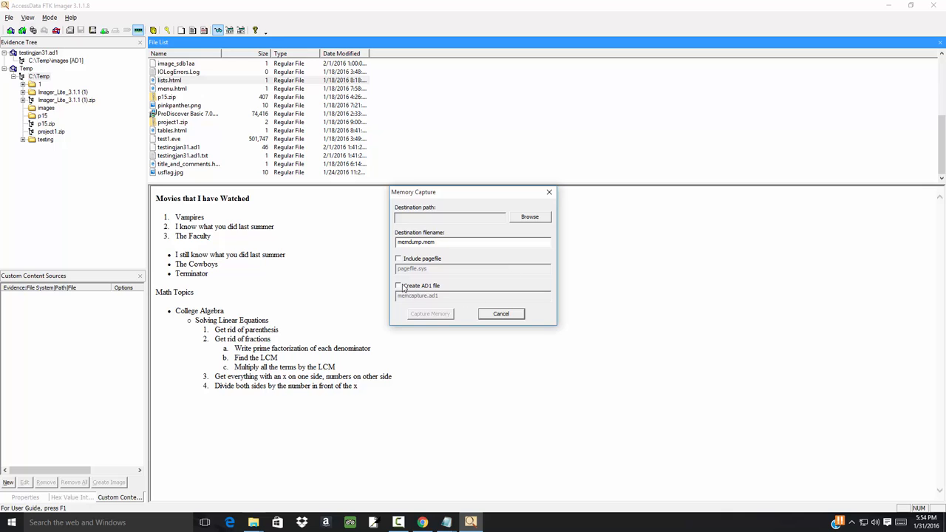
Enable Create AD1 file, set C:\Temp as destination, and start the memory capture
left_click(398, 286)
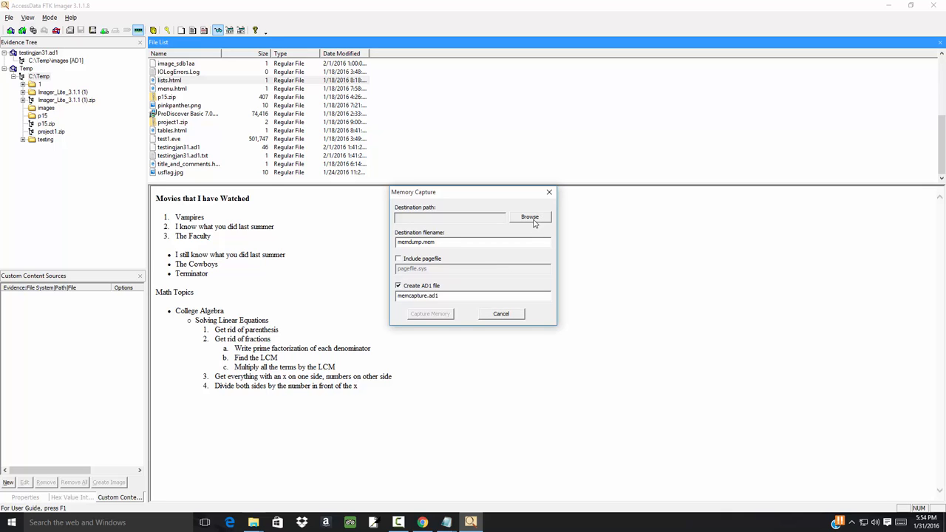
left_click(530, 216)
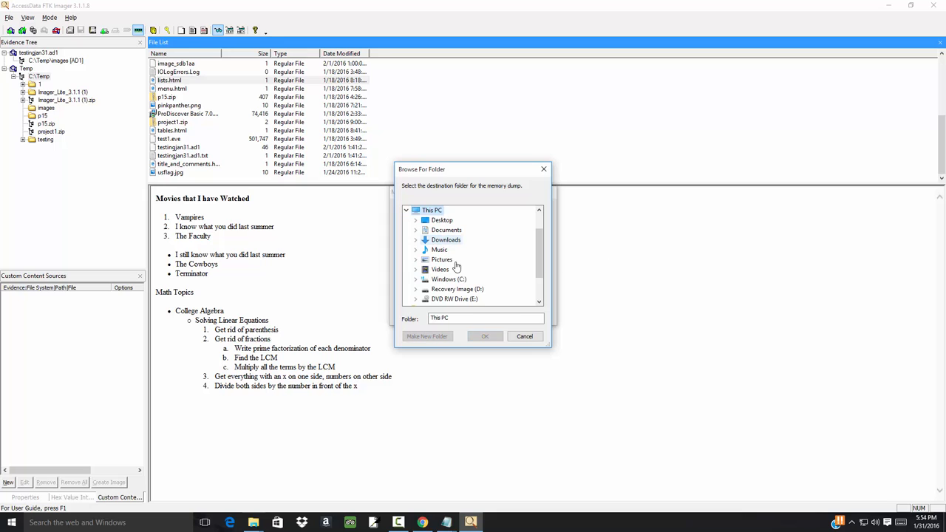
left_click(449, 278)
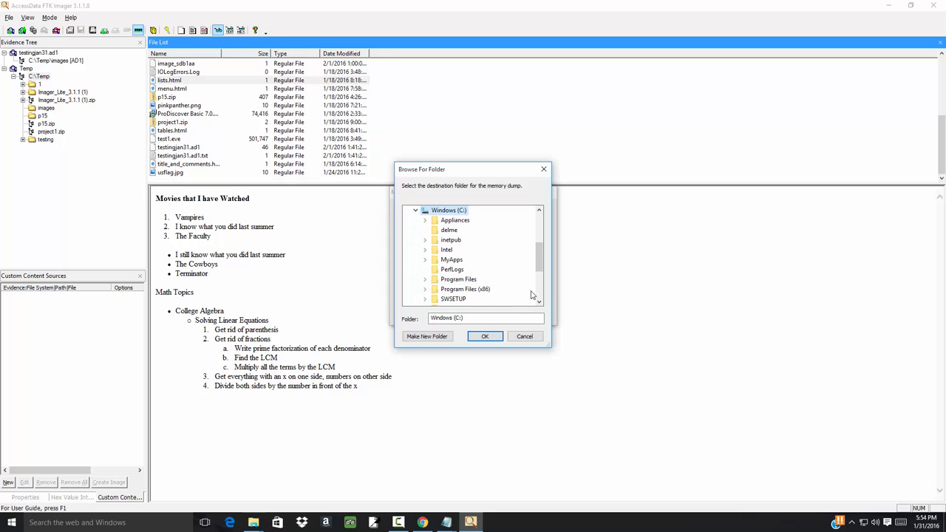
scroll("down", 3)
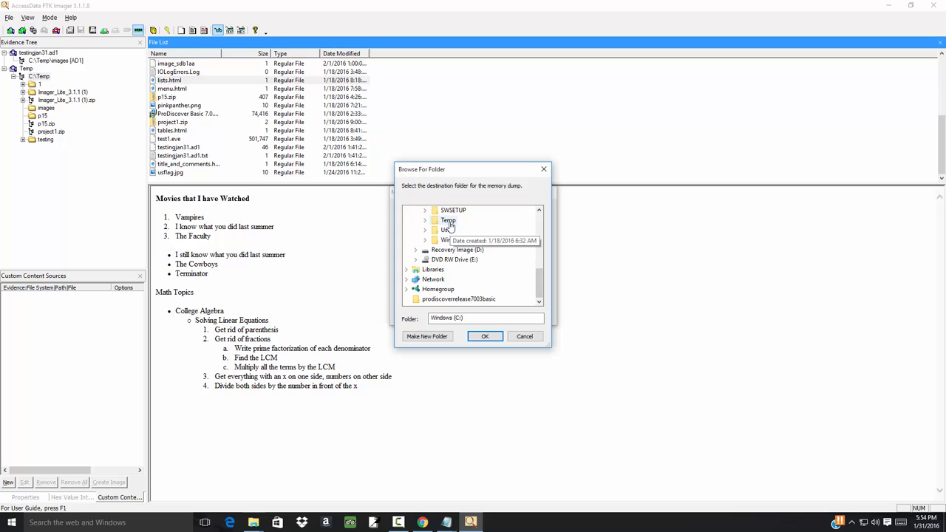
left_click(485, 336)
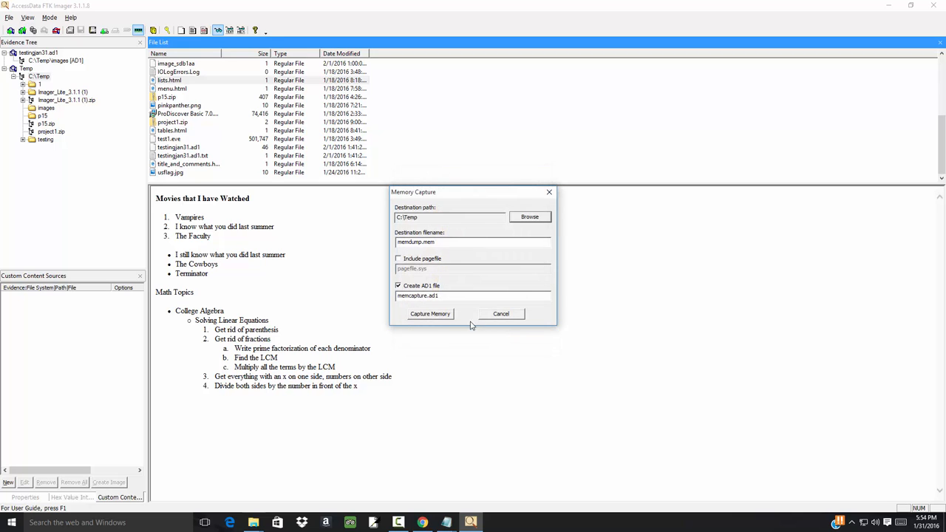
left_click(430, 313)
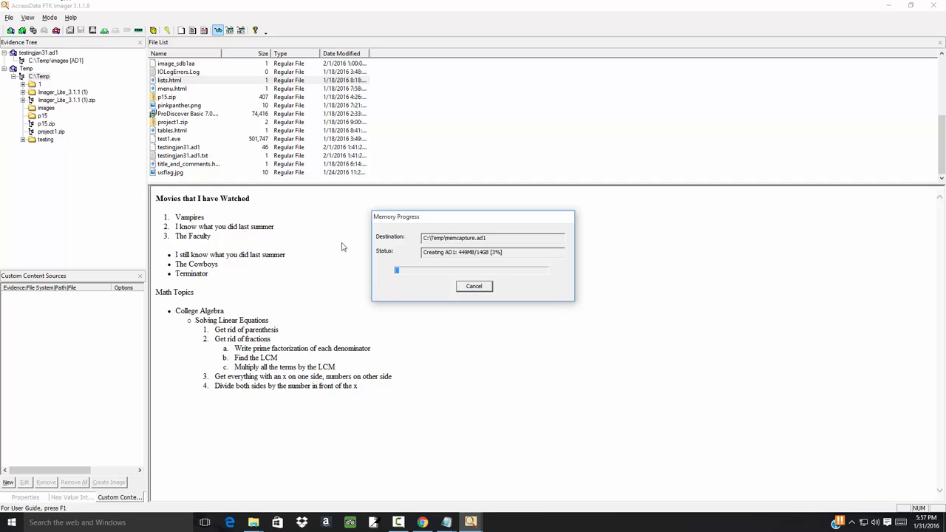
mouse_move(467, 347)
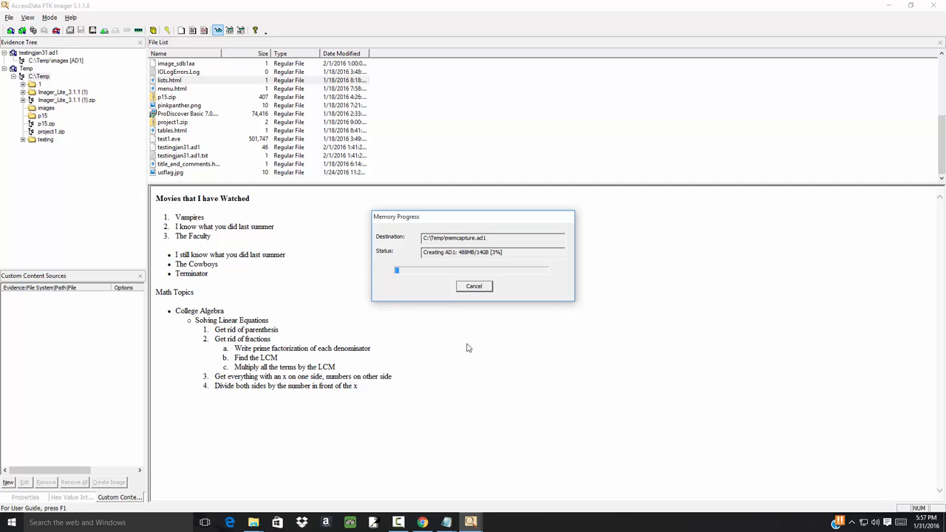
mouse_move(446, 443)
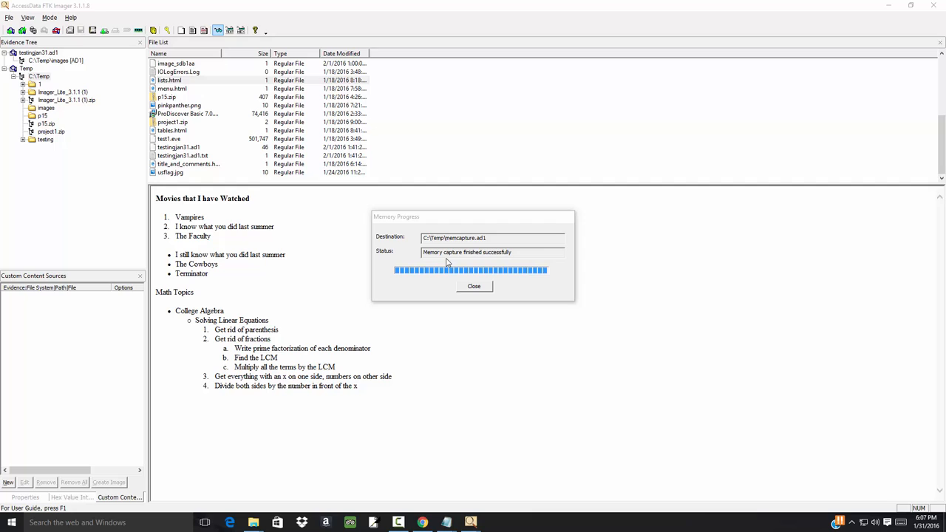
mouse_move(483, 289)
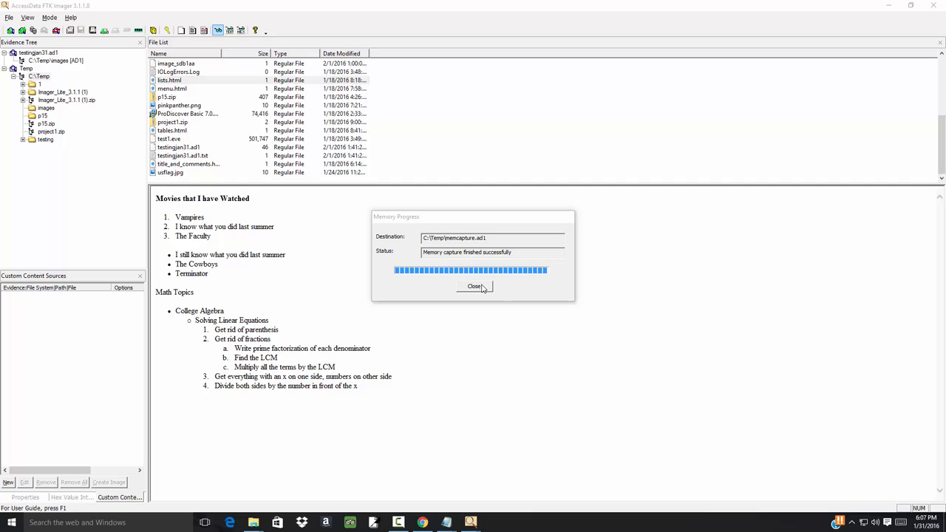
Dismiss the finished capture report and refresh the C:\Temp file list
left_click(474, 287)
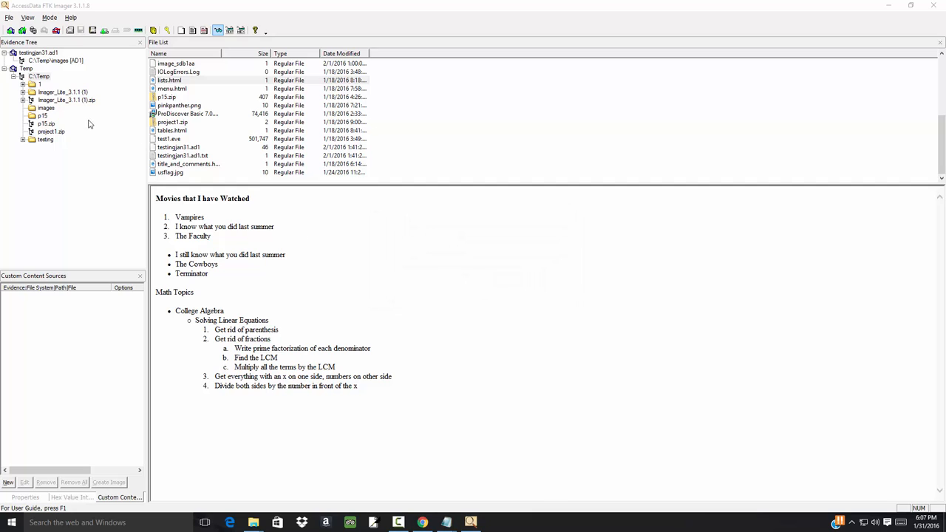
left_click(42, 76)
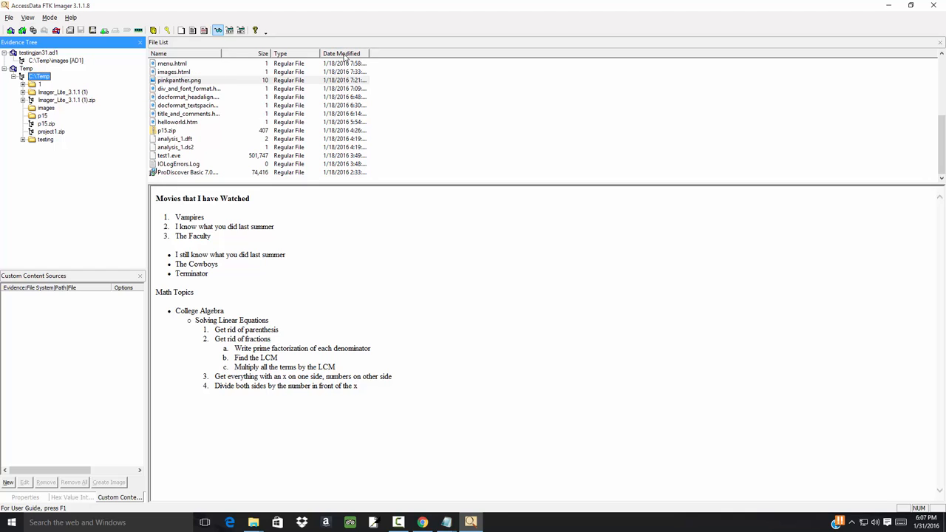
mouse_move(715, 94)
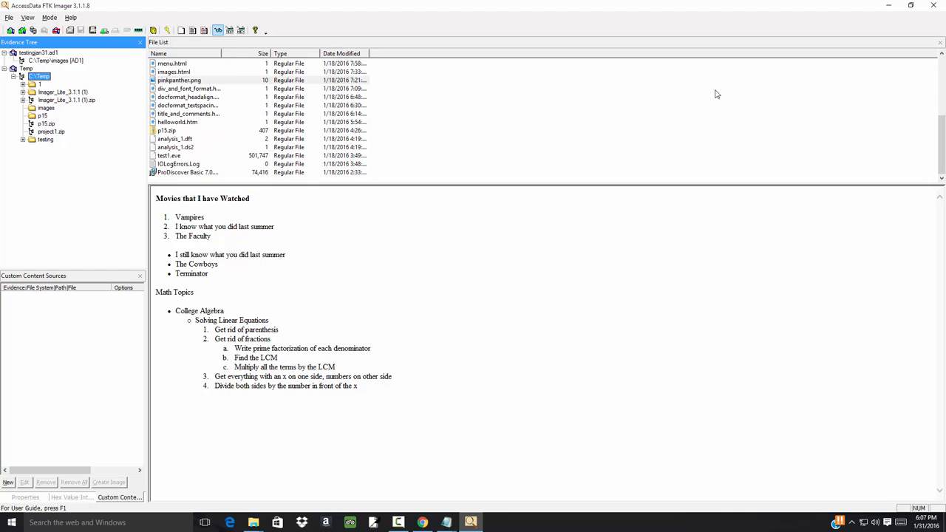
scroll("up", 3)
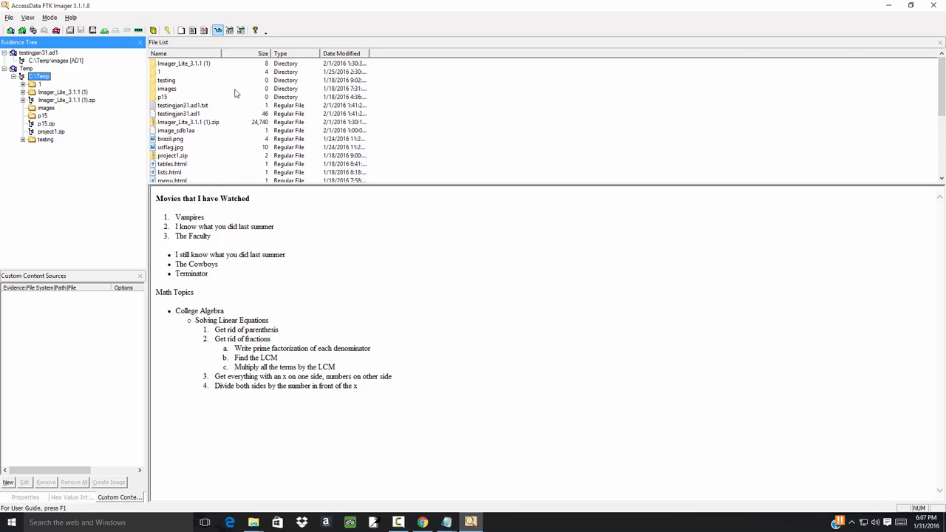
mouse_move(357, 115)
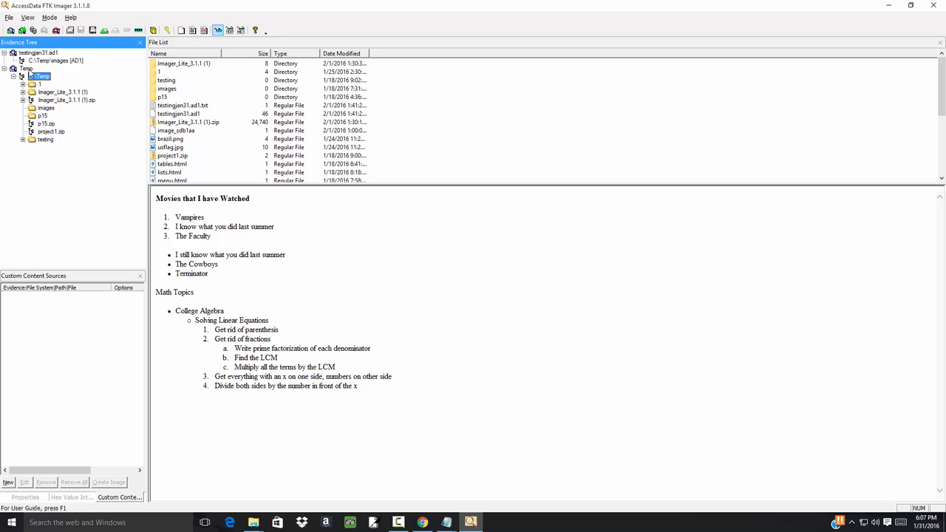
Remove the Temp folder evidence item from the Evidence Tree
right_click(25, 67)
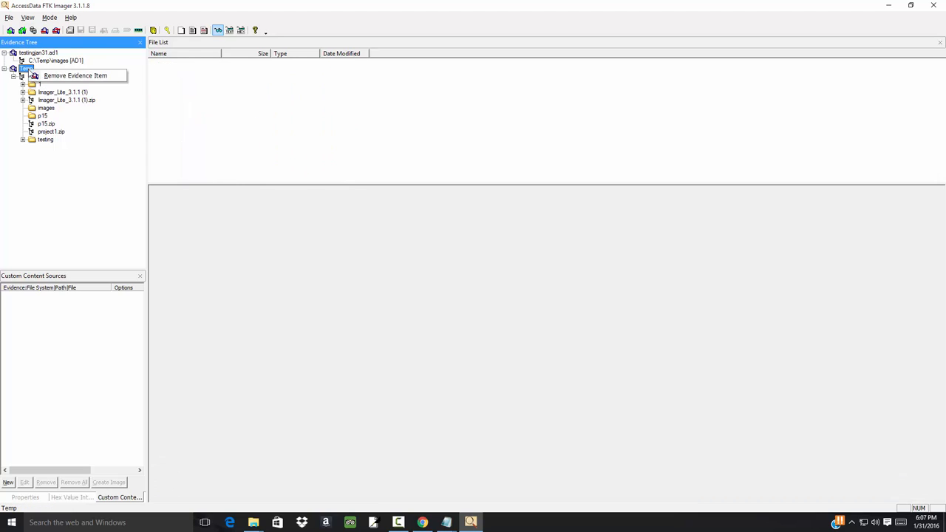
mouse_move(75, 75)
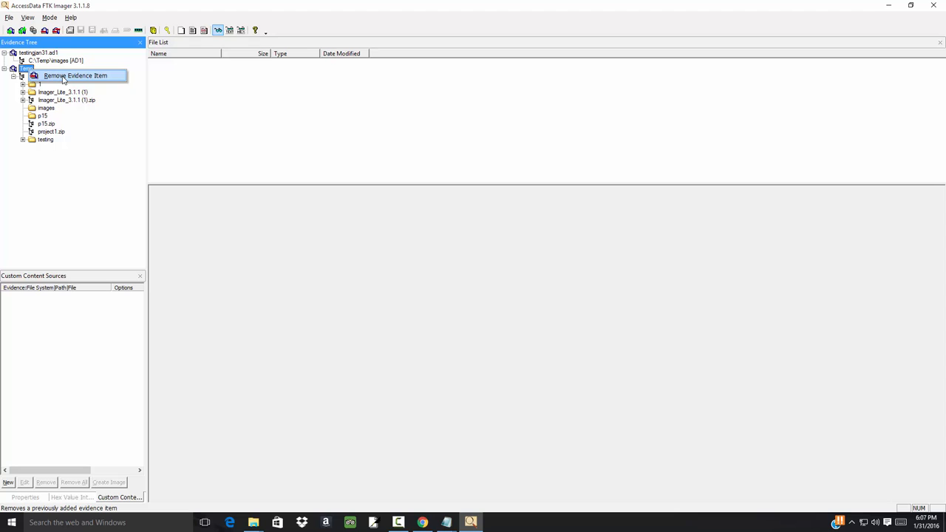
left_click(74, 75)
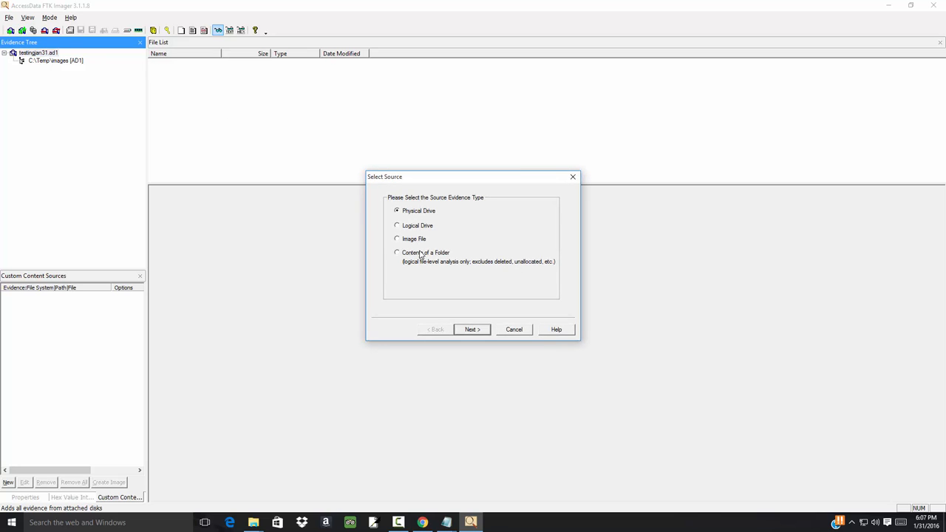
mouse_move(418, 244)
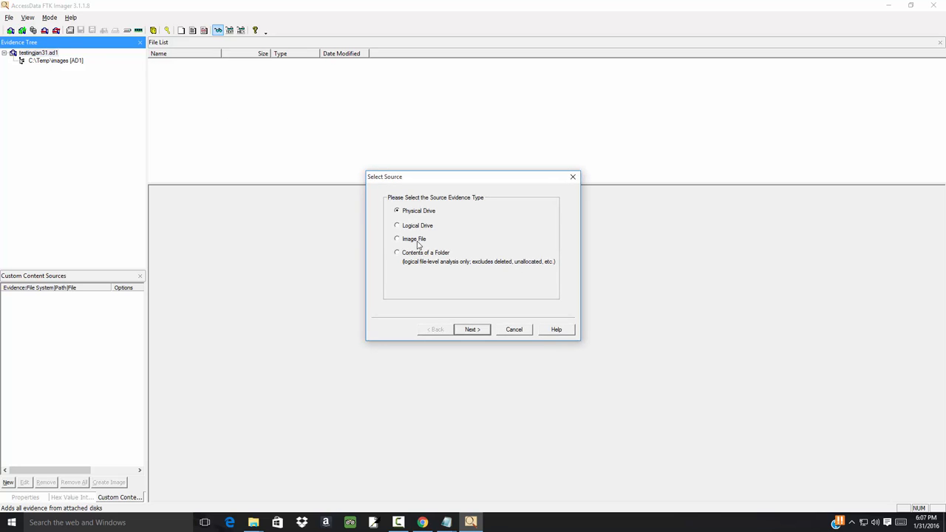
Start an Image File evidence item and browse C:\Temp as a detailed list sorted by date
left_click(472, 329)
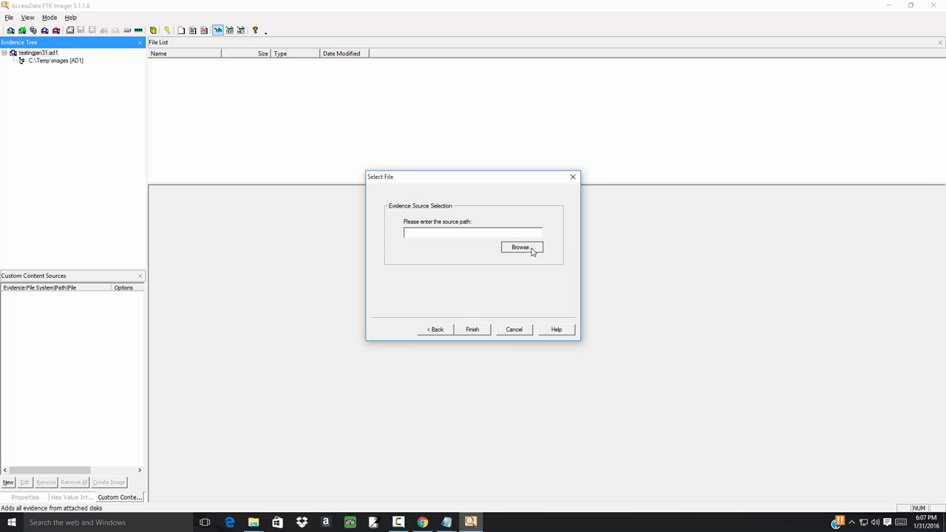
left_click(522, 247)
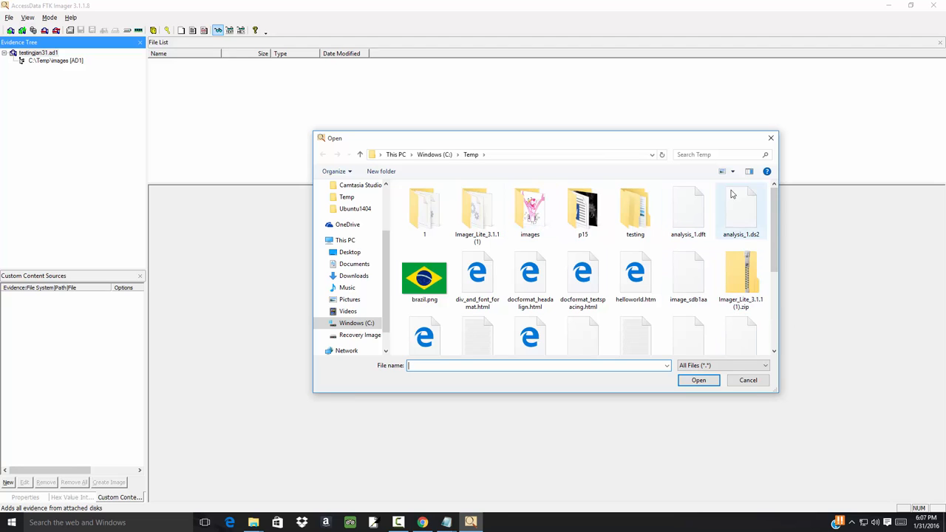
left_click(733, 171)
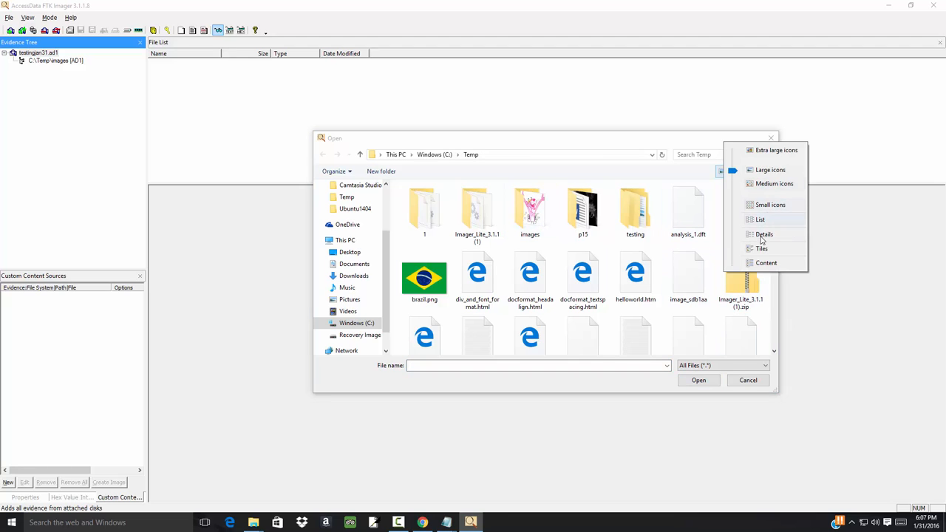
left_click(764, 234)
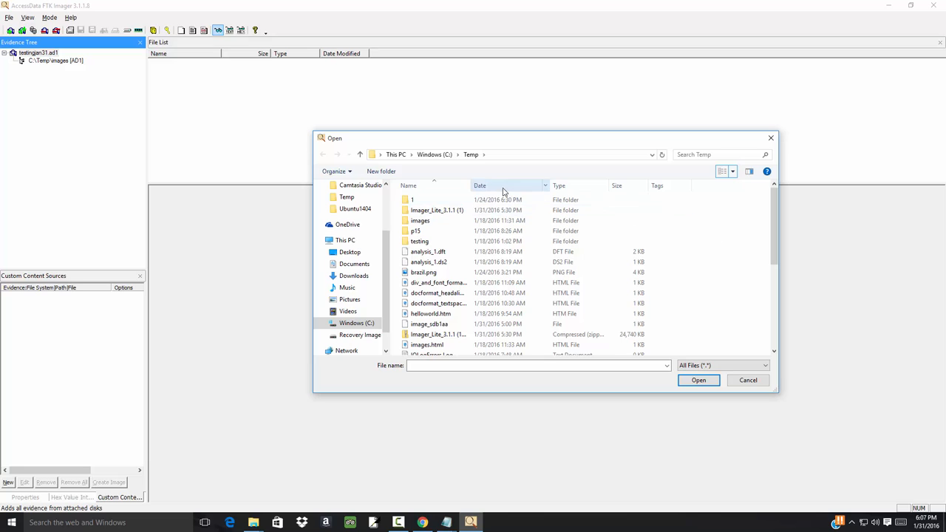
left_click(480, 186)
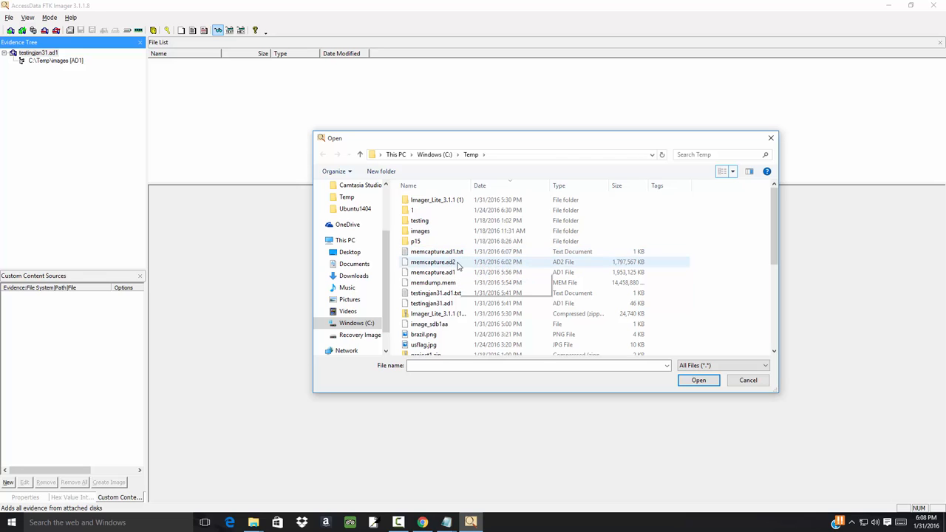
mouse_move(433, 272)
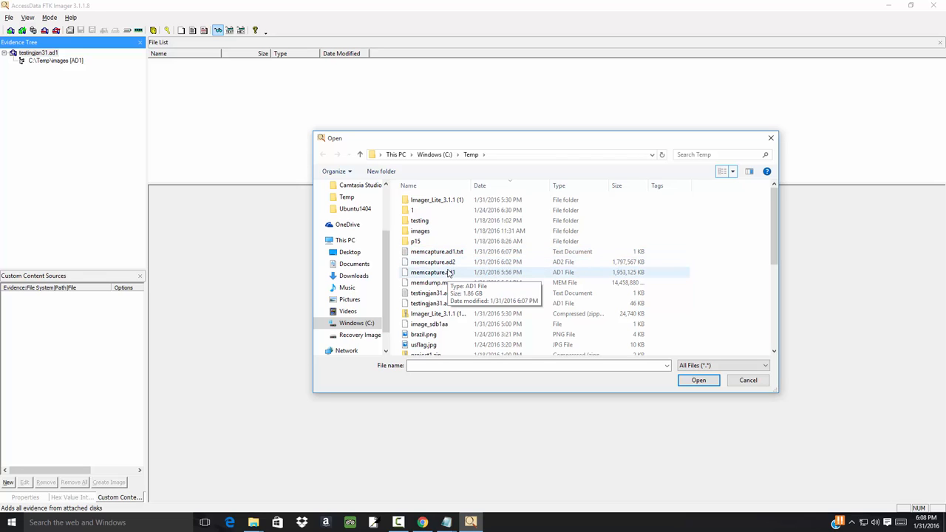
Choose memcapture.ad1 as the source and finish adding it as evidence
left_click(698, 380)
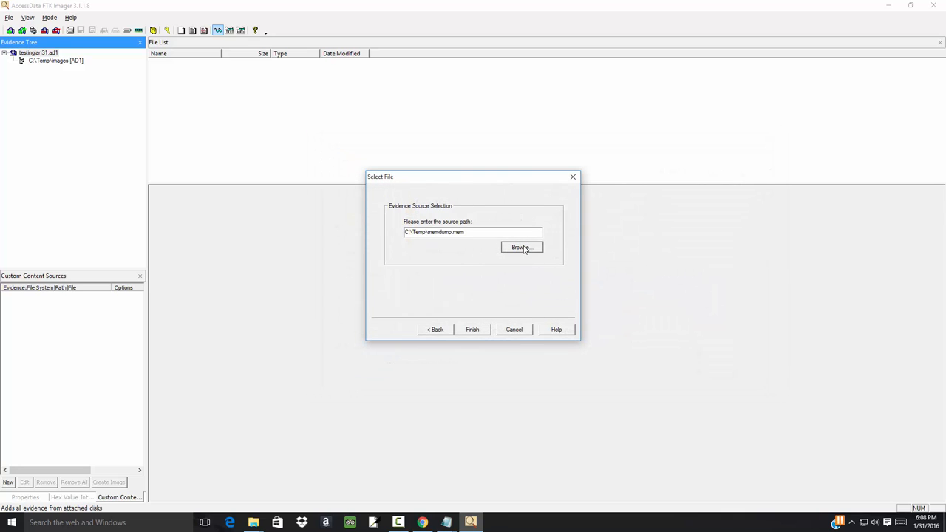
left_click(522, 247)
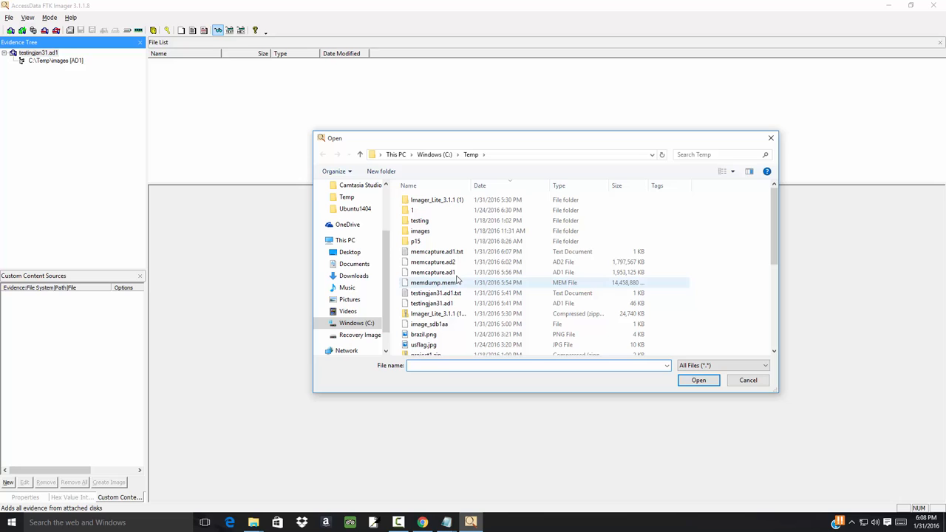
left_click(433, 272)
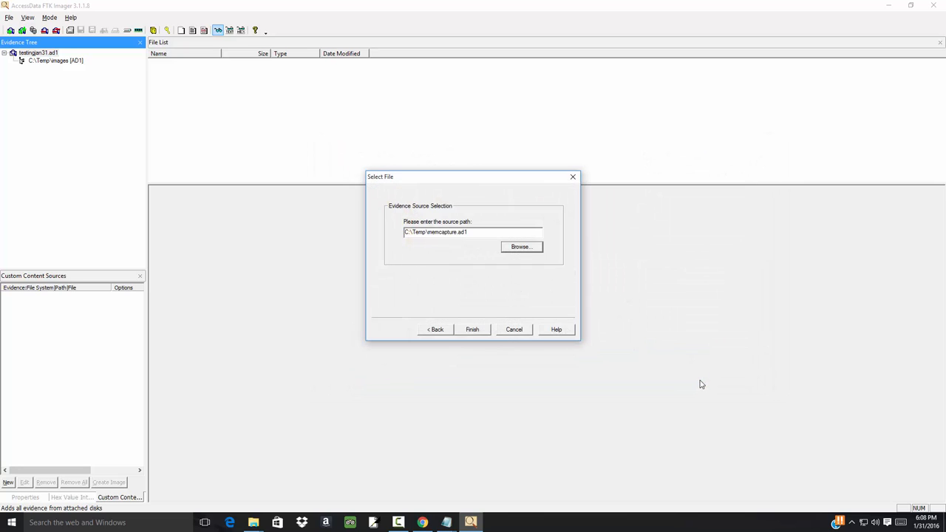
left_click(473, 329)
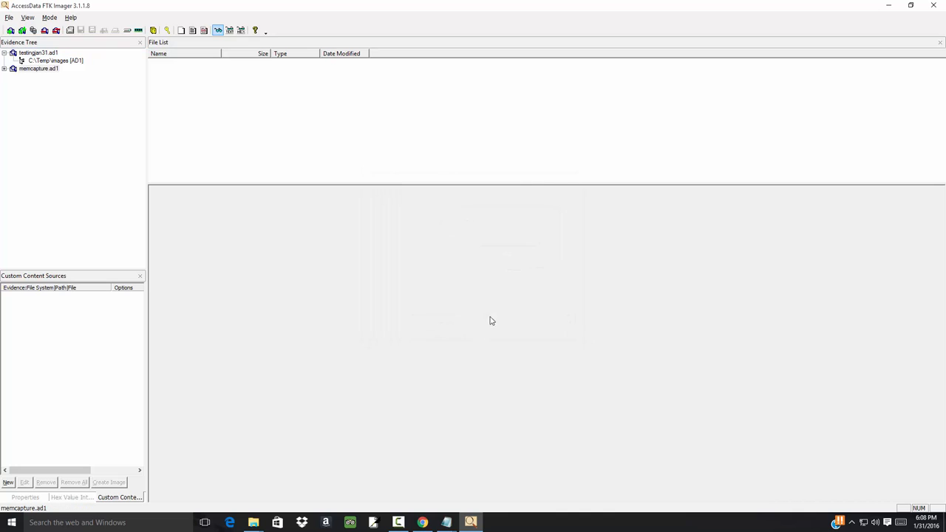
Show memdump.mem (14,458,880 bytes) from memcapture.ad1's Memory Dump as hex and scroll through the captured memory
left_click(4, 68)
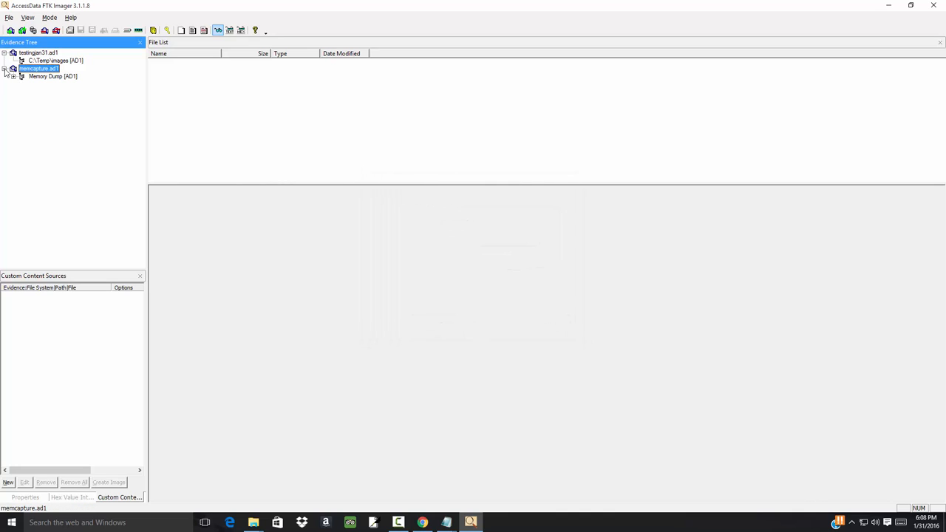
left_click(52, 76)
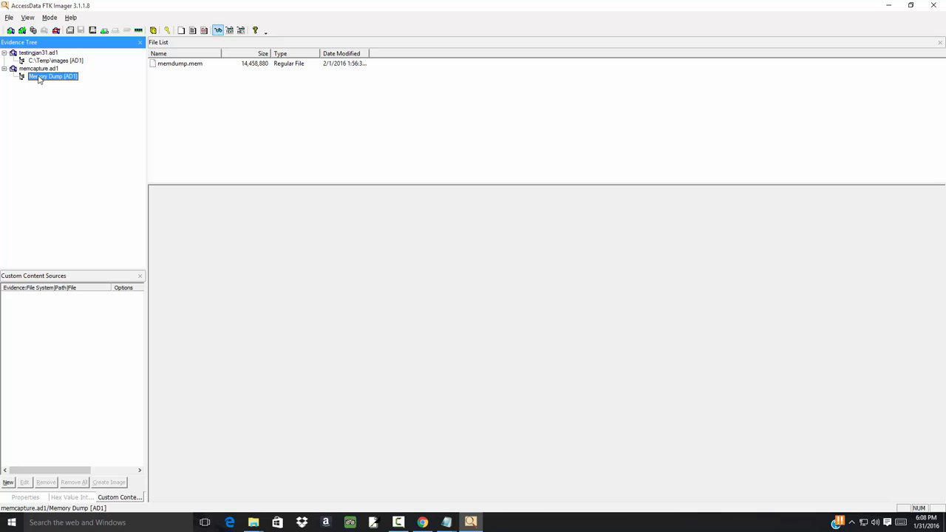
left_click(180, 63)
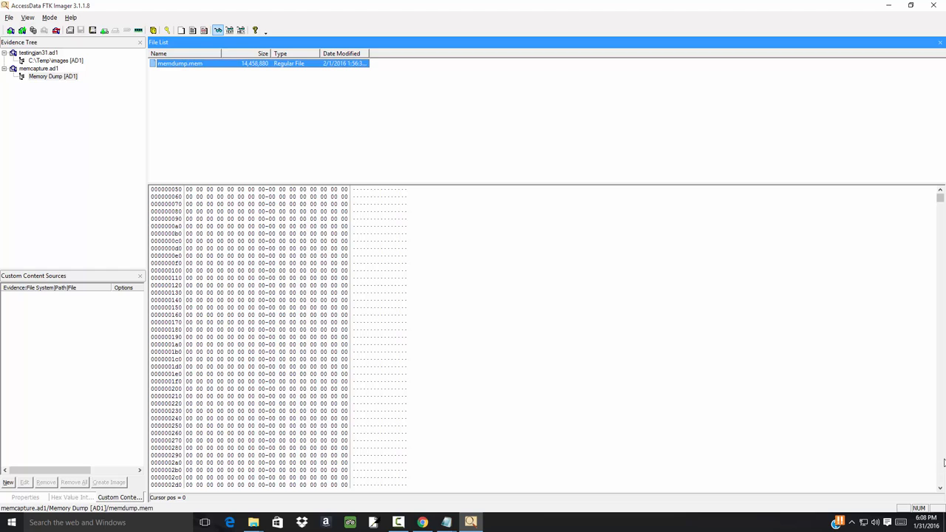
scroll("down", 3)
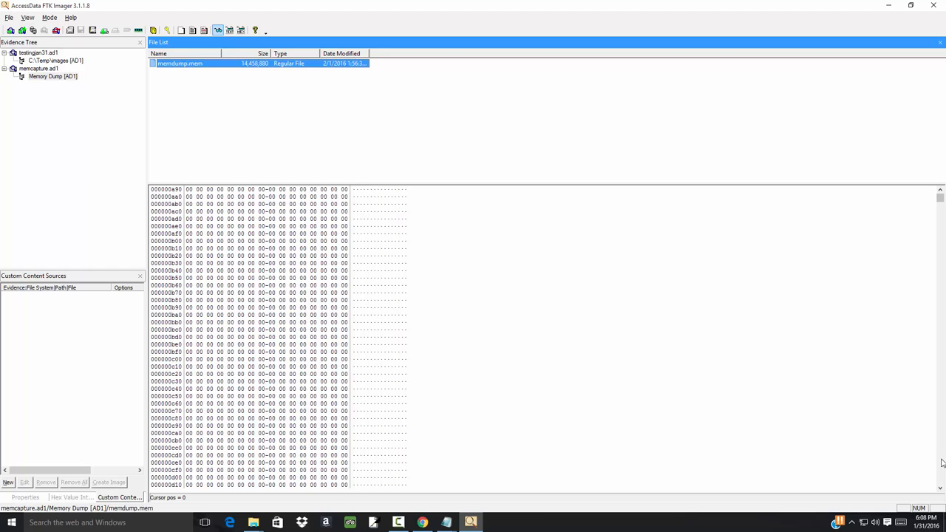
scroll("down", 3)
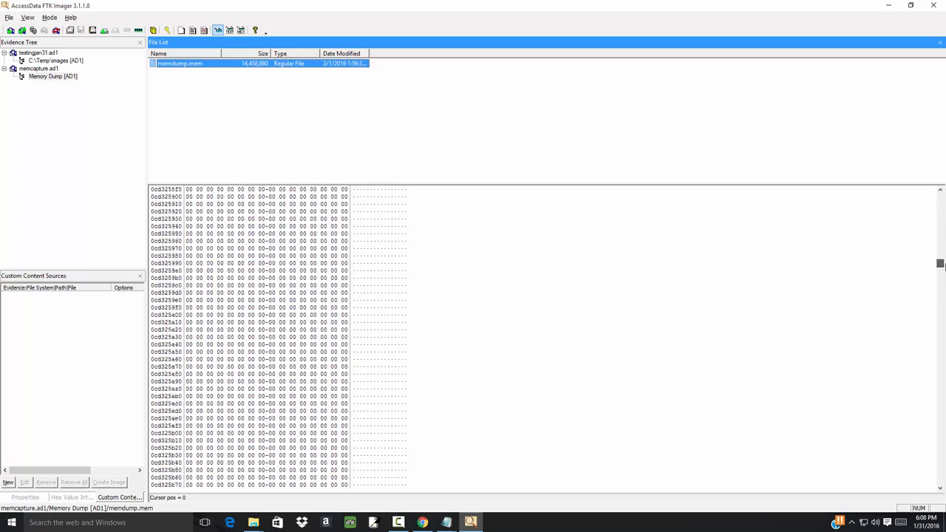
scroll("down", 3)
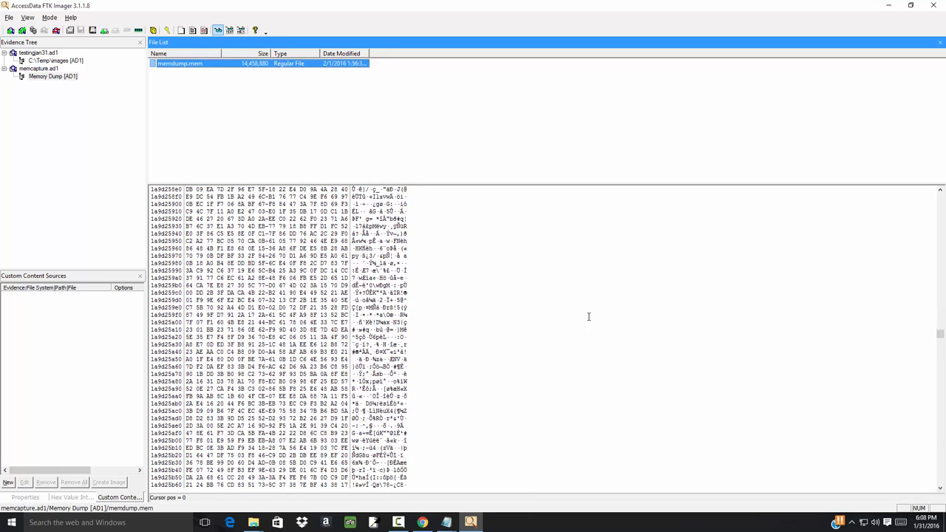
scroll("down", 3)
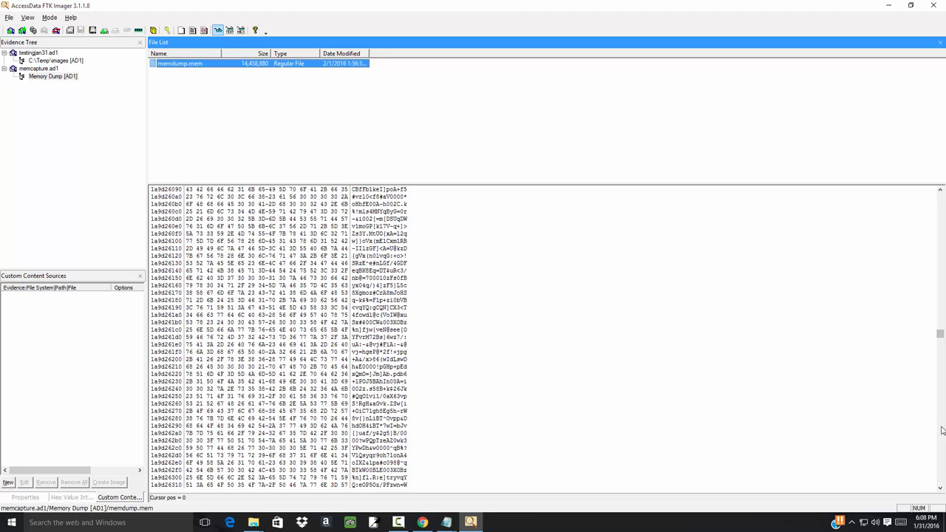
scroll("down", 3)
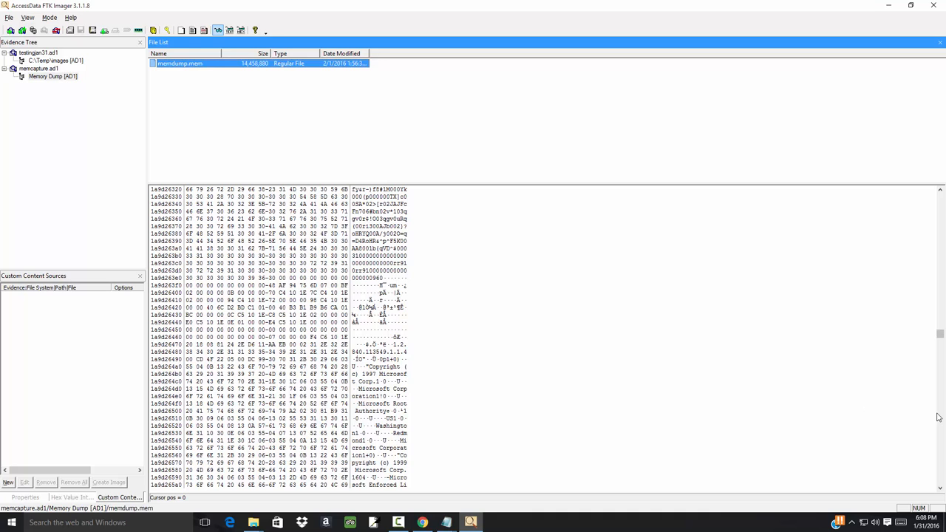
scroll("down", 3)
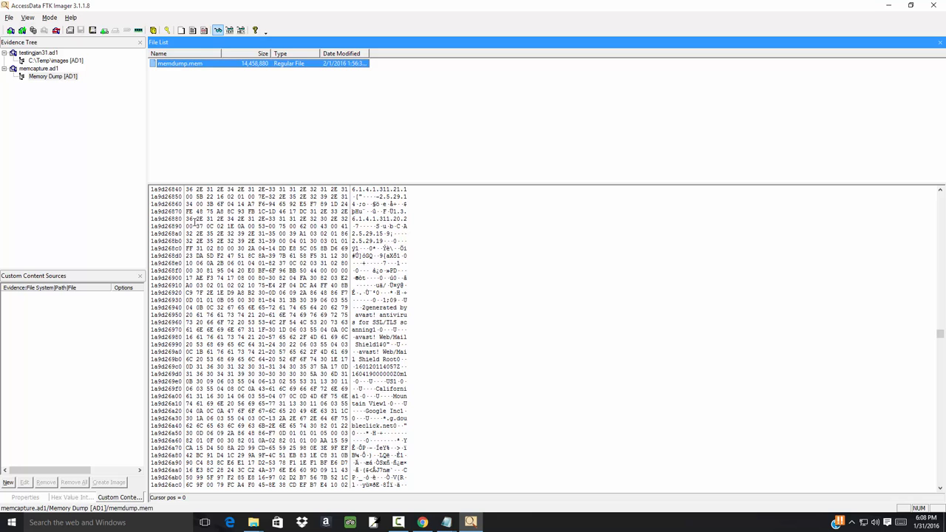
mouse_move(637, 400)
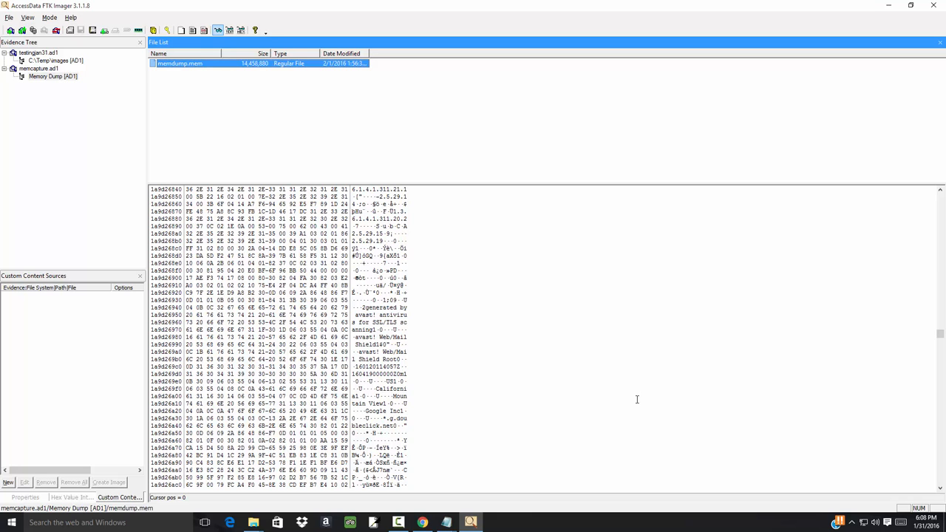
scroll("down", 3)
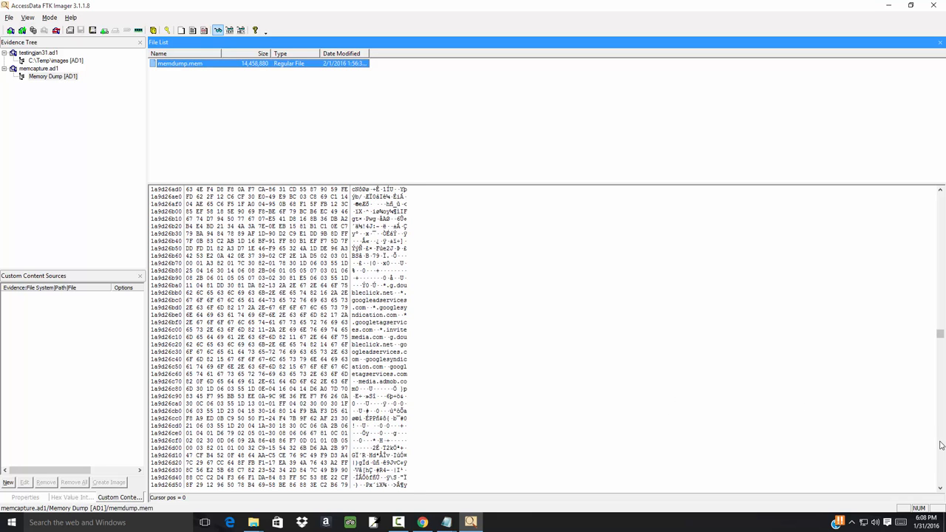
scroll("down", 3)
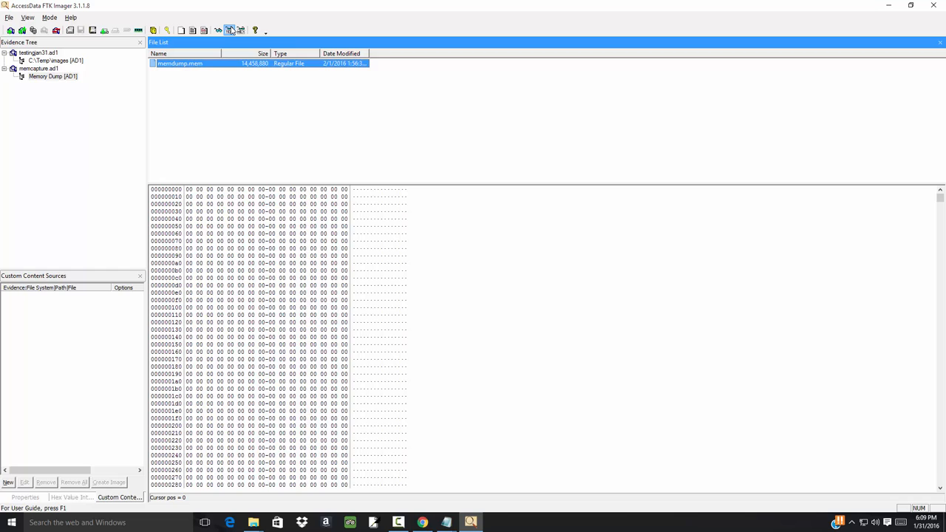
mouse_move(232, 31)
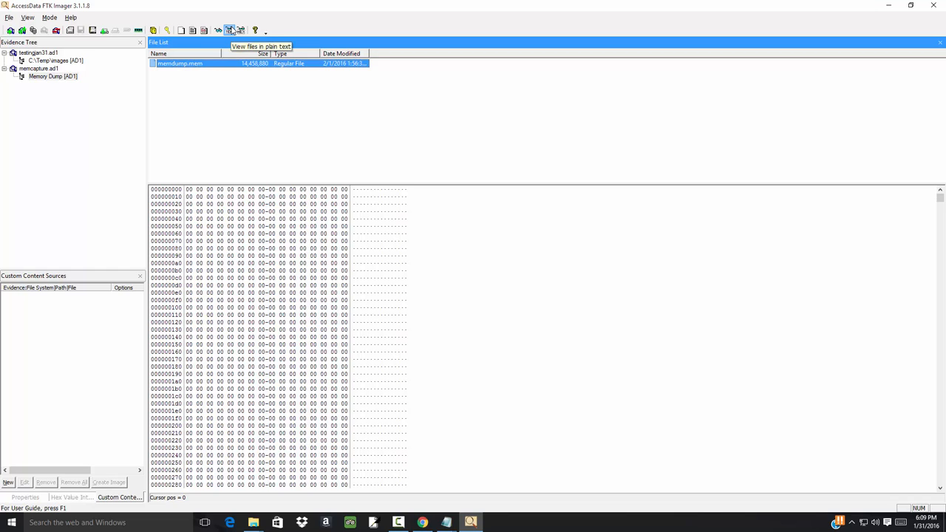
mouse_move(240, 29)
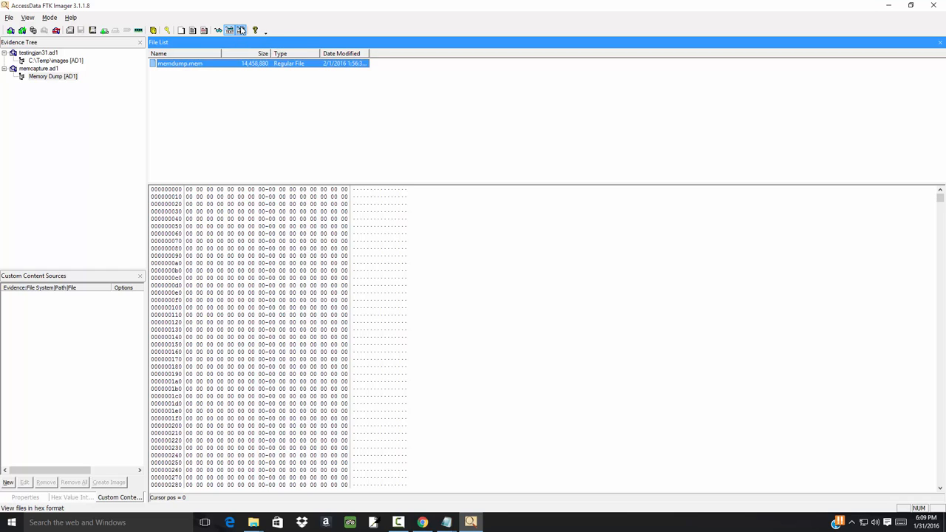
mouse_move(219, 29)
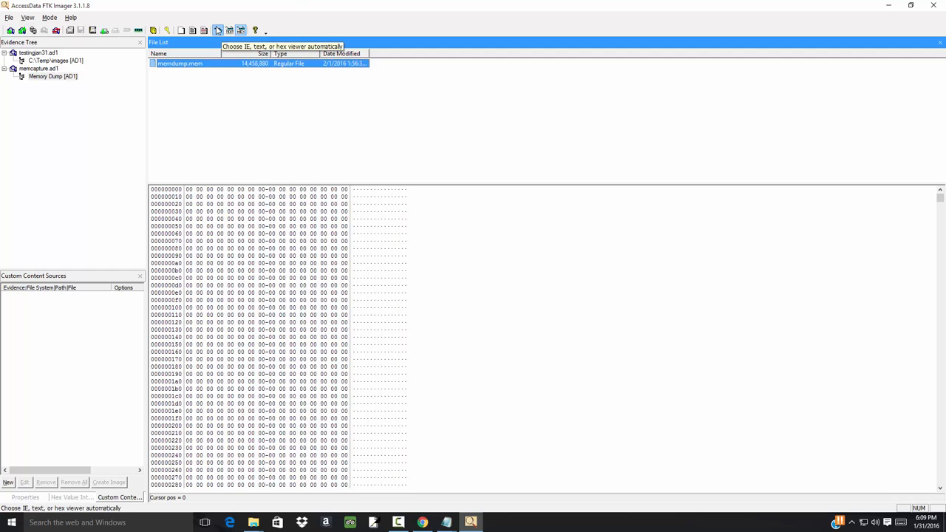
mouse_move(861, 201)
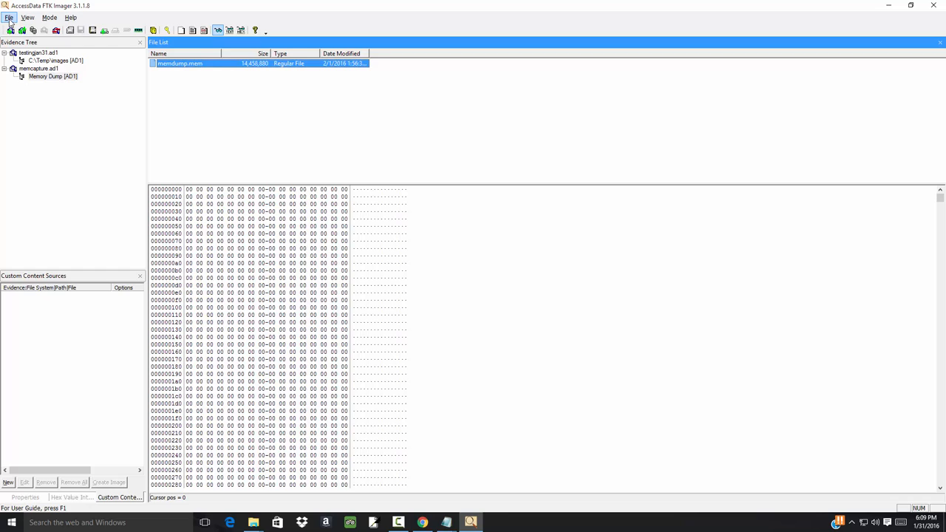
Add C:\Temp\memcapture.ad2 as an Image File evidence item below memcapture.ad1
left_click(9, 17)
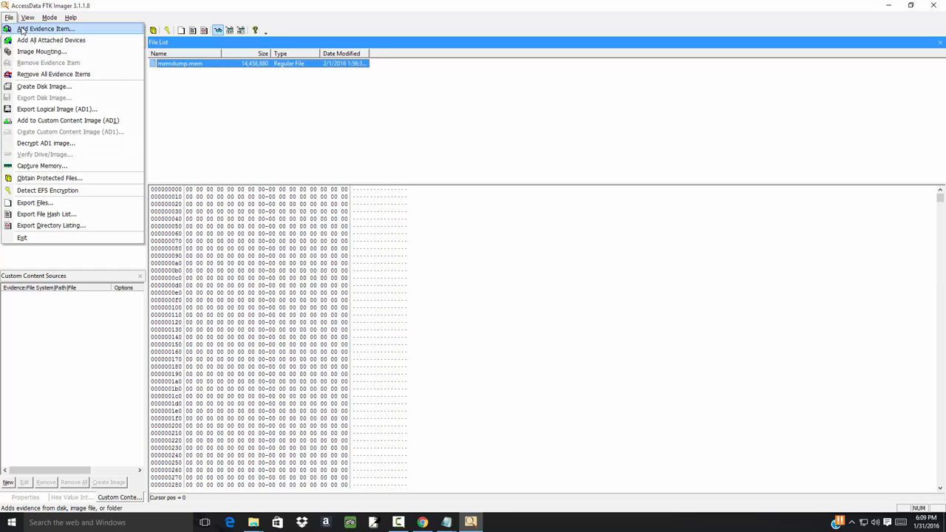
left_click(45, 29)
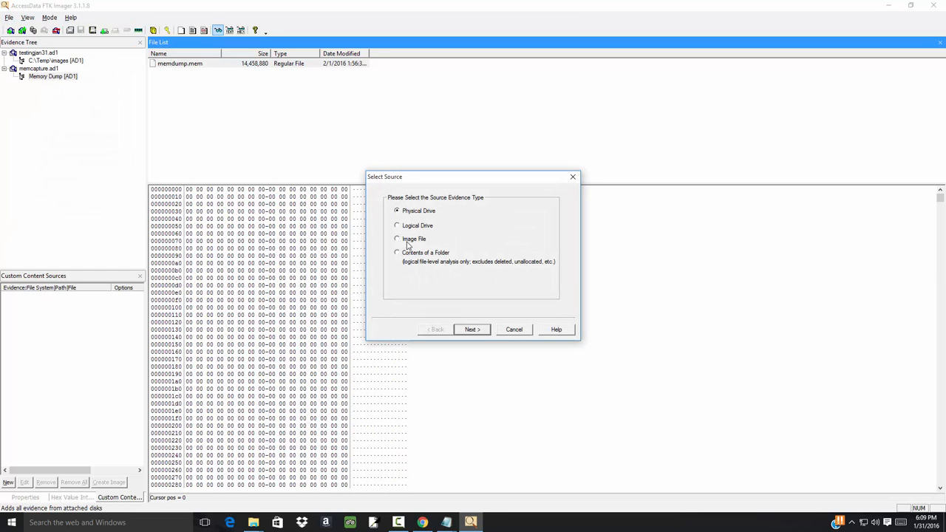
left_click(472, 329)
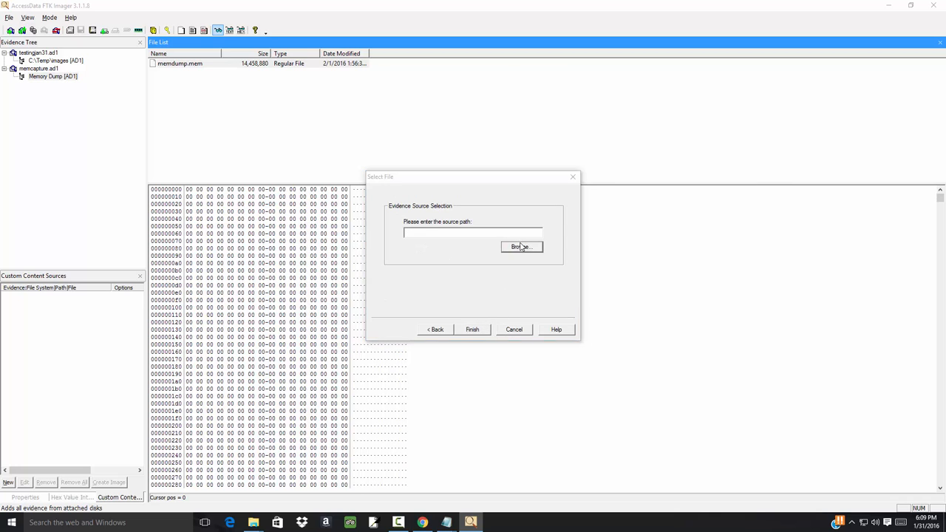
left_click(522, 246)
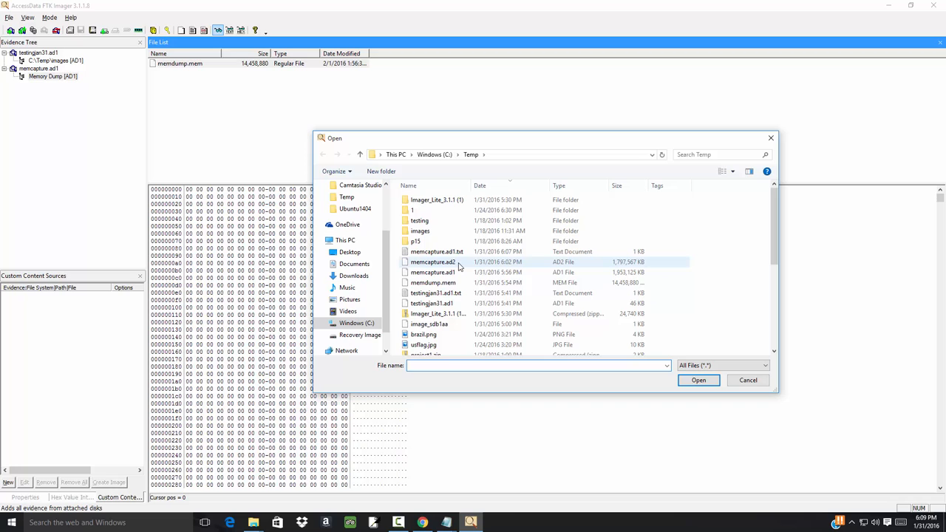
mouse_move(433, 262)
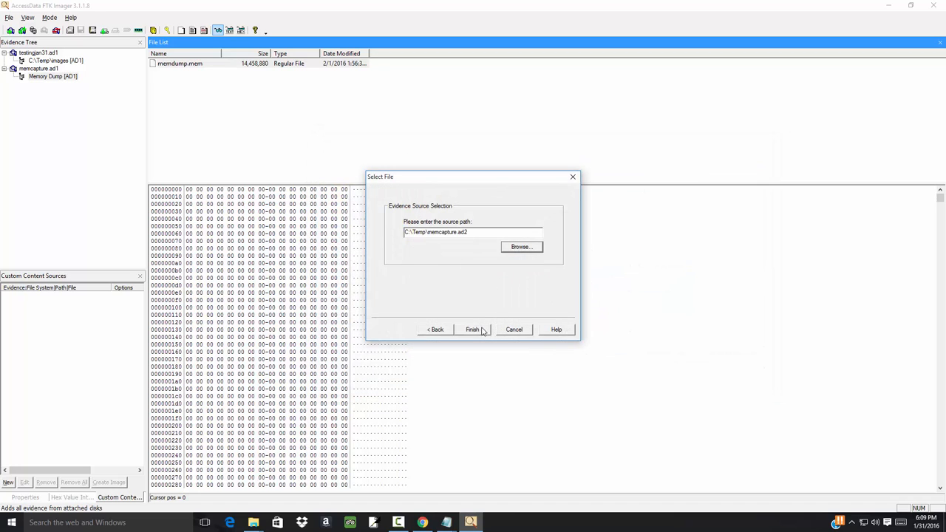
left_click(473, 329)
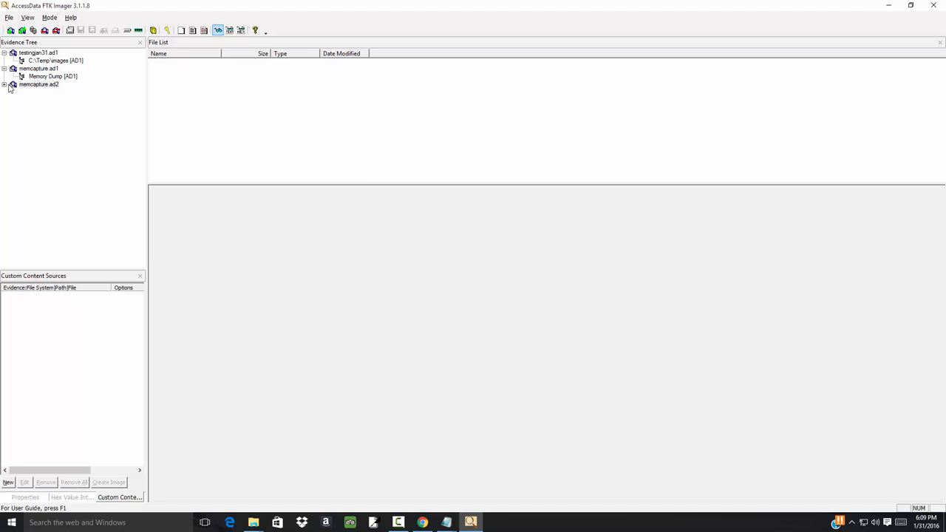
Show memdump.mem from memcapture.ad2's Memory Dump as hex and scroll down through its bytes
left_click(52, 92)
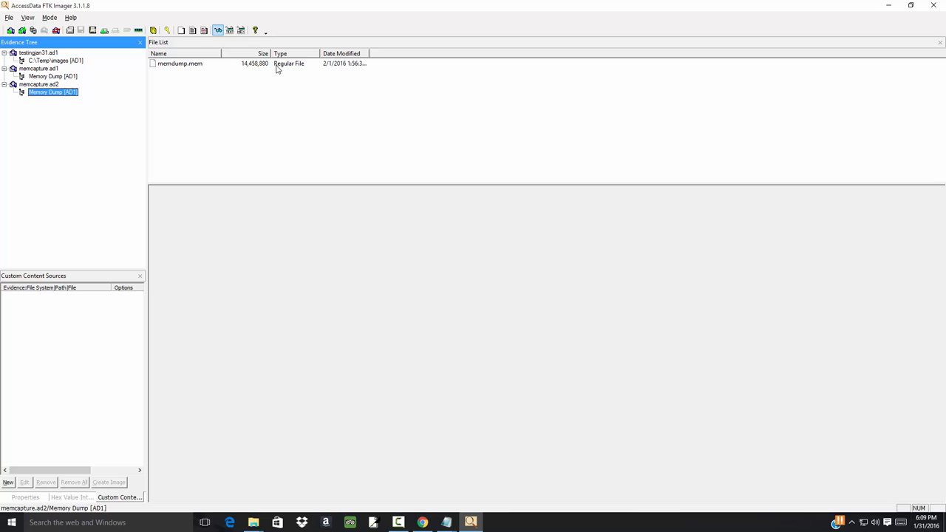
left_click(180, 63)
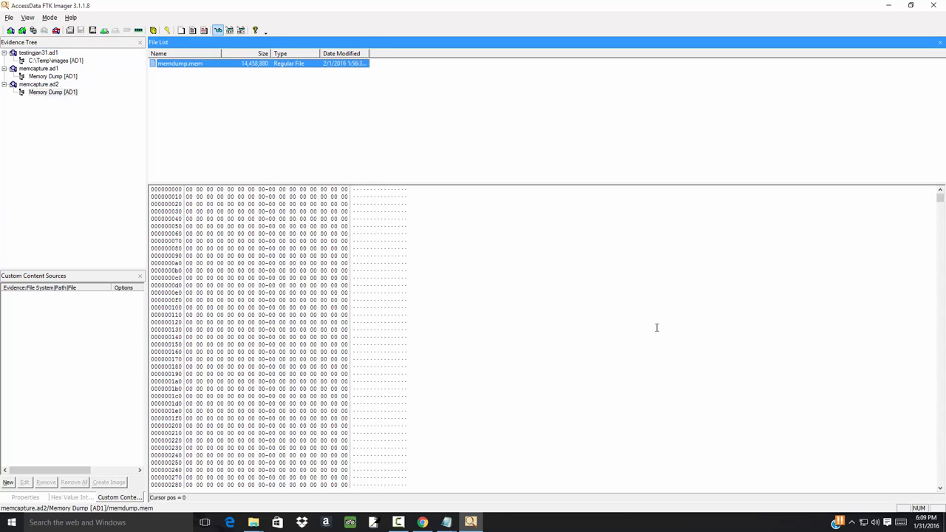
scroll("down", 3)
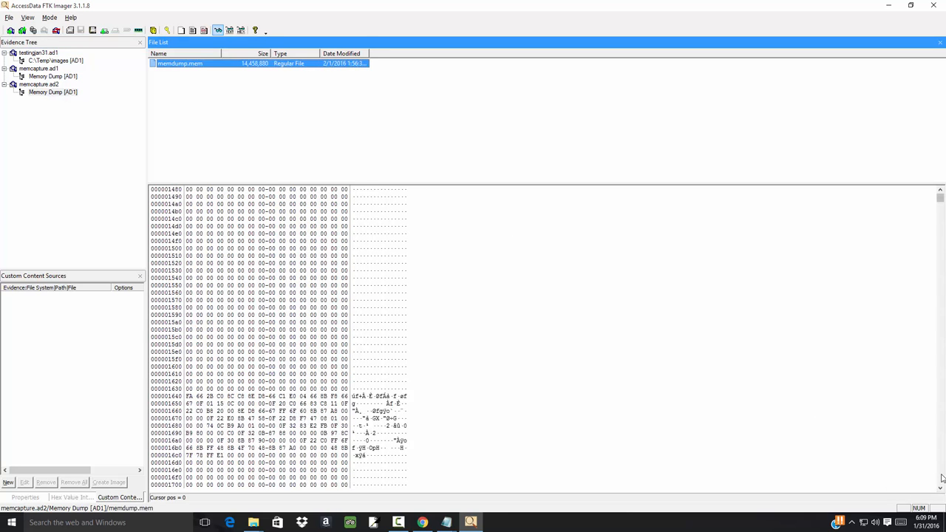
scroll("down", 3)
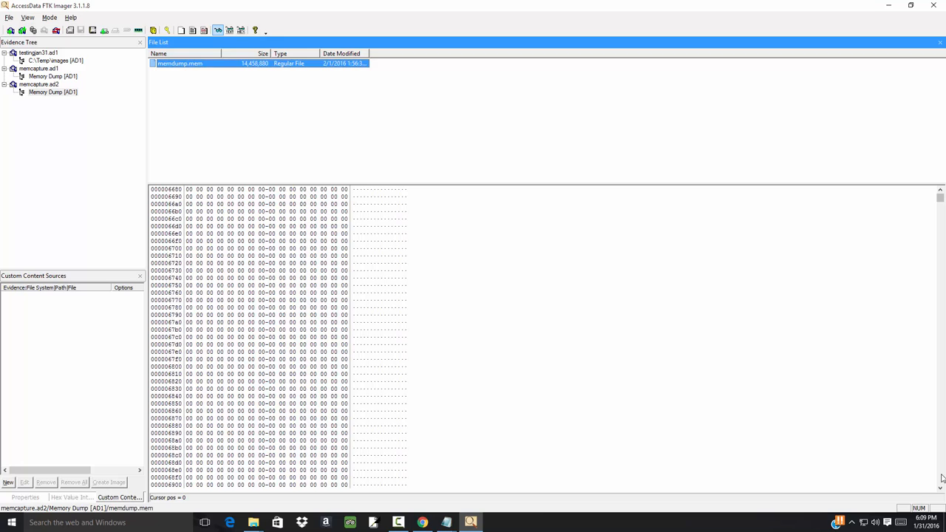
scroll("down", 3)
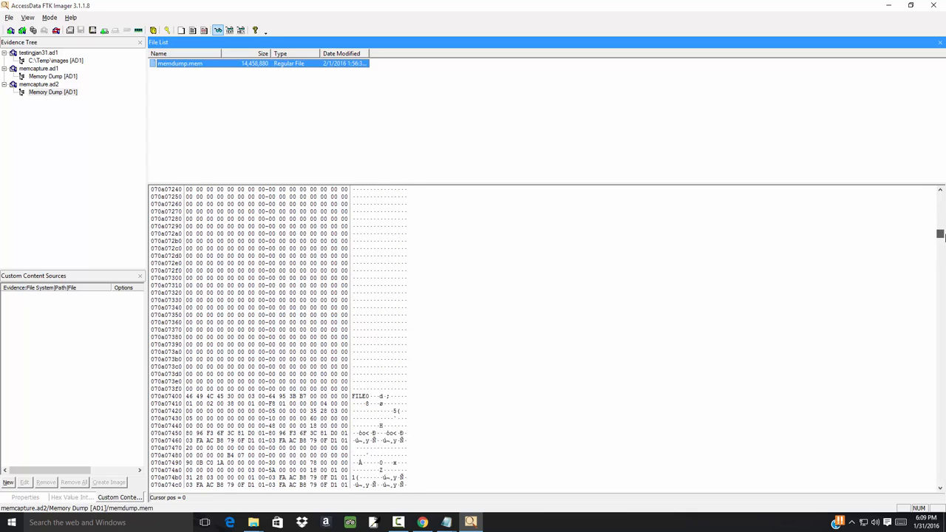
scroll("down", 3)
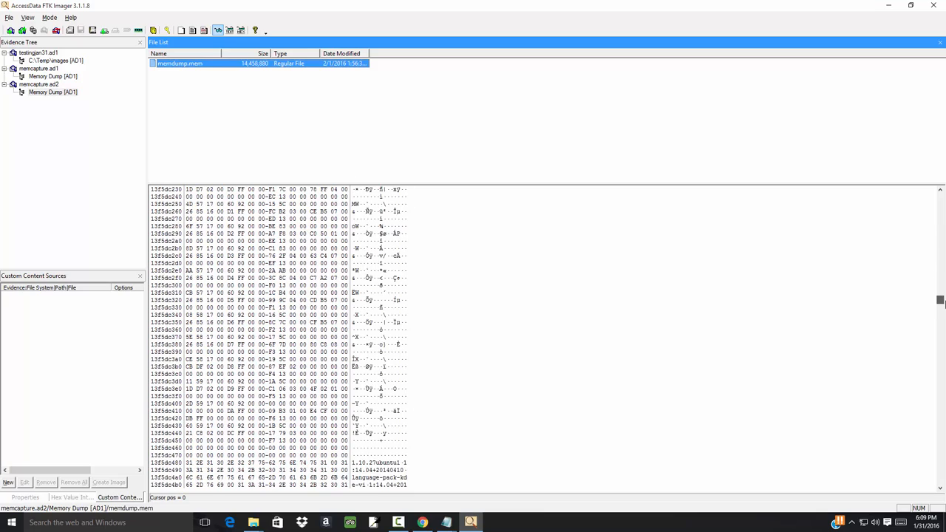
scroll("down", 3)
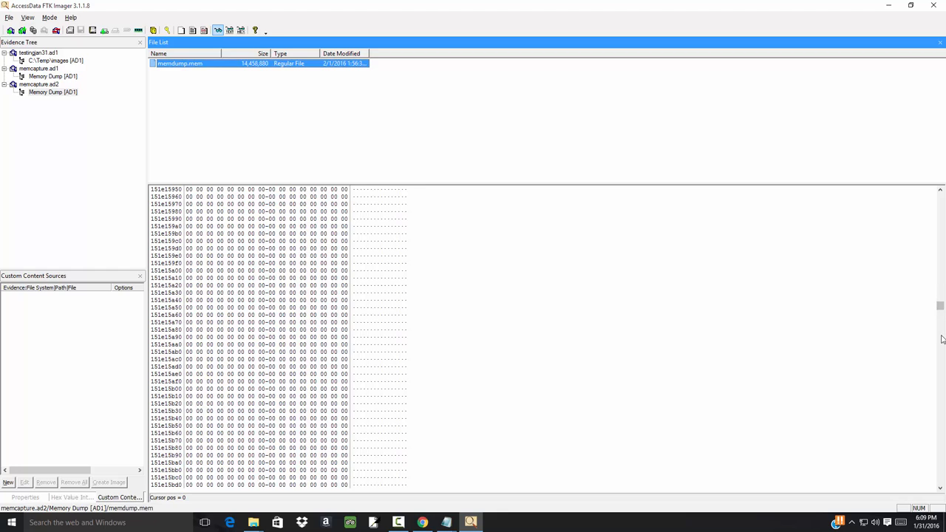
scroll("down", 3)
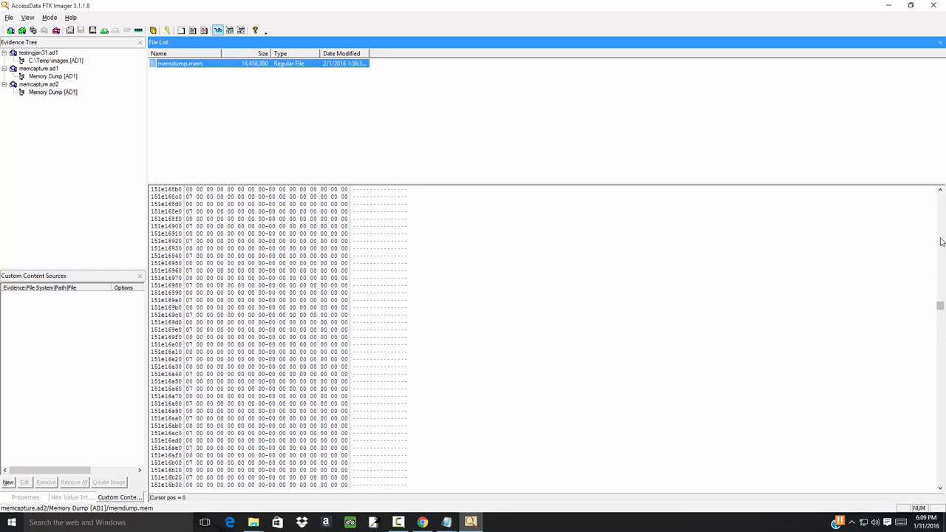
Scroll back and further through the memory bytes, then select the testingjan31.ad1 evidence item
scroll("up", 3)
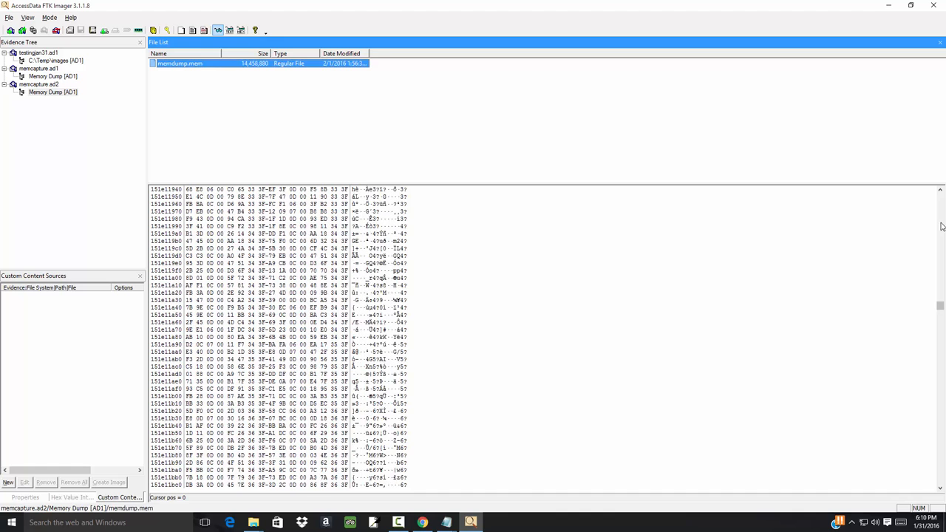
scroll("up", 3)
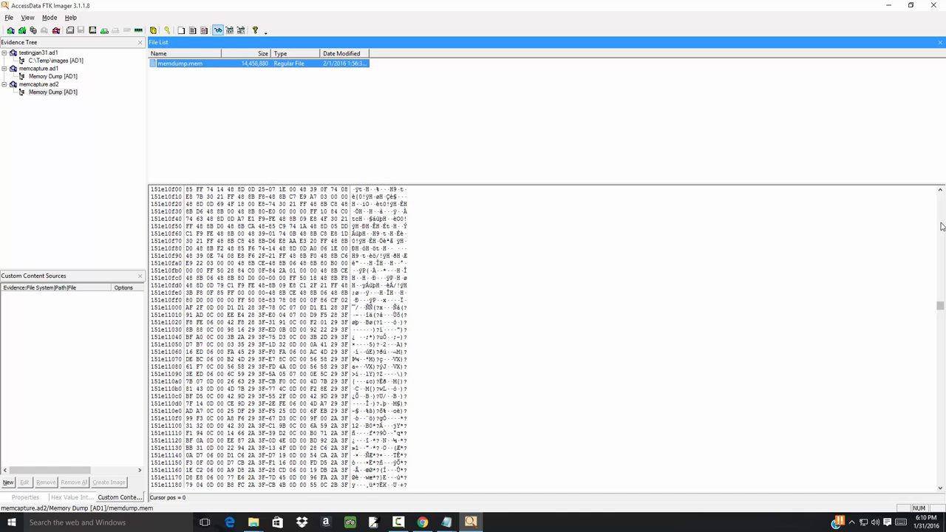
scroll("down", 3)
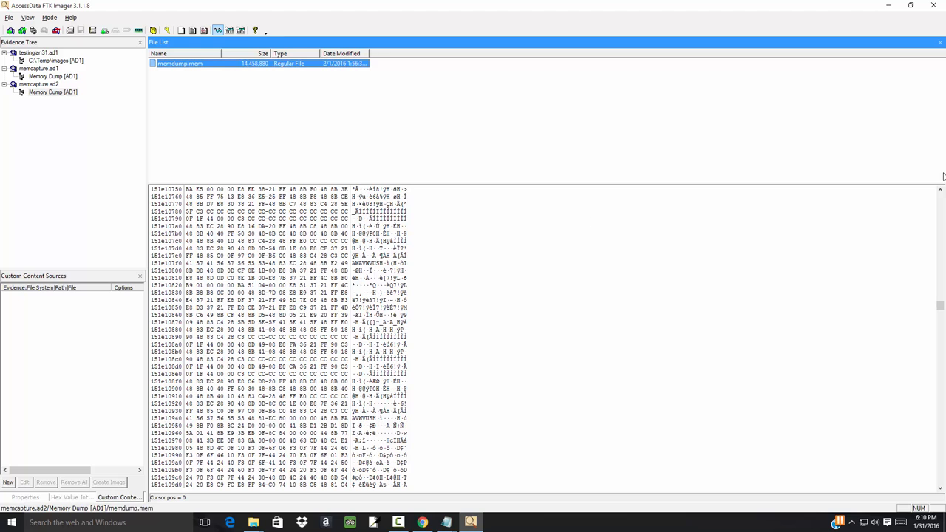
scroll("down", 3)
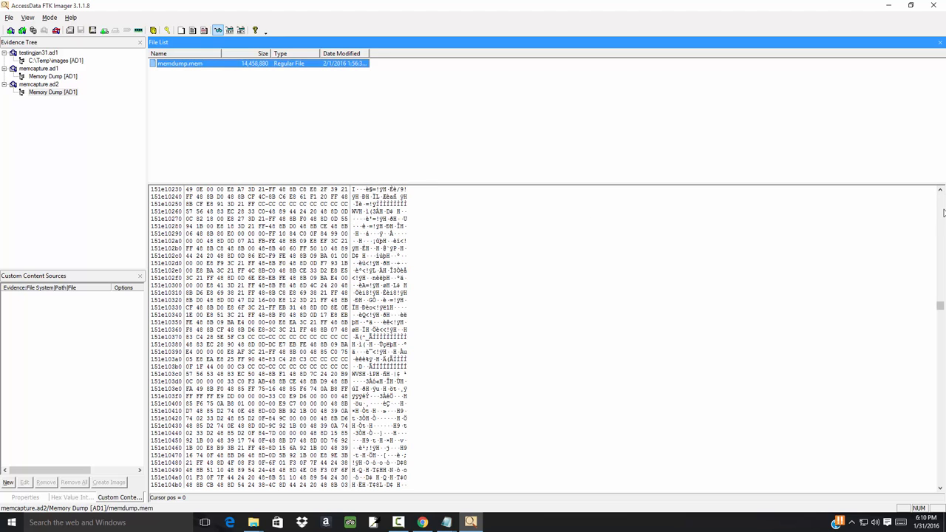
scroll("down", 3)
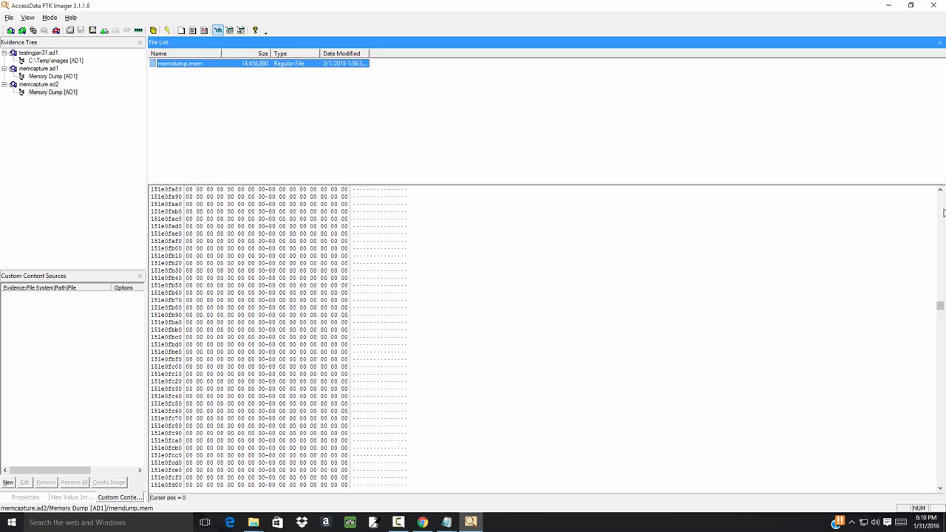
scroll("down", 3)
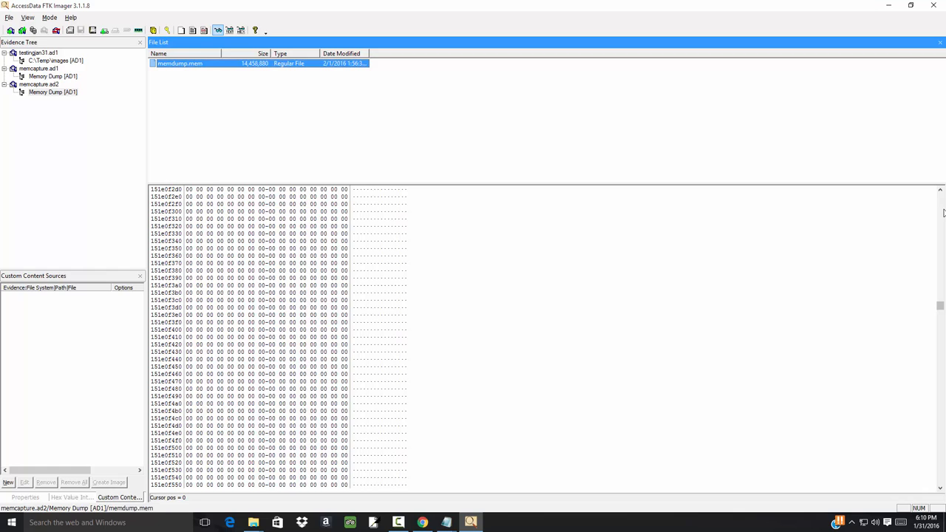
scroll("down", 3)
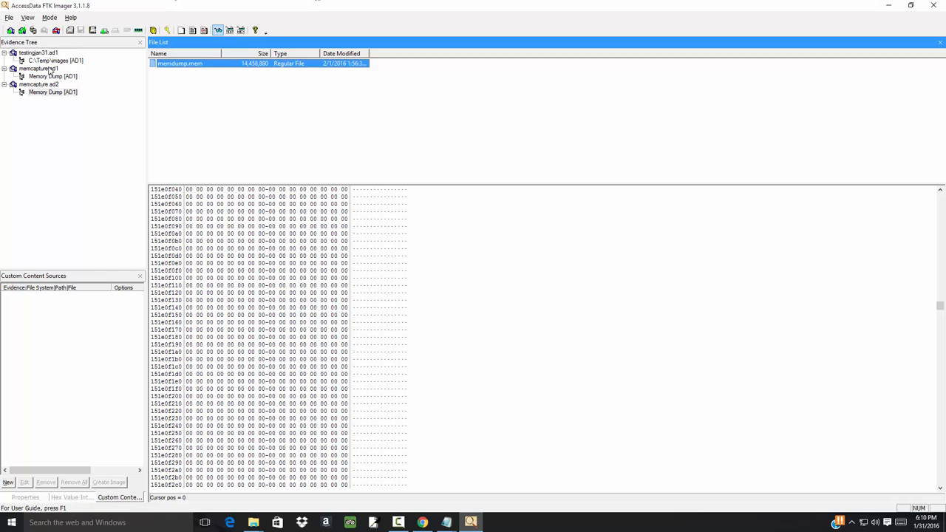
left_click(39, 53)
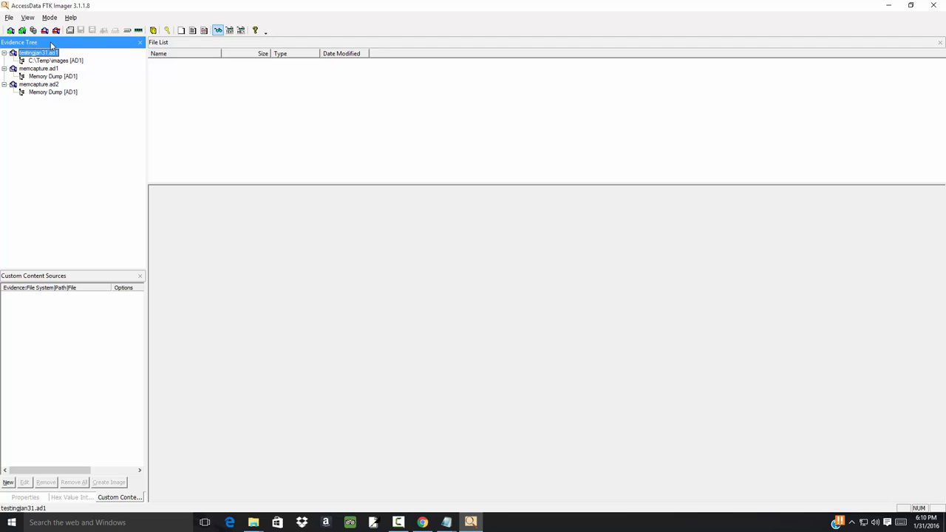
mouse_move(49, 17)
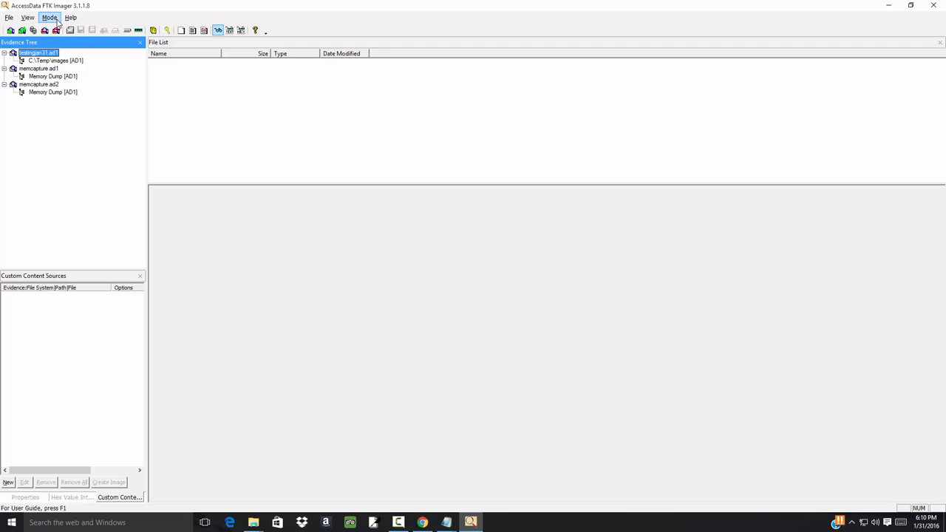